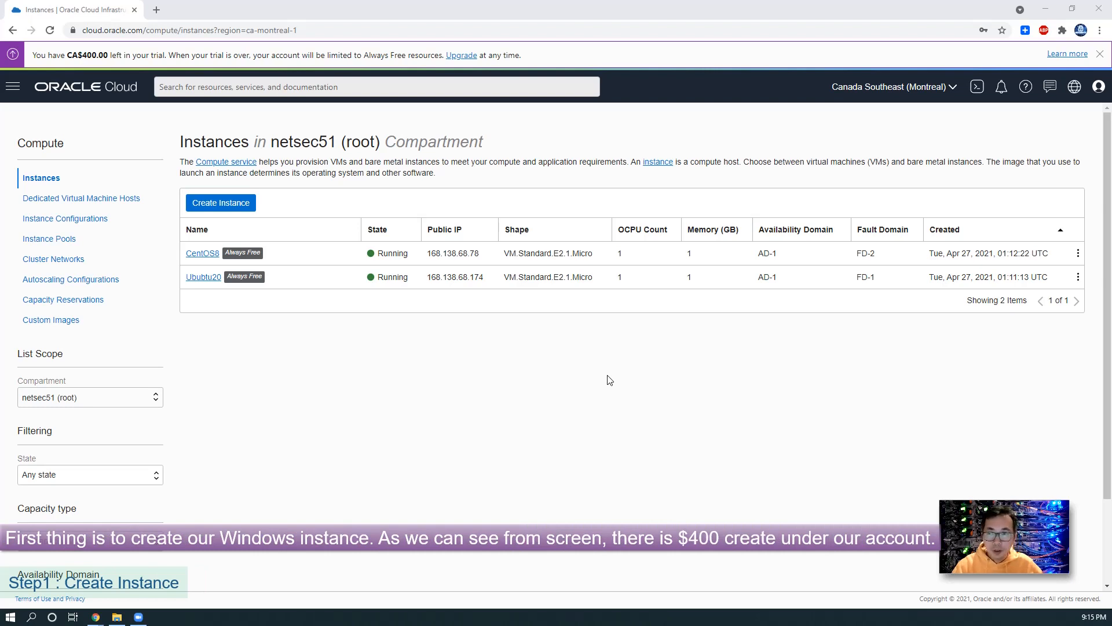
mouse_move(408, 331)
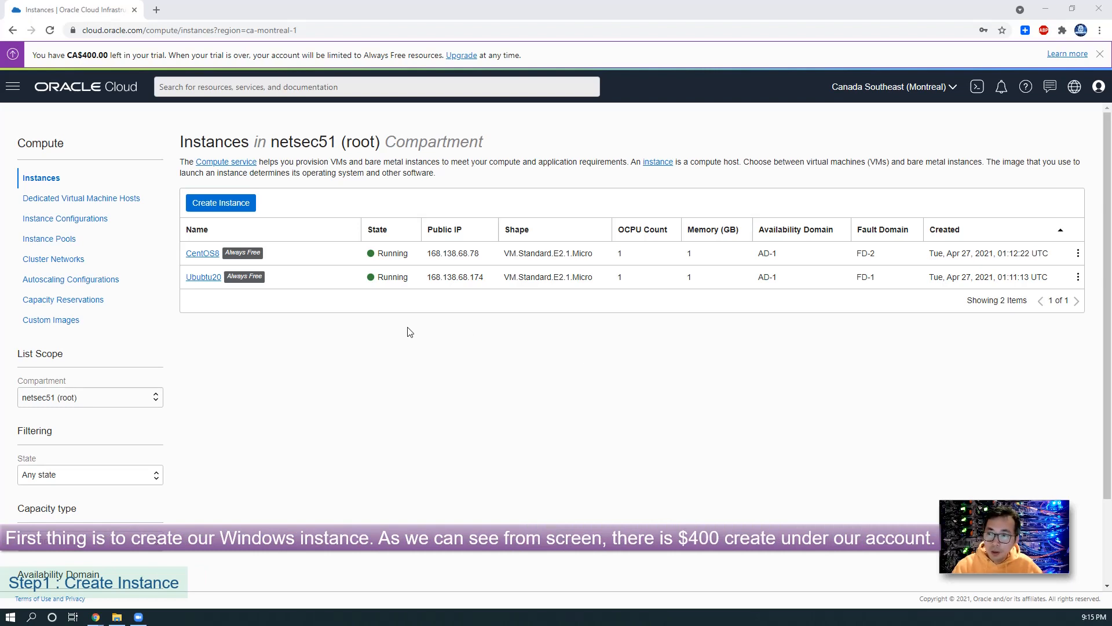
mouse_move(310, 284)
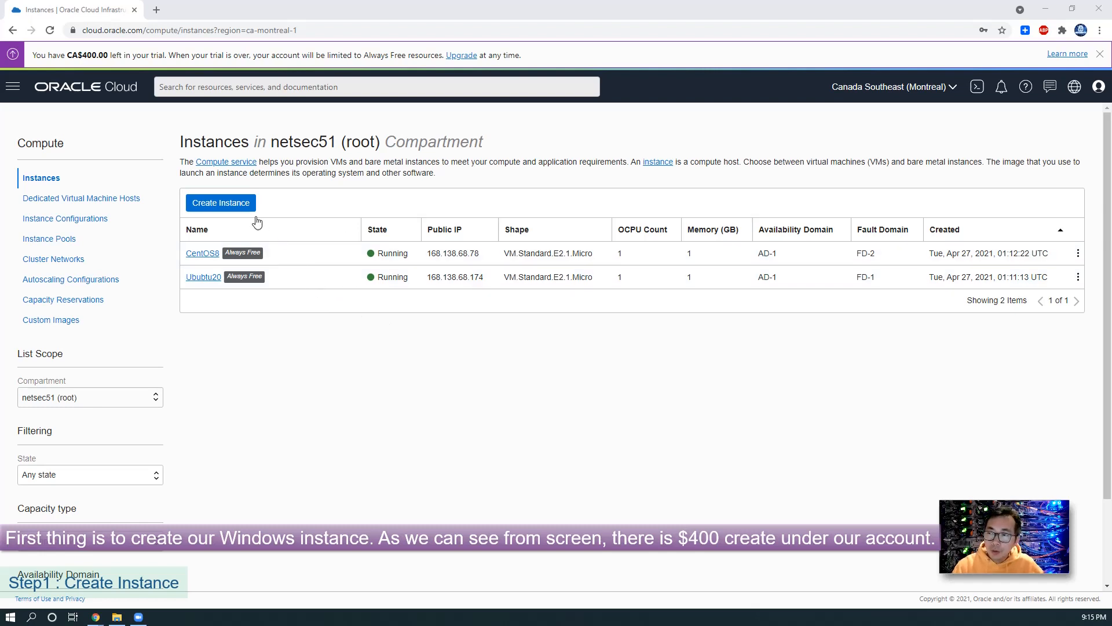
Start a new compute instance named 'win' and set its image to Windows Server 2019 Standard
left_click(220, 202)
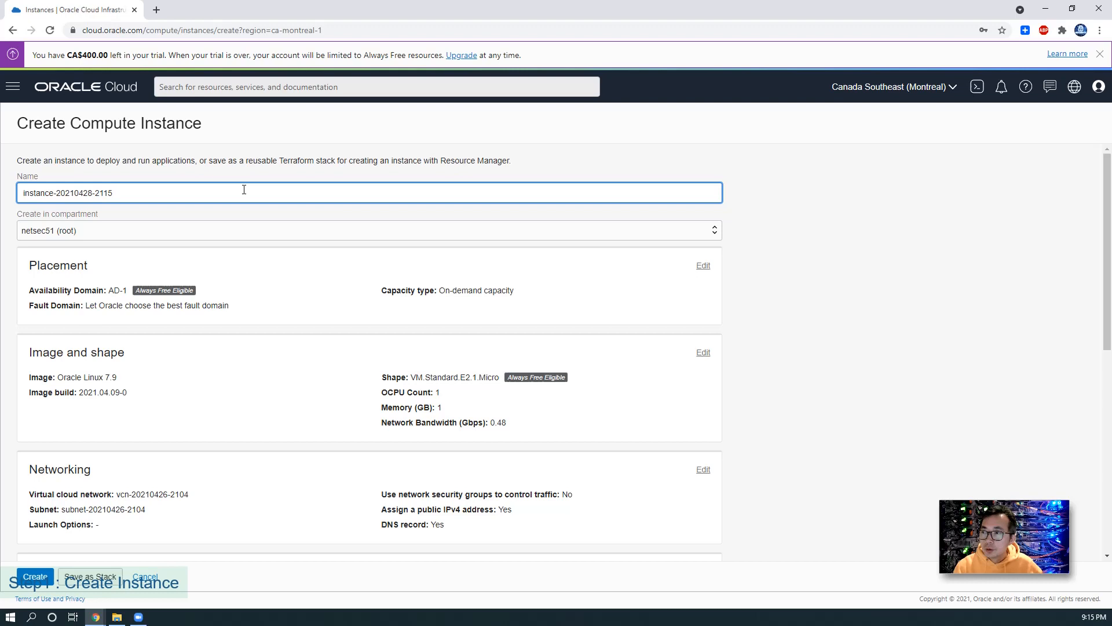
type("win")
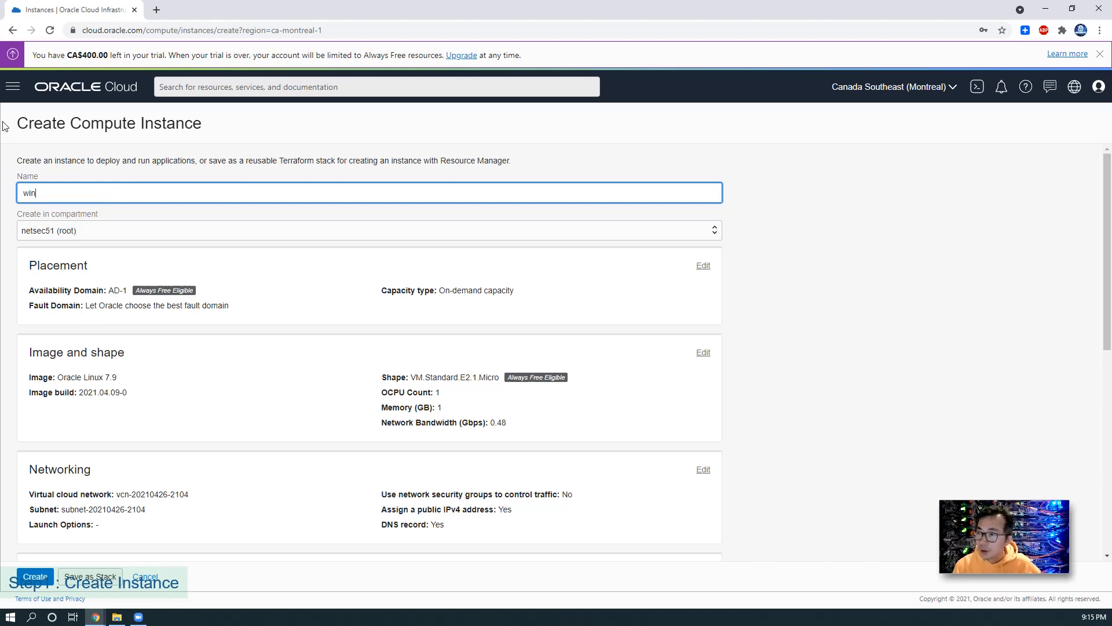
scroll("down", 3)
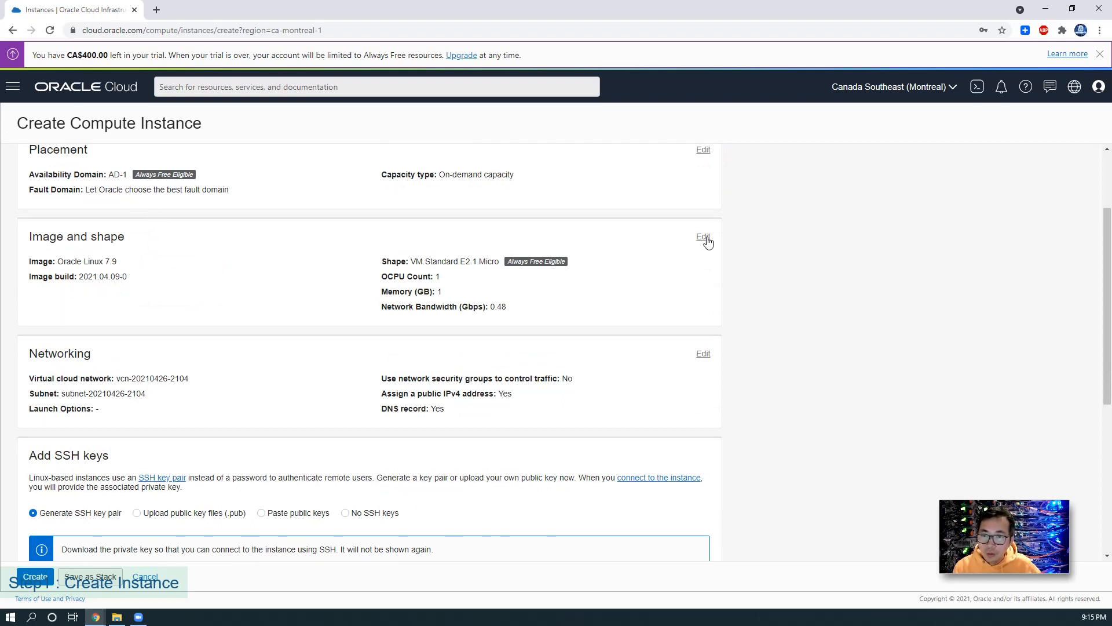
left_click(702, 236)
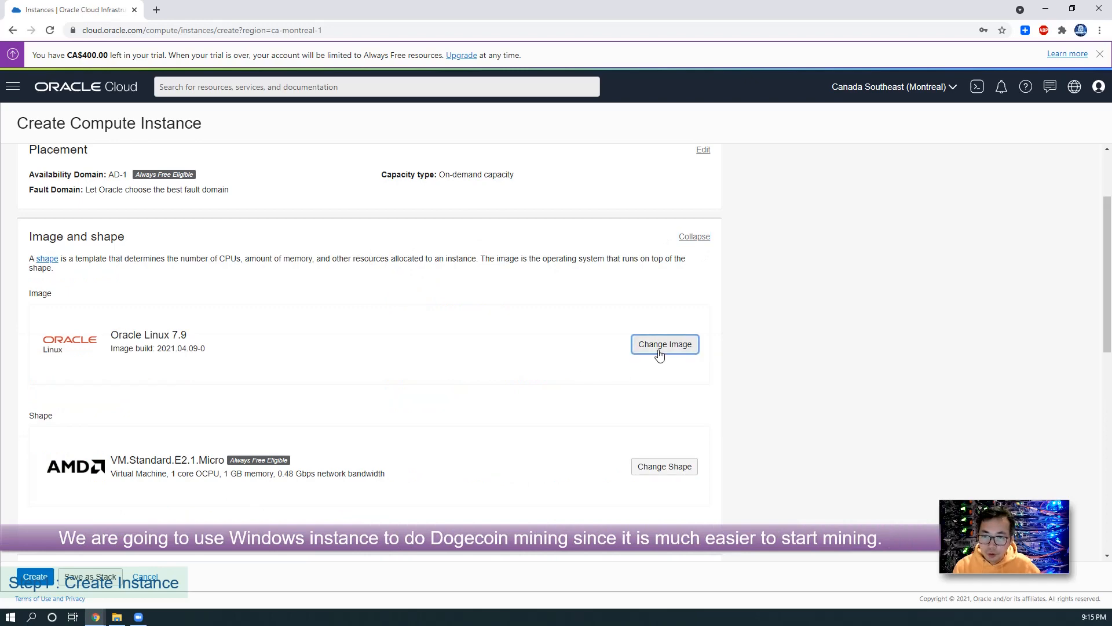
left_click(664, 344)
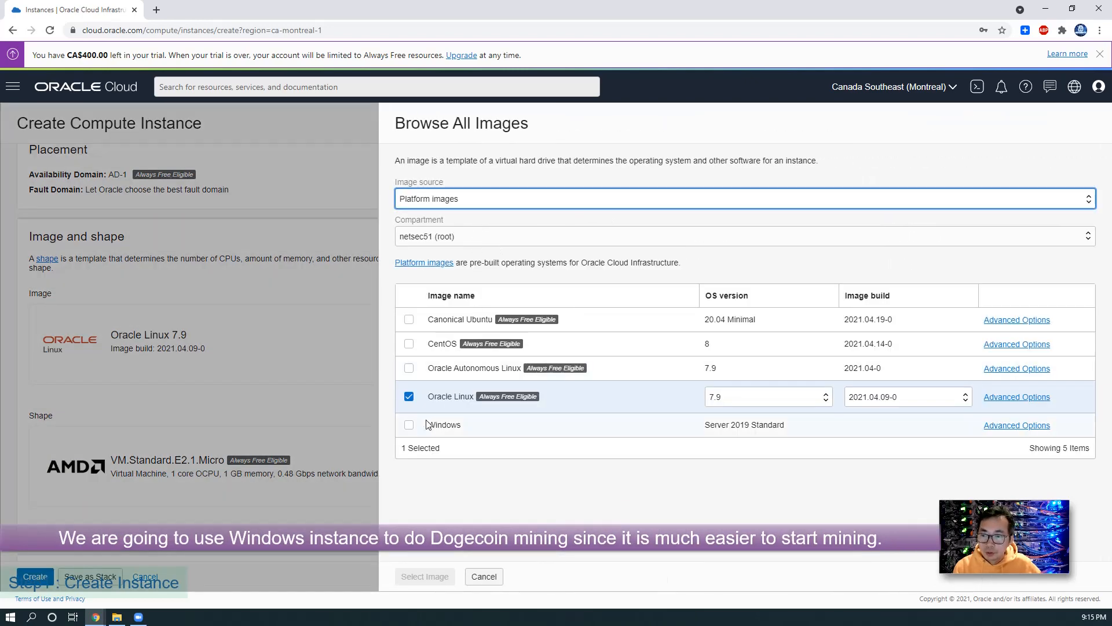
left_click(409, 424)
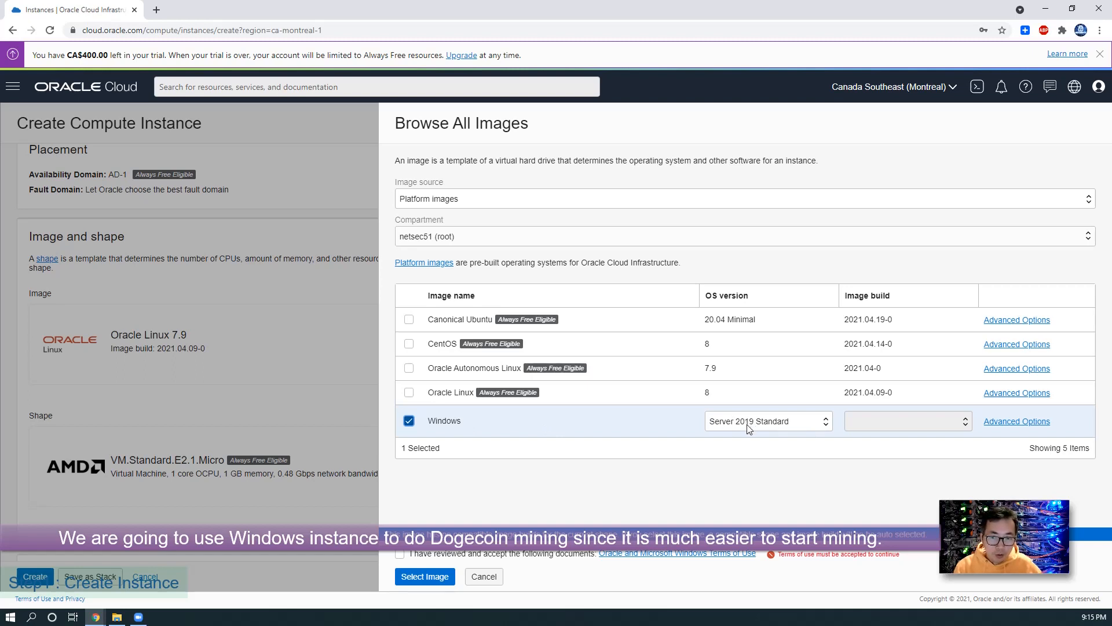
left_click(766, 421)
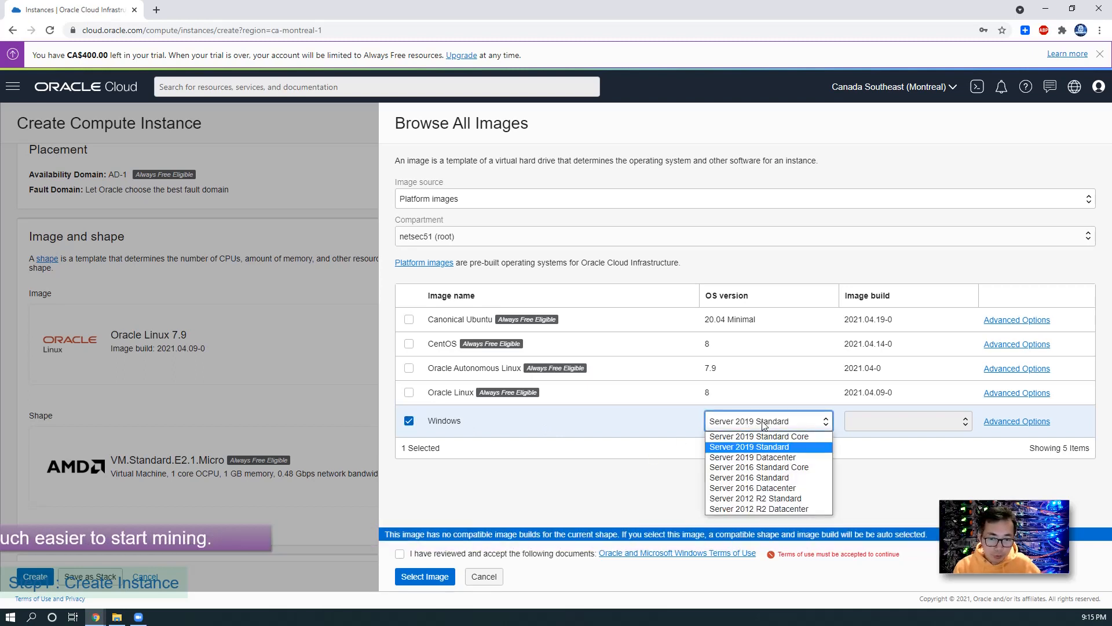
left_click(748, 446)
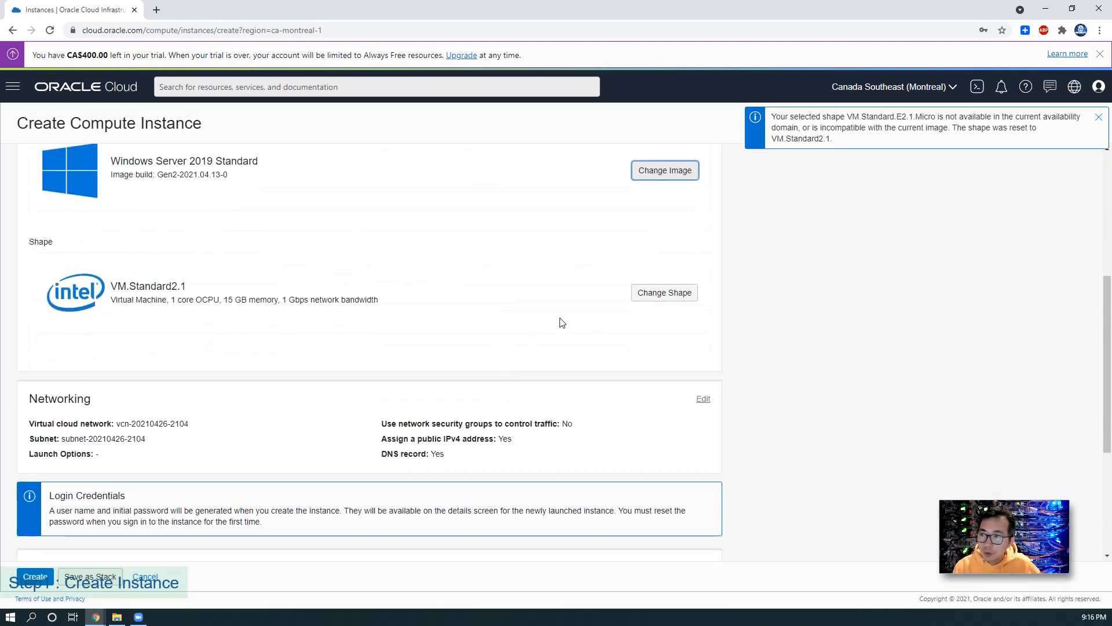
Try creating the instance with the 4-OCPU VM.Standard2.4 shape, which hits the 2-OCPU limit
left_click(664, 292)
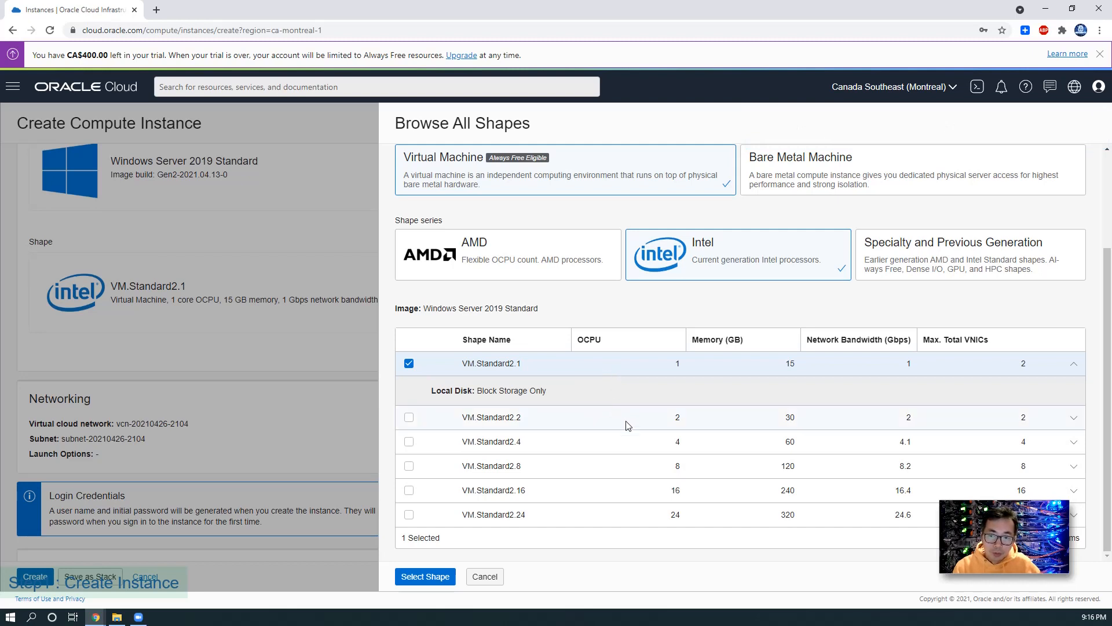
mouse_move(658, 447)
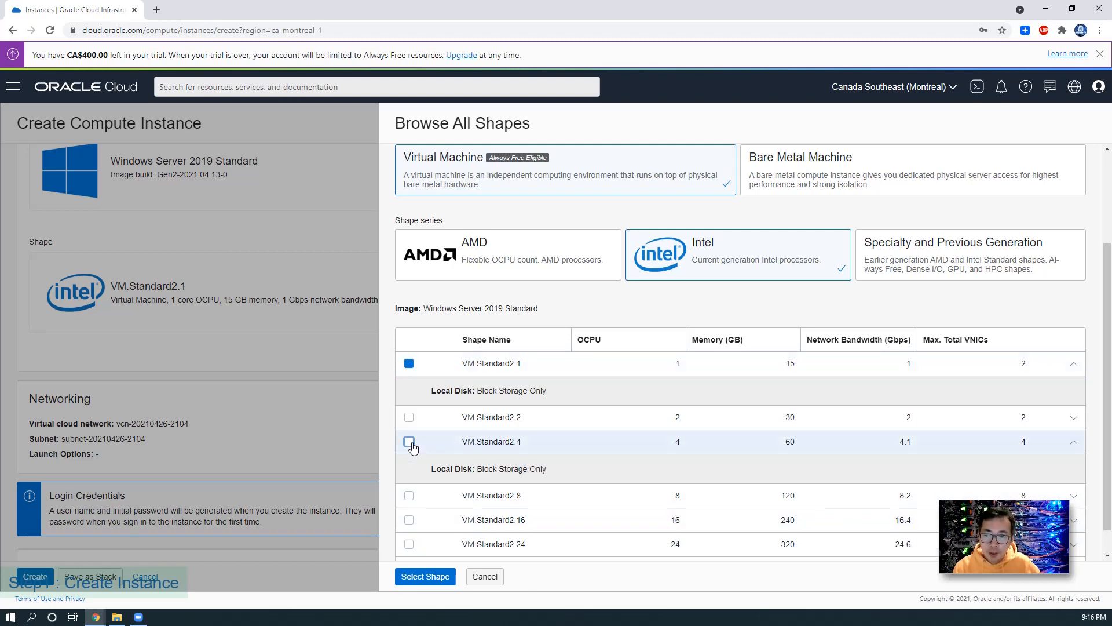
left_click(408, 442)
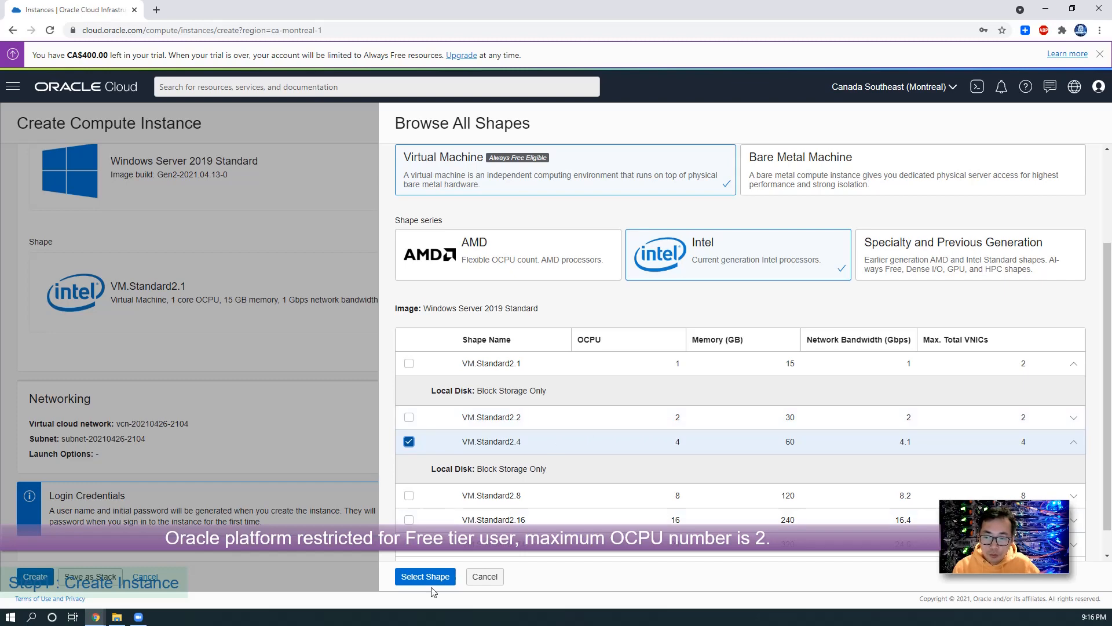
left_click(424, 575)
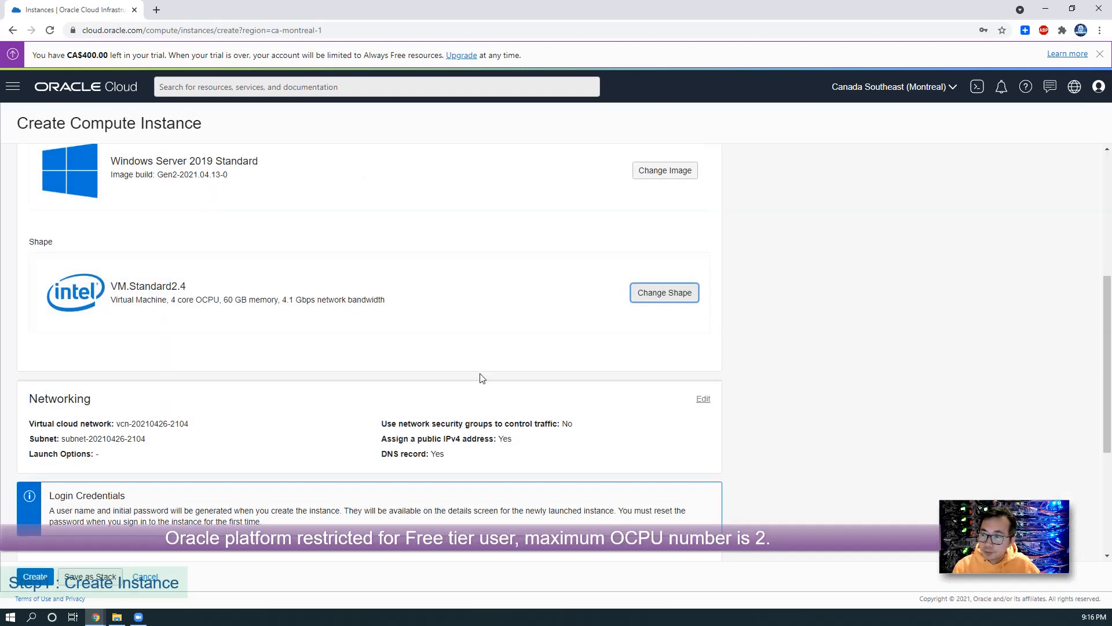
mouse_move(454, 383)
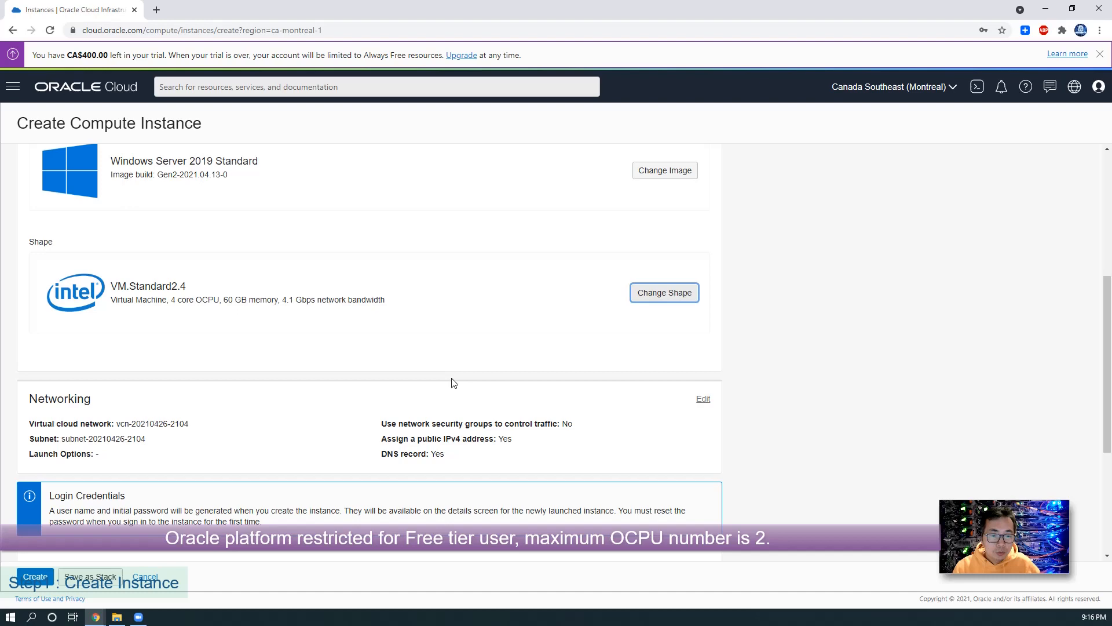
scroll("down", 3)
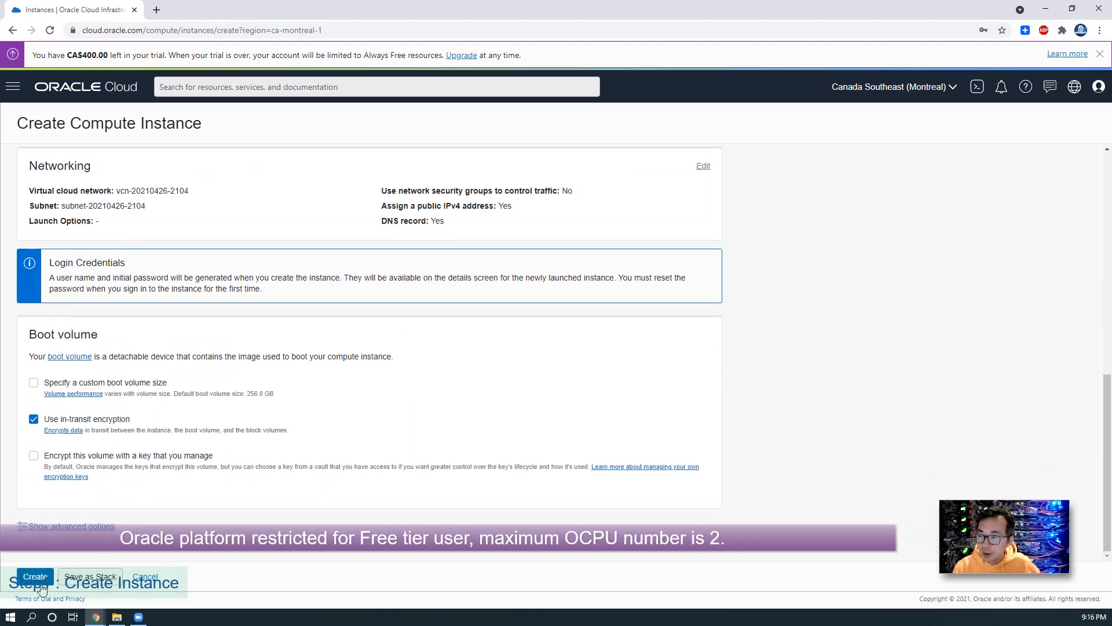
left_click(34, 575)
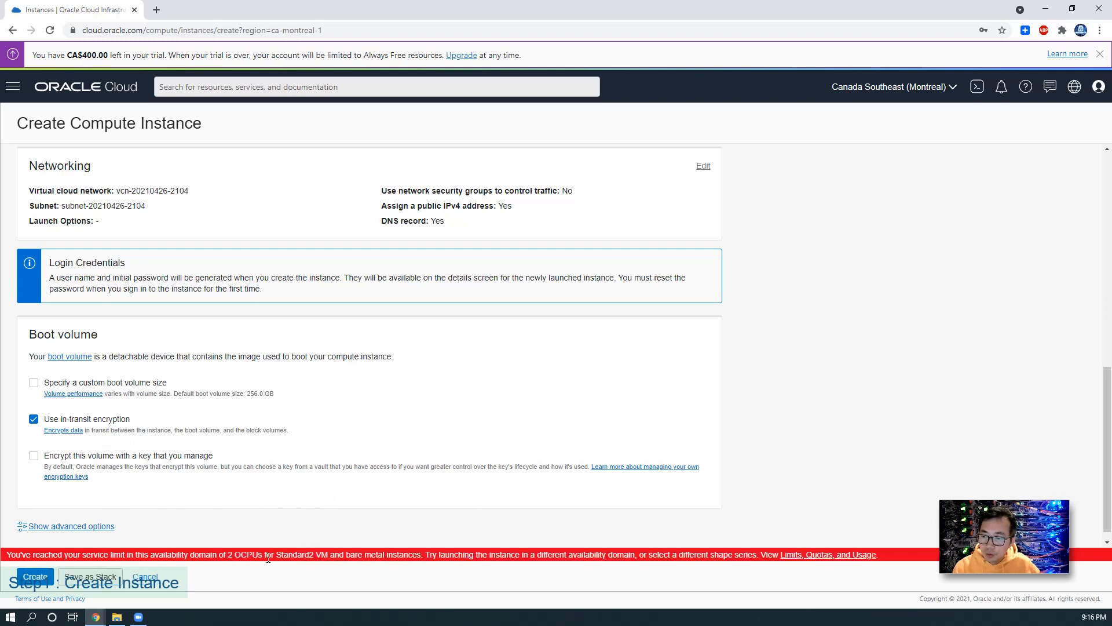
double_click(245, 554)
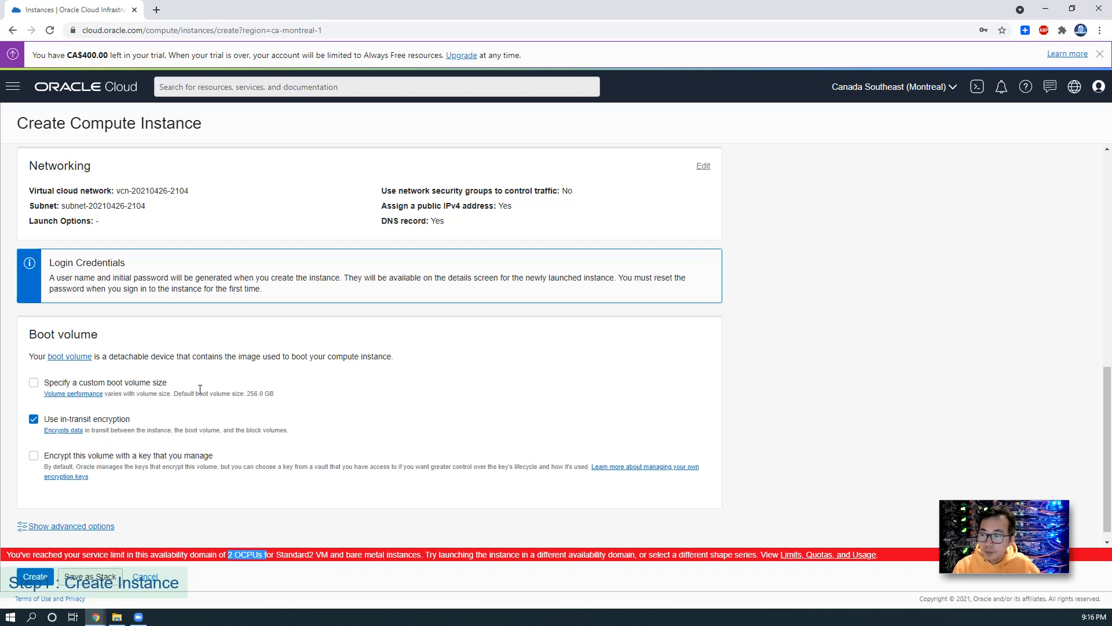
mouse_move(224, 414)
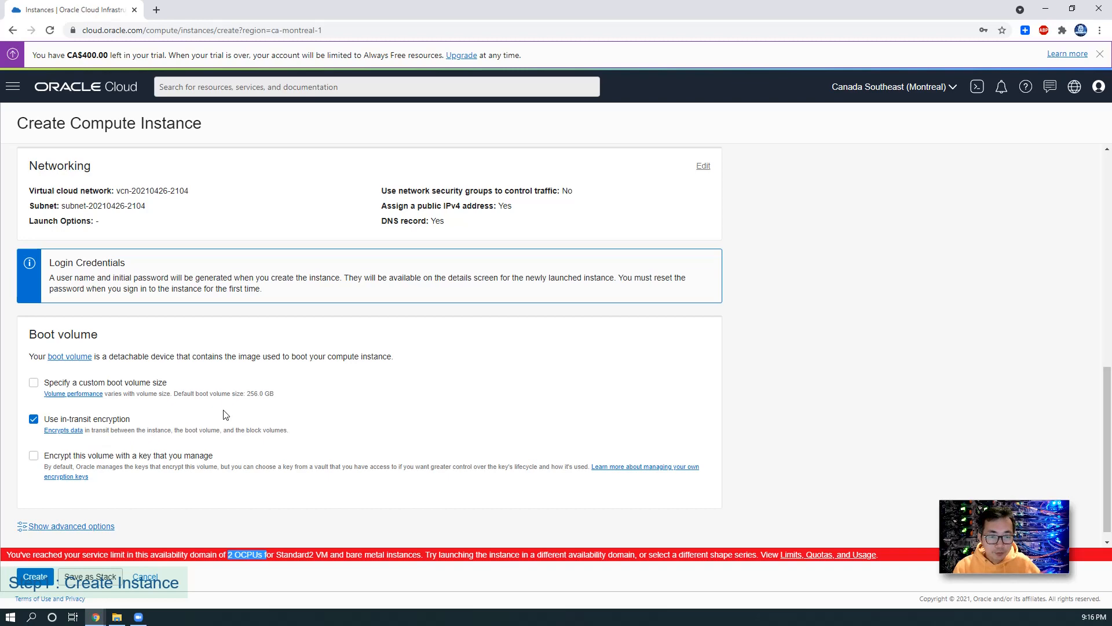
mouse_move(105, 454)
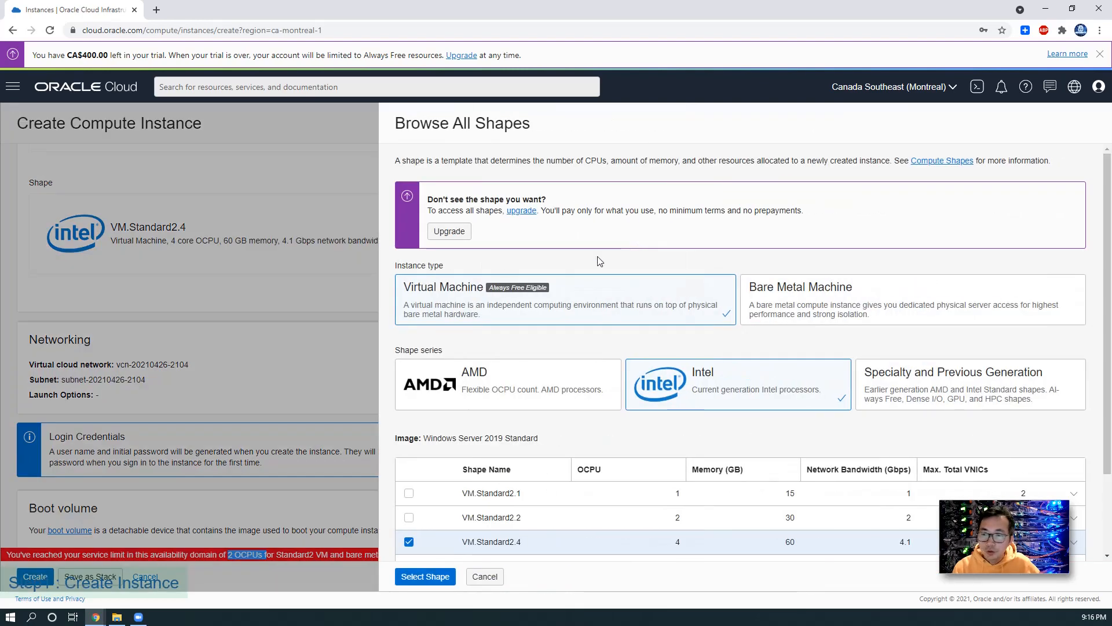
Switch to the 2-OCPU VM.Standard2.2 shape and create the win instance
left_click(409, 518)
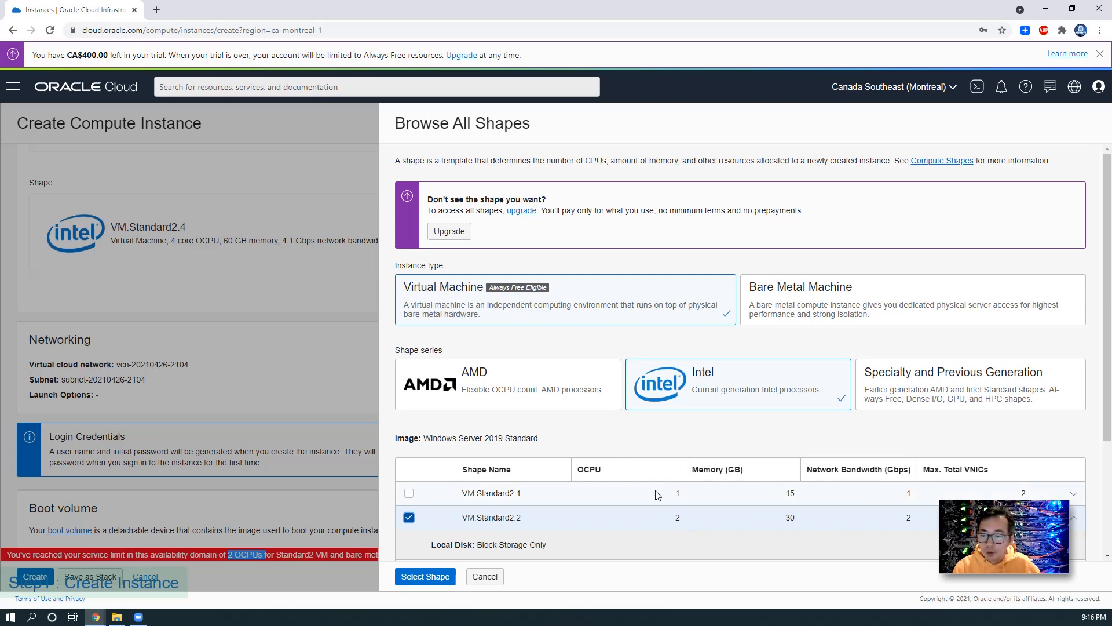
left_click(425, 576)
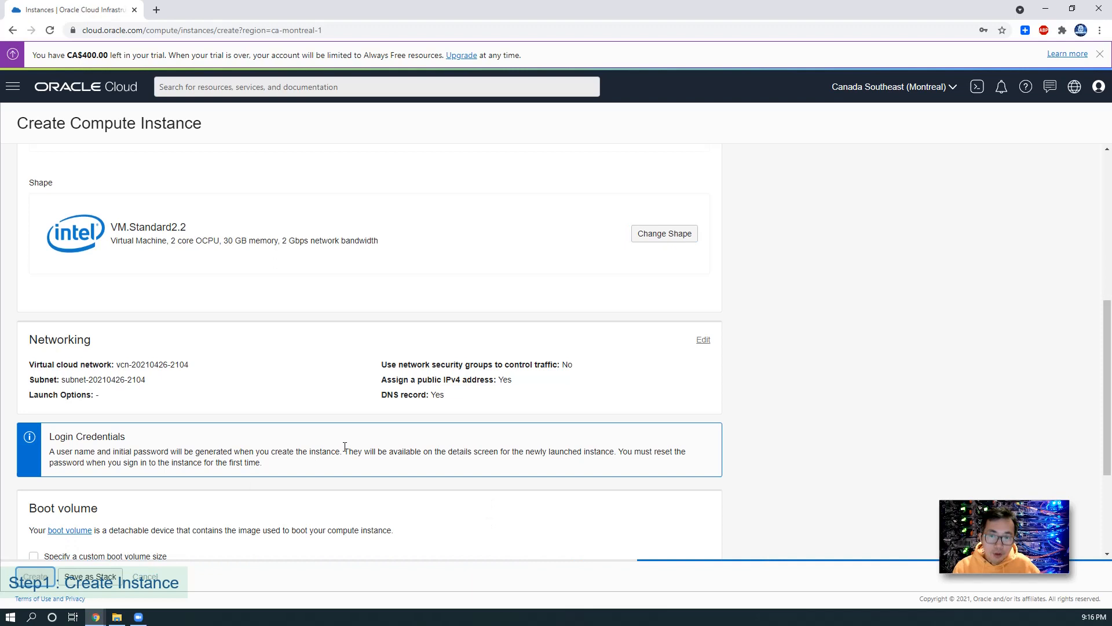
left_click(34, 575)
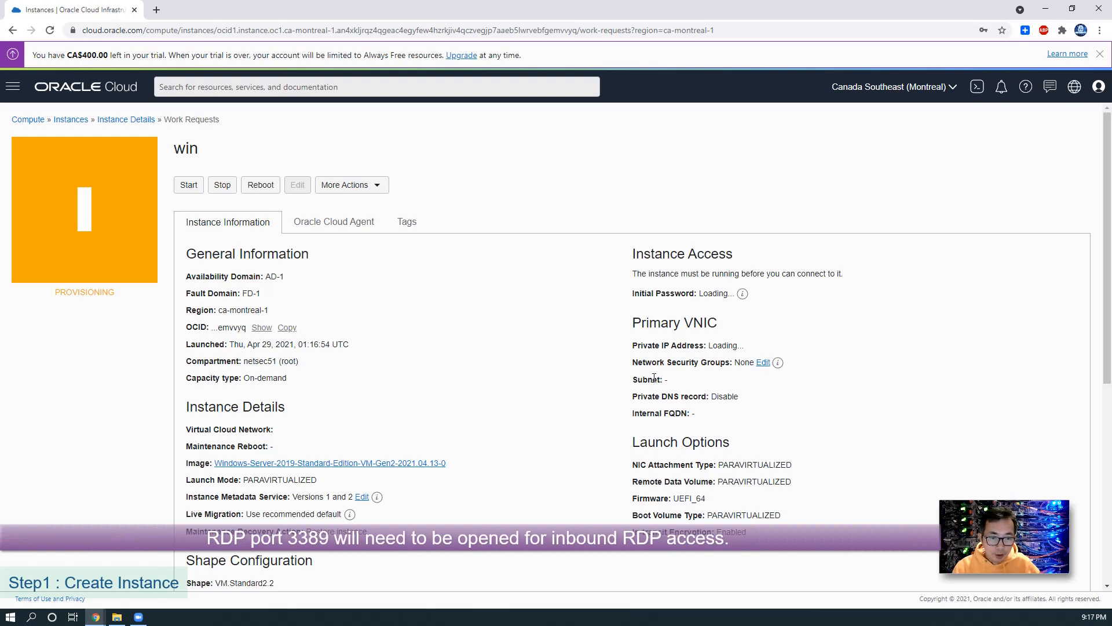
mouse_move(672, 382)
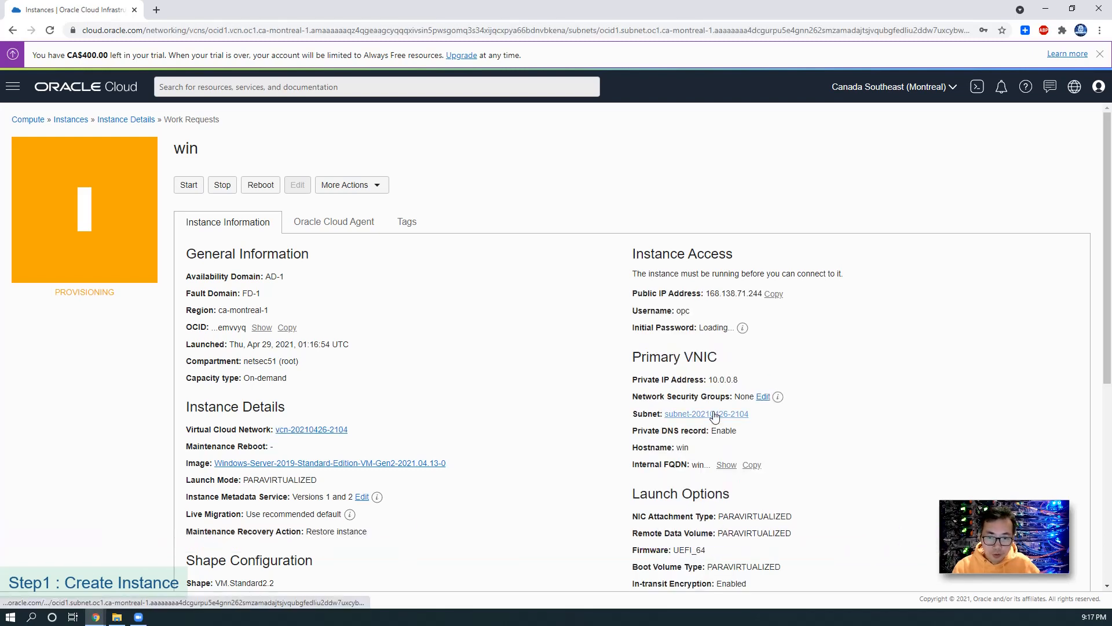
Open the instance subnet's default security list
left_click(706, 414)
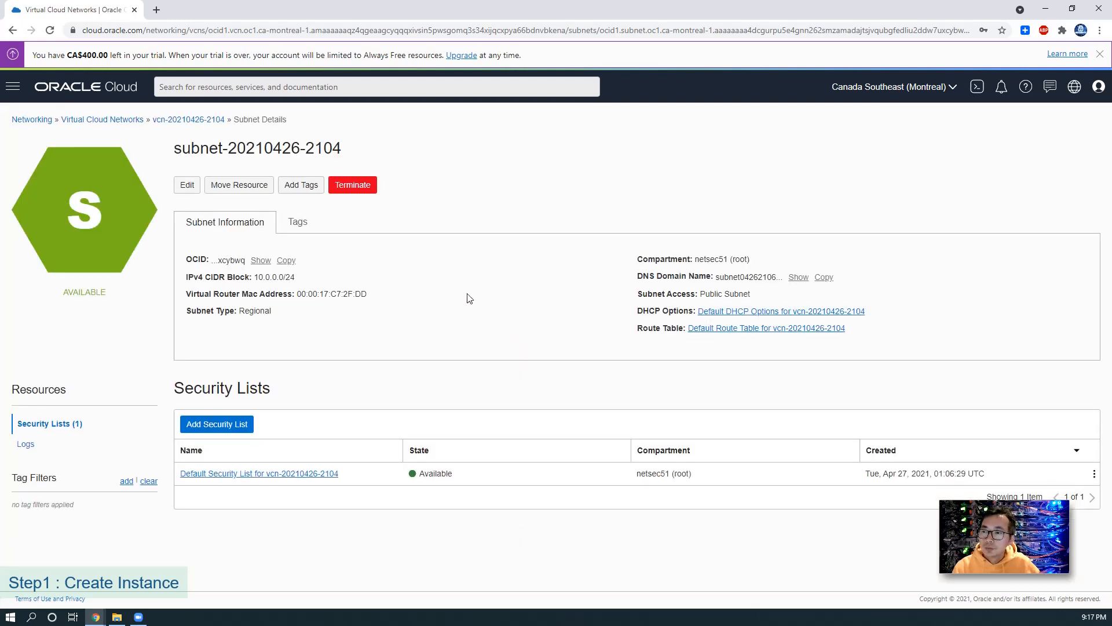
left_click(216, 424)
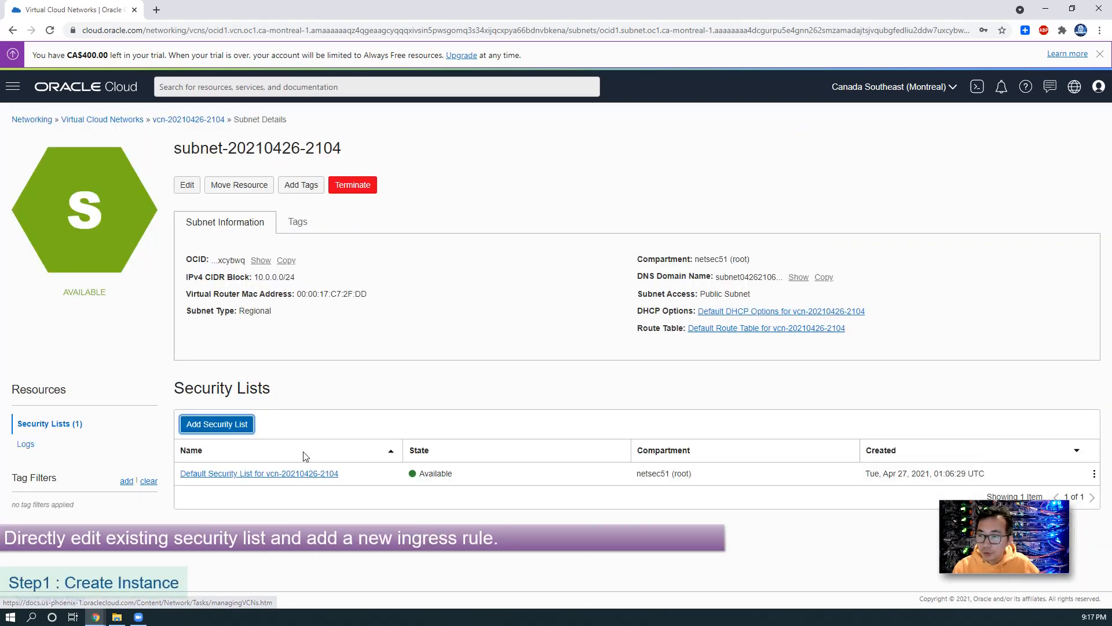
left_click(259, 473)
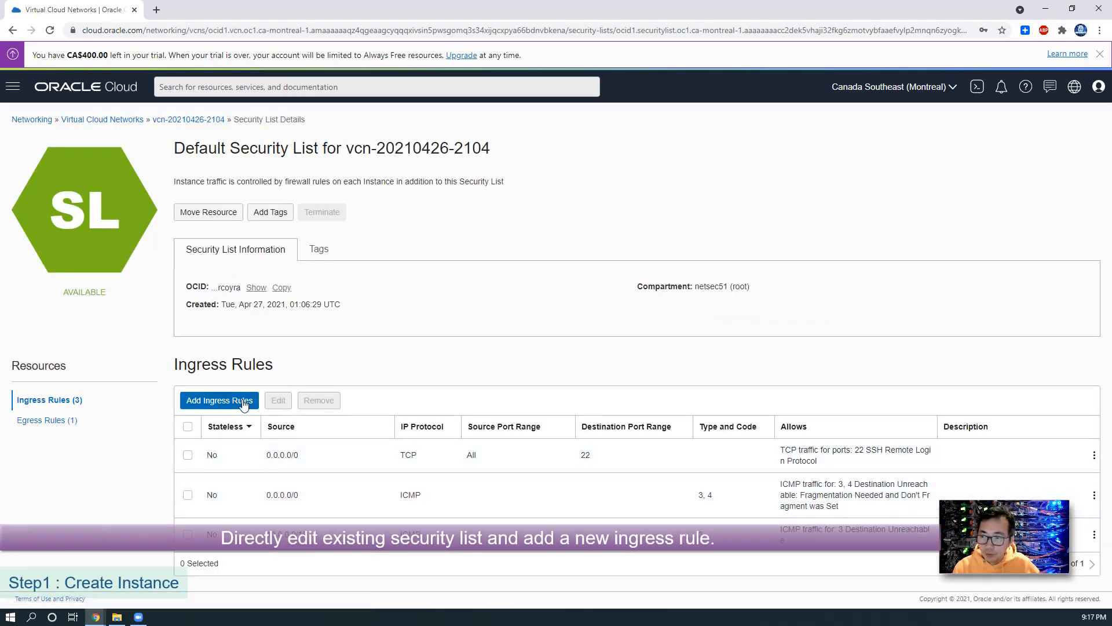
Add an ingress rule allowing TCP port 3389 from source 0.0.0.0/0
left_click(219, 400)
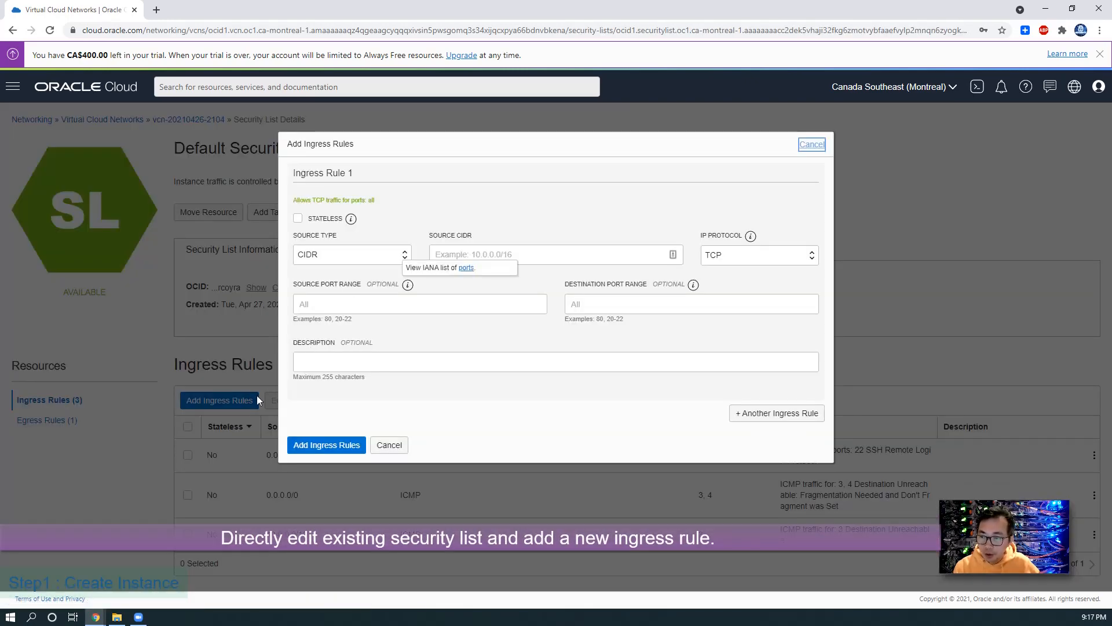
left_click(554, 254)
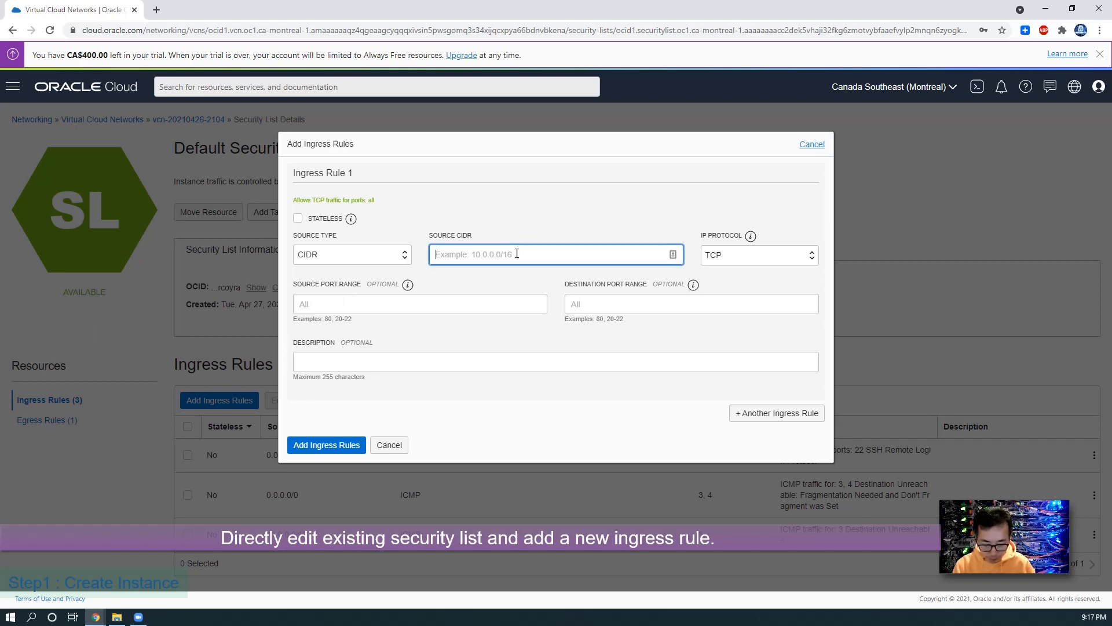
type("0.0.0.0/0")
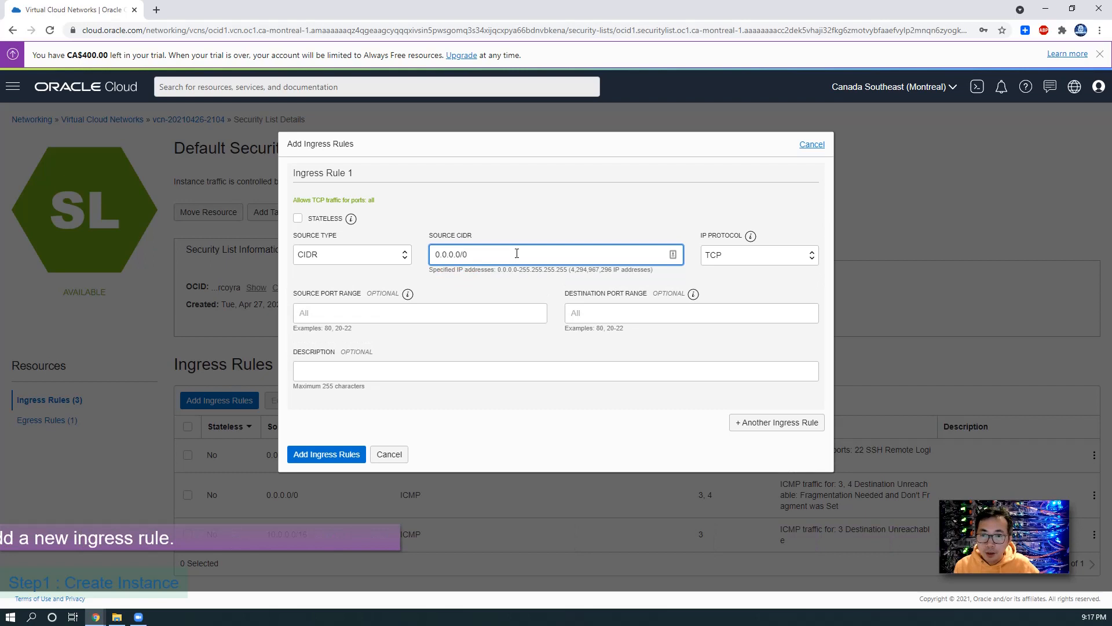
left_click(635, 313)
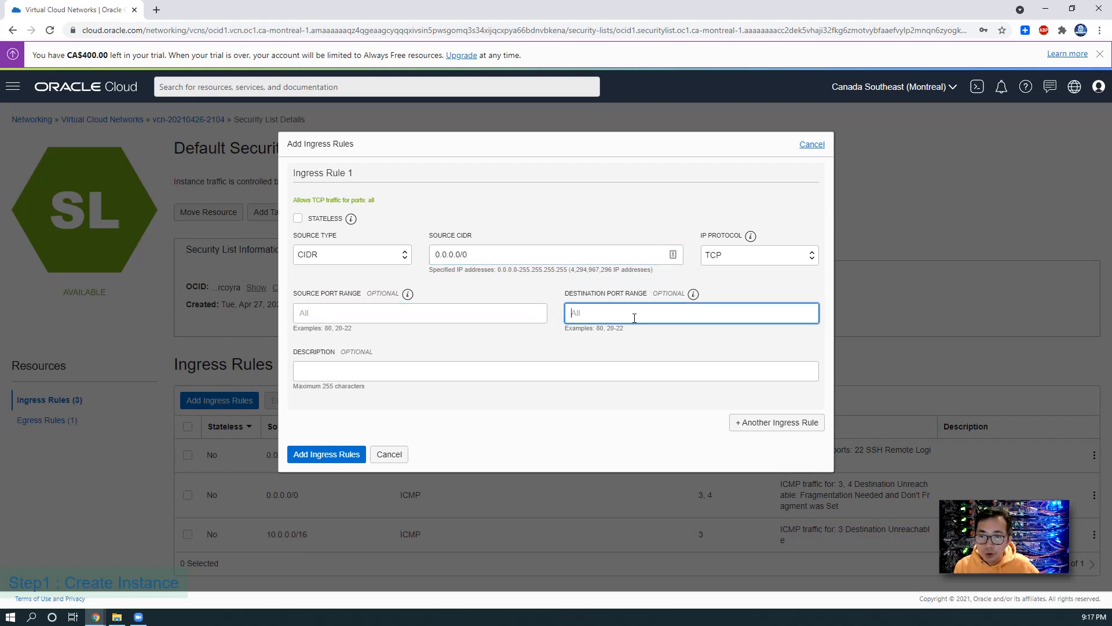
type("3389")
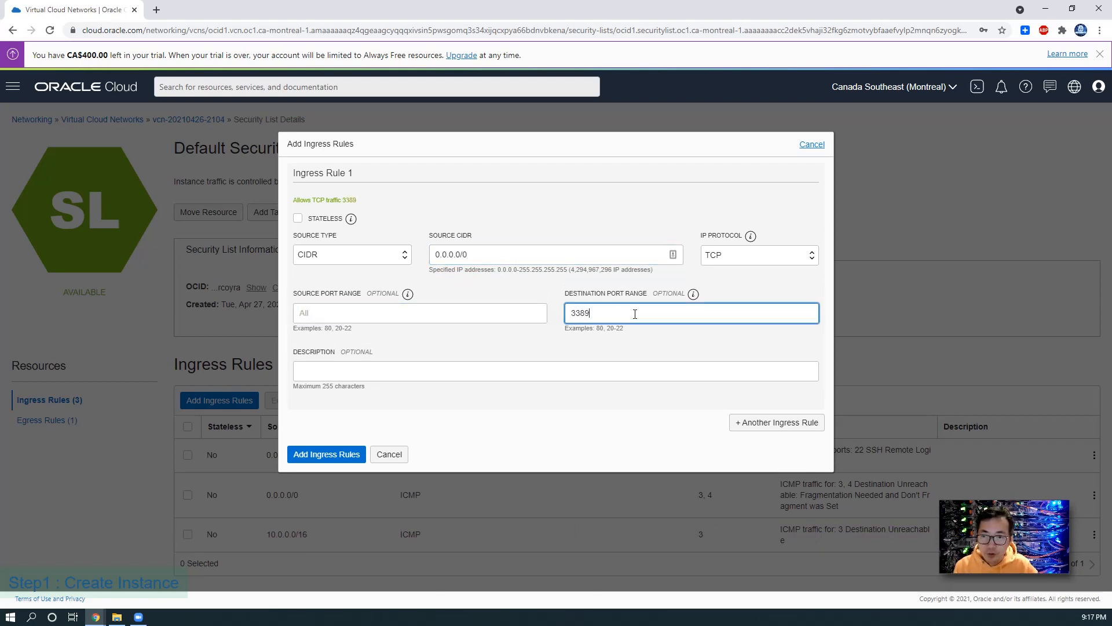
left_click(326, 455)
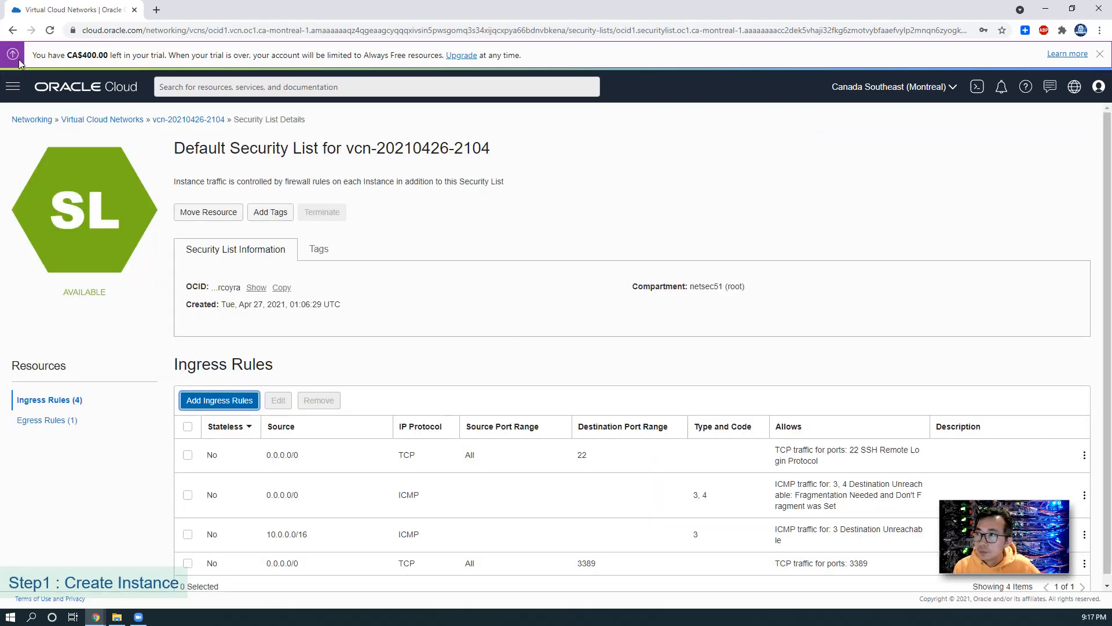
left_click(32, 119)
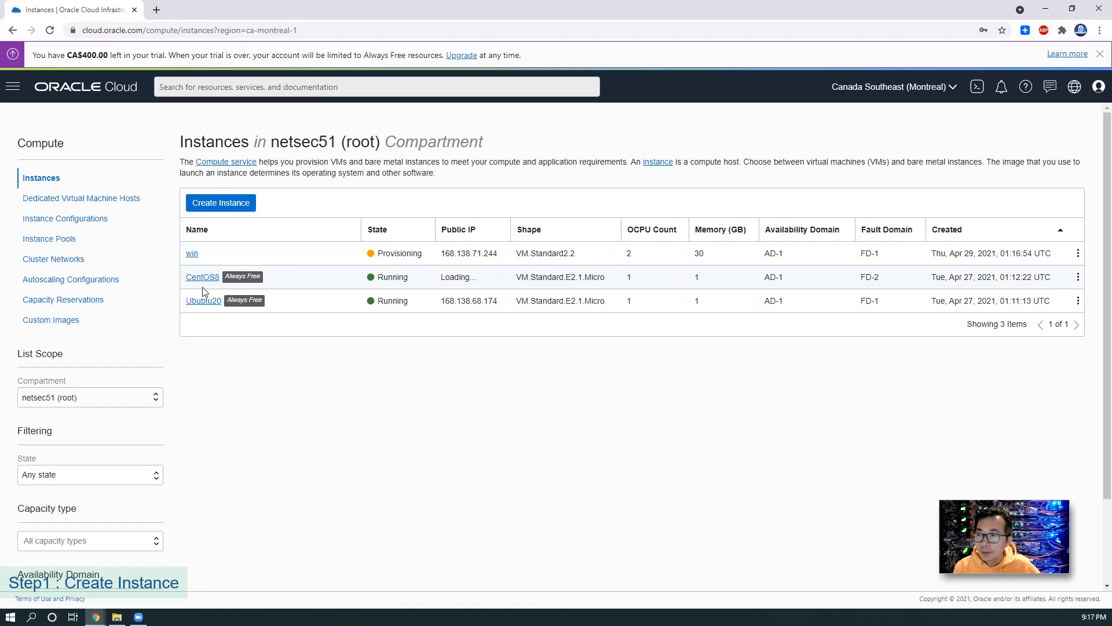
Open the win instance's details and select its public IP 168.138.71.244
left_click(202, 277)
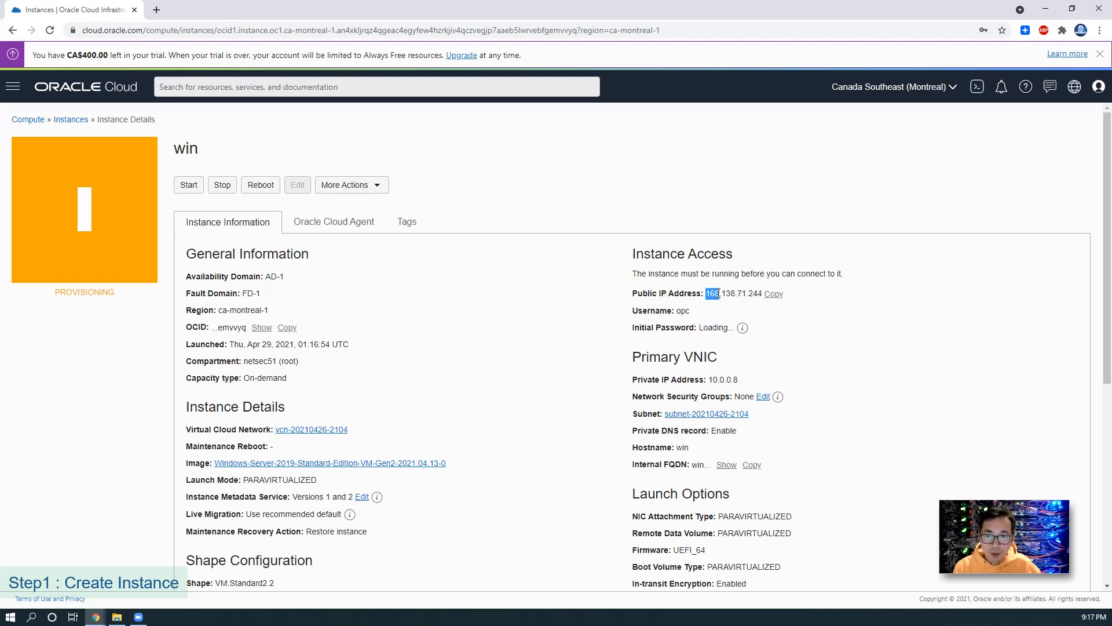
double_click(734, 294)
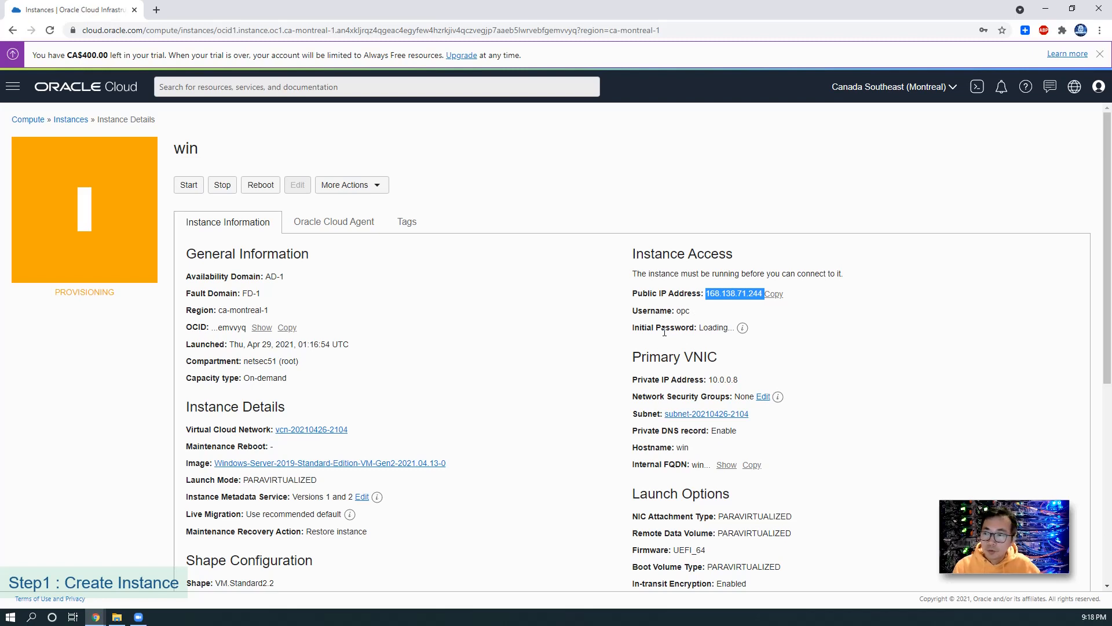
Point Remote Desktop Connection at 168.138.71.244 and dismiss the failed first connection
double_click(674, 327)
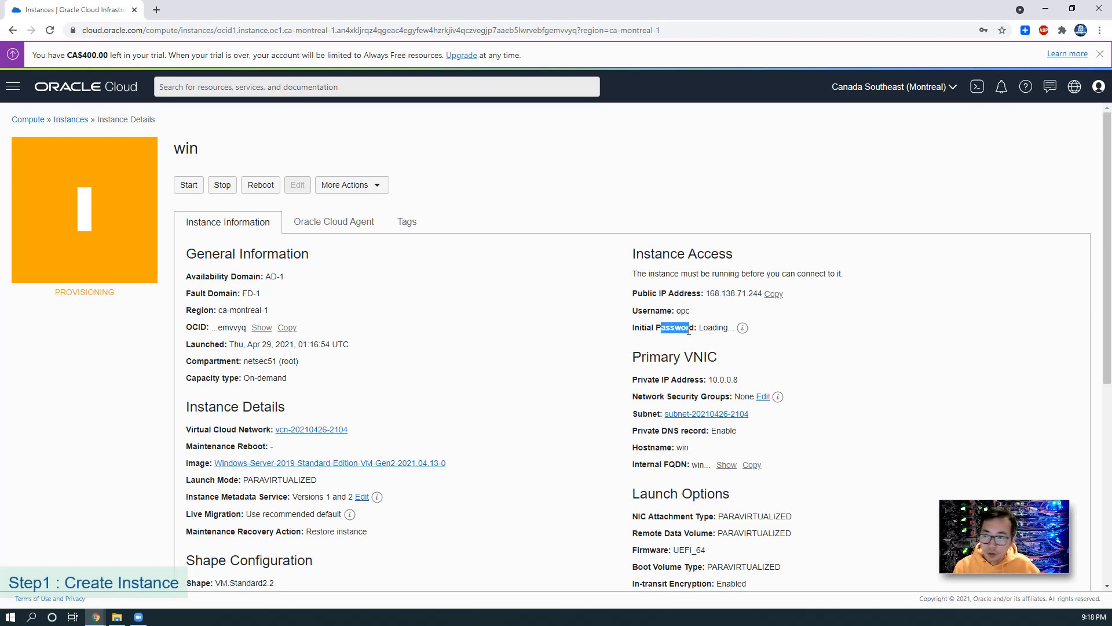
mouse_move(476, 351)
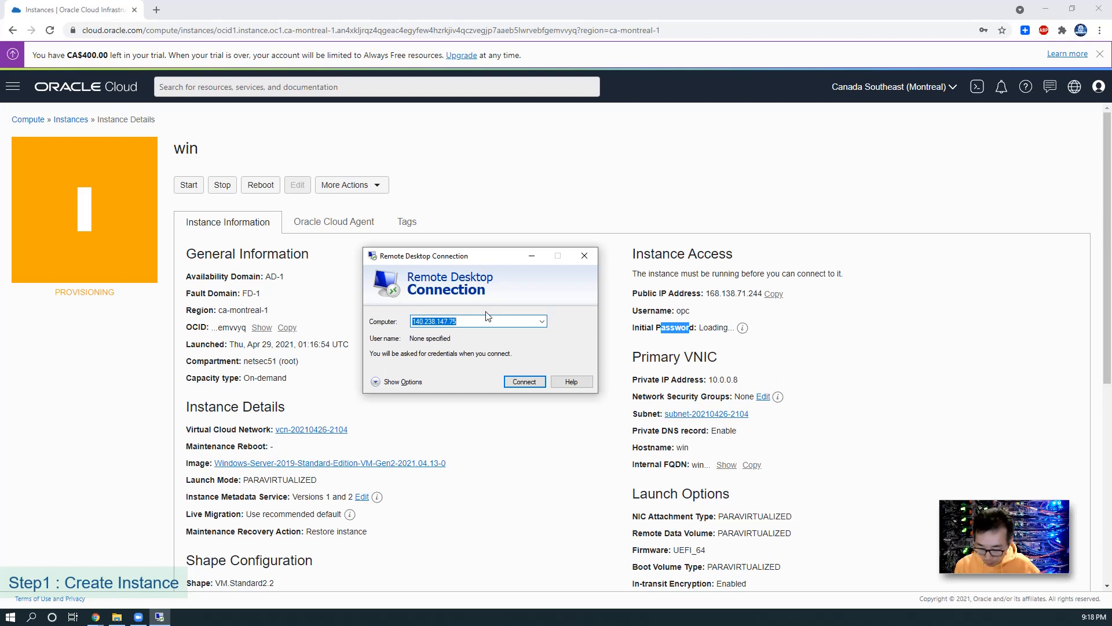
type("168.138.71.244")
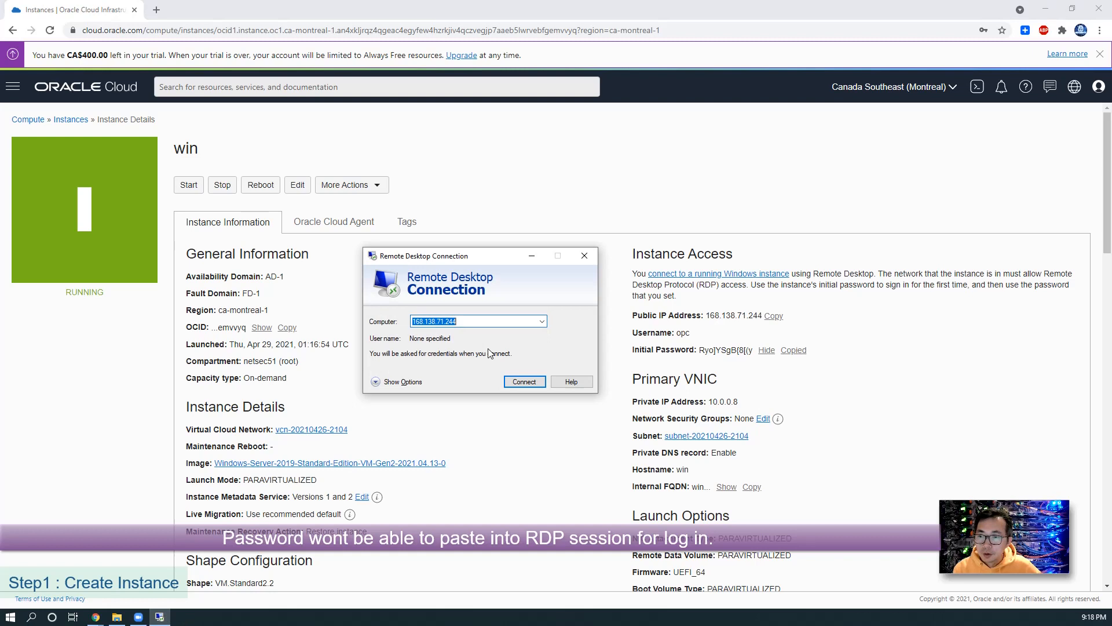
left_click(524, 382)
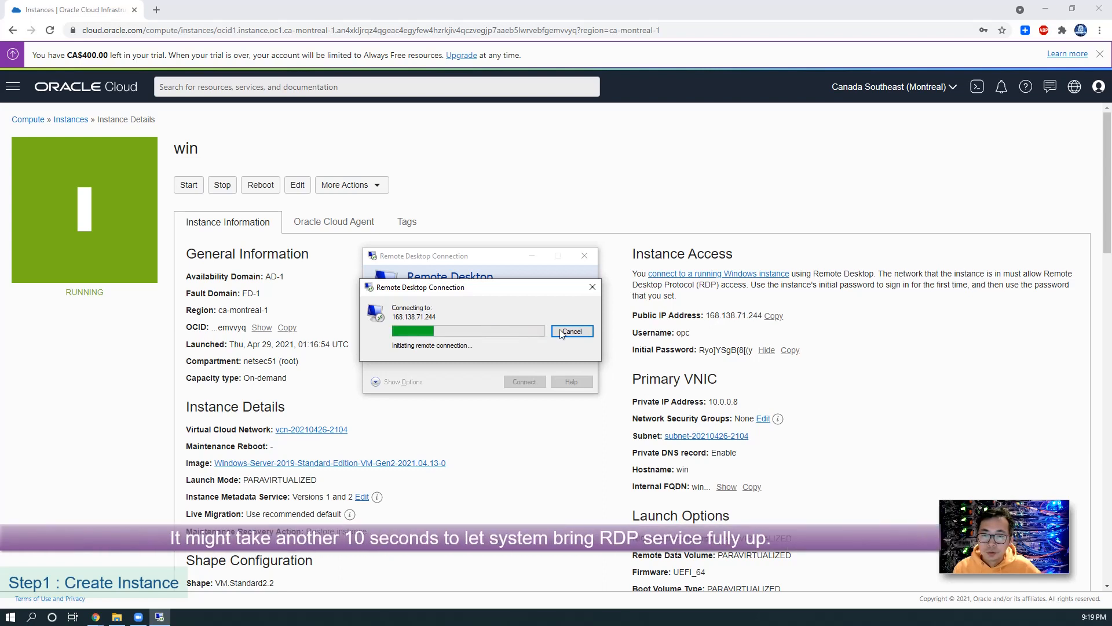
mouse_move(496, 316)
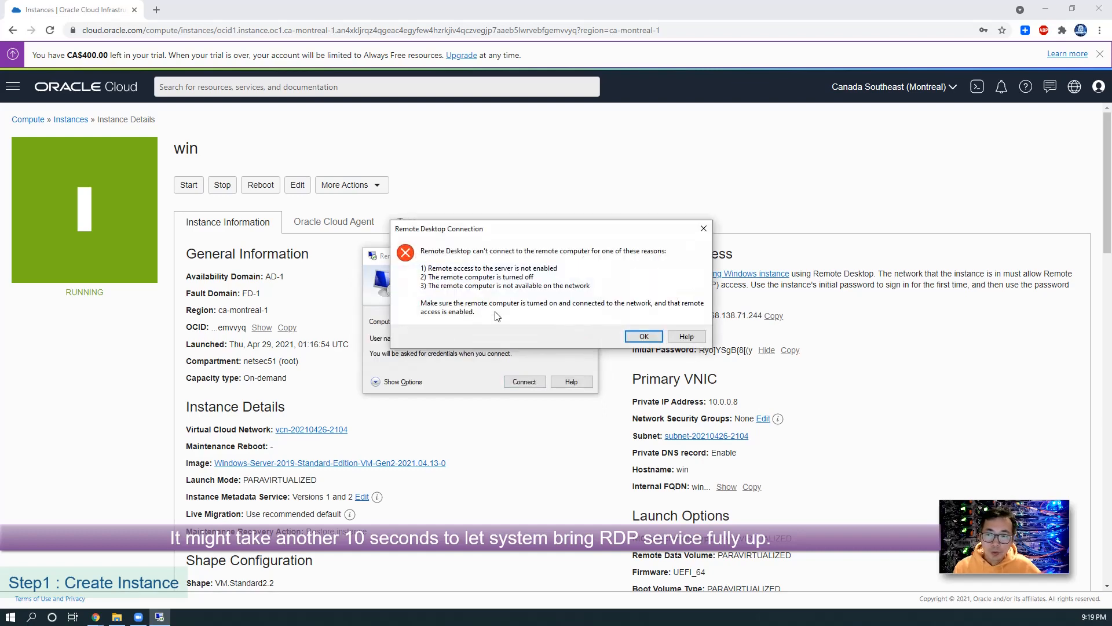
left_click(643, 335)
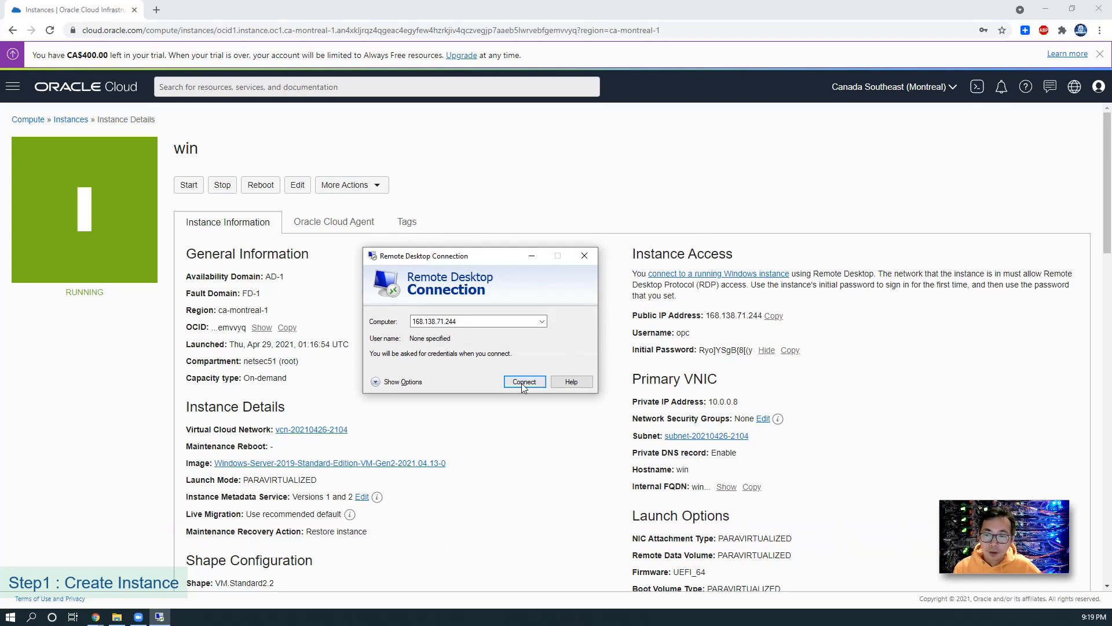
Reconnect, accept the certificate warning, and replace opc's initial password to sign in
left_click(525, 381)
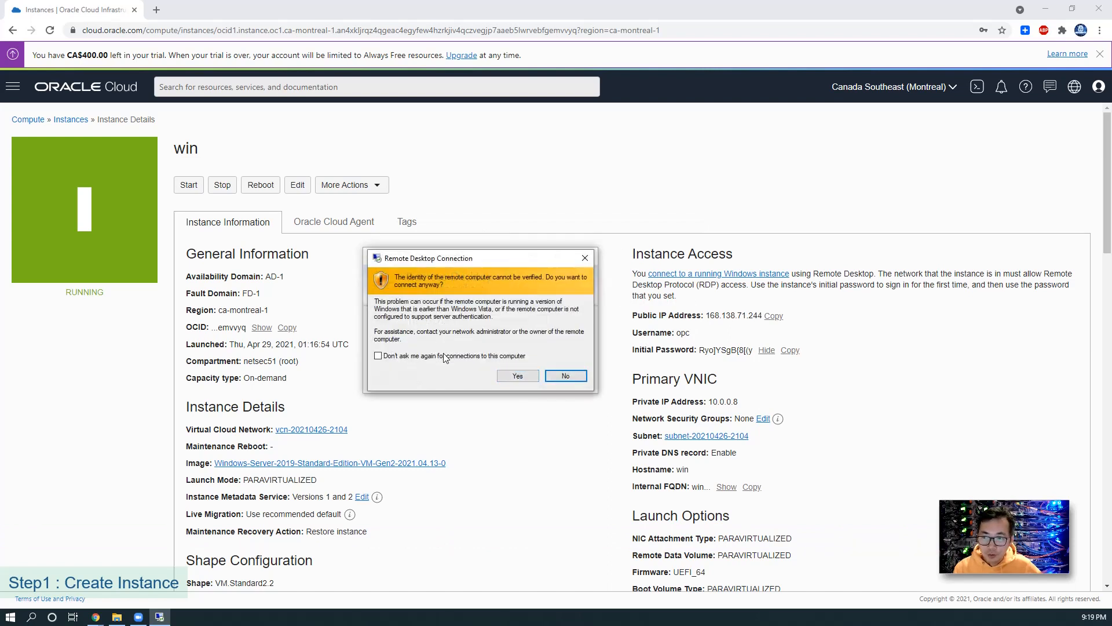
left_click(517, 375)
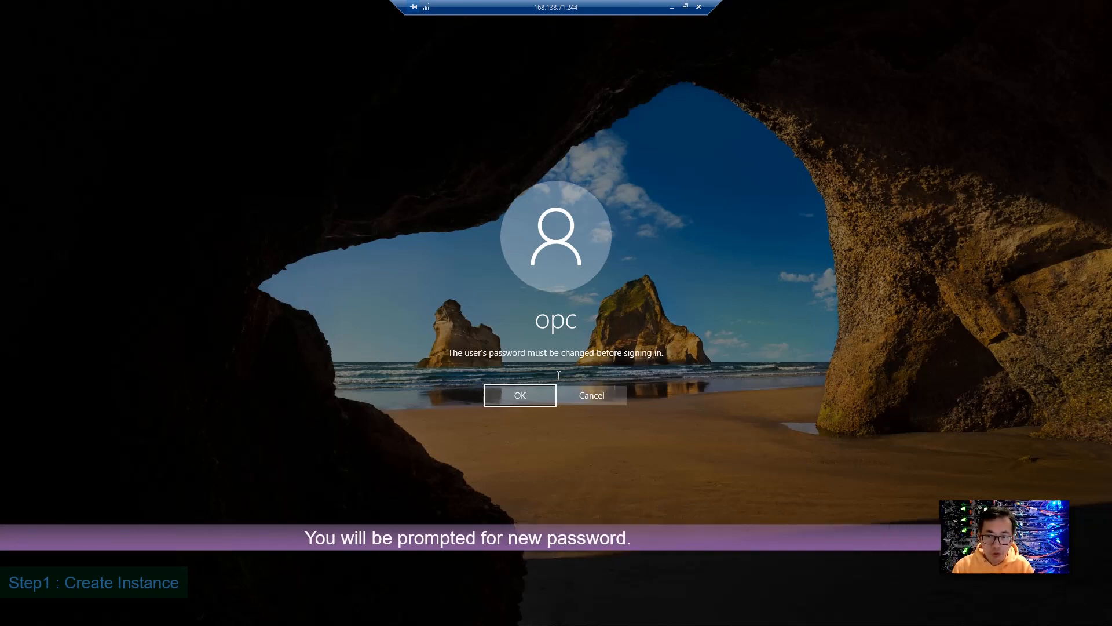
left_click(519, 395)
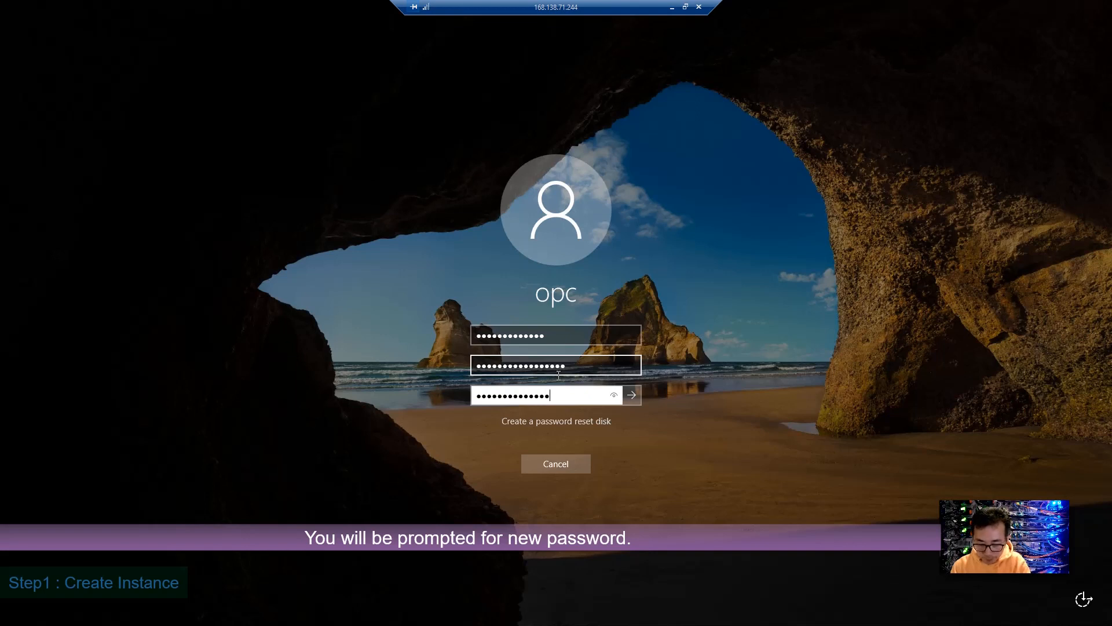
left_click(630, 394)
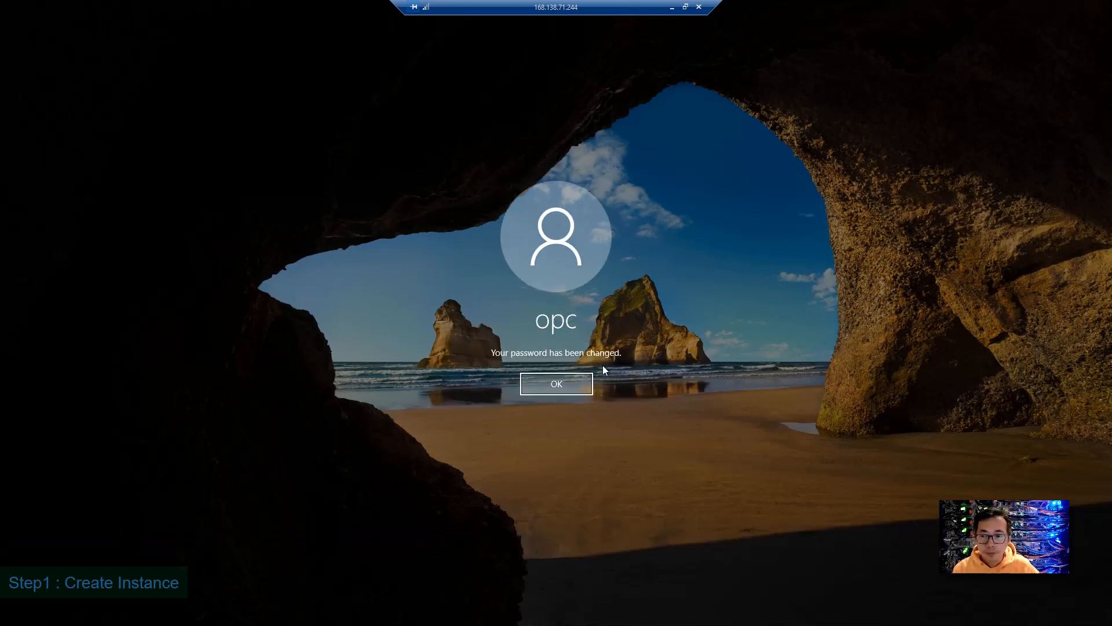
left_click(556, 383)
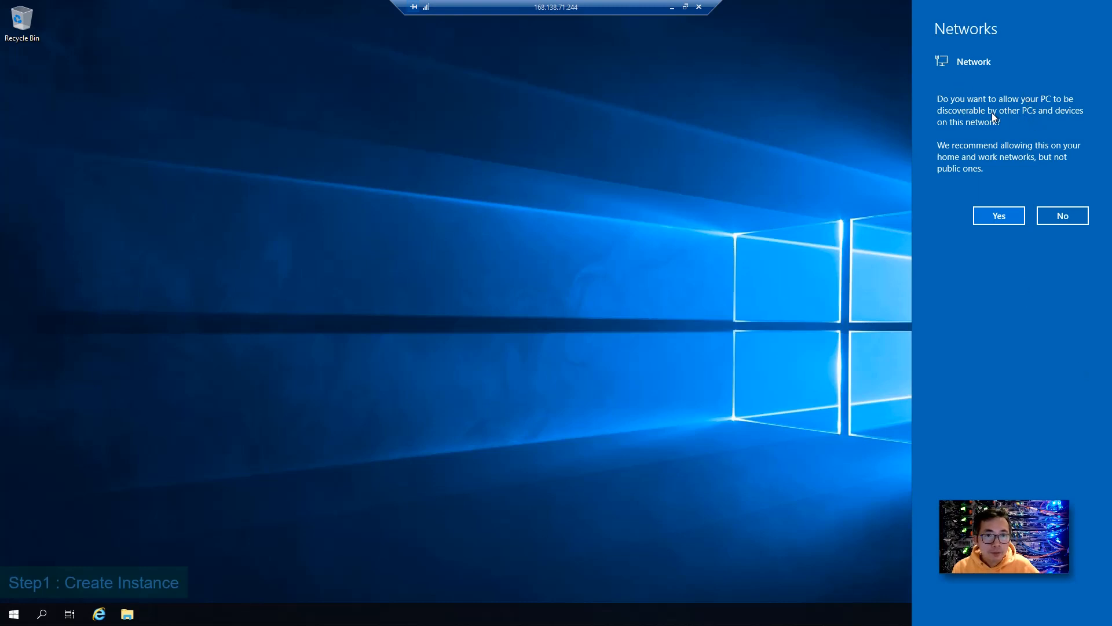
Decline network discovery and view the system's About page
left_click(998, 215)
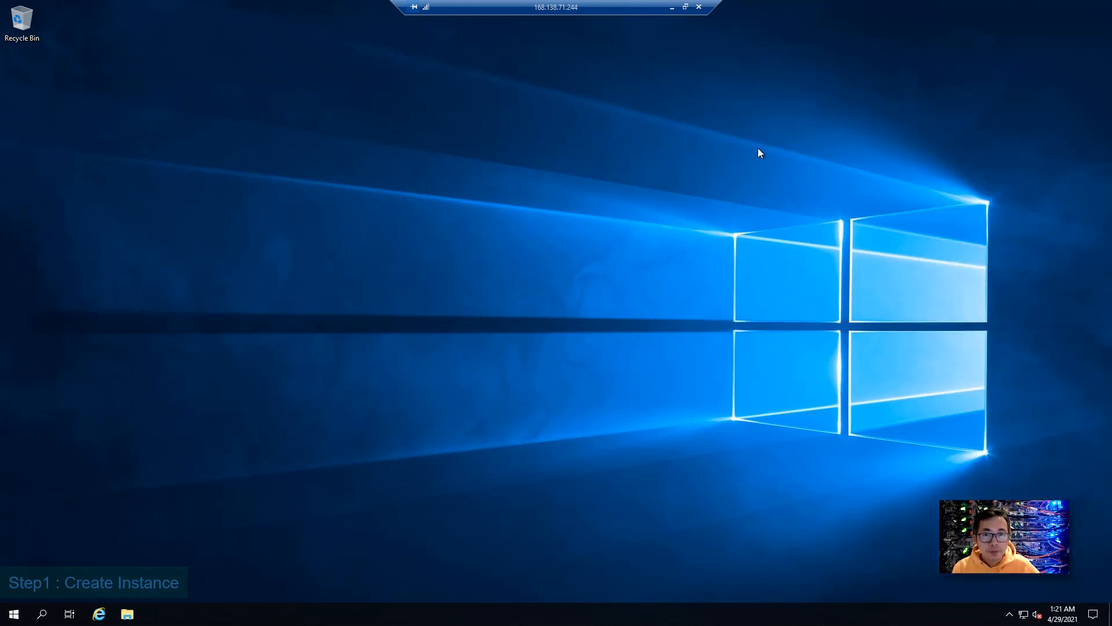
mouse_move(398, 158)
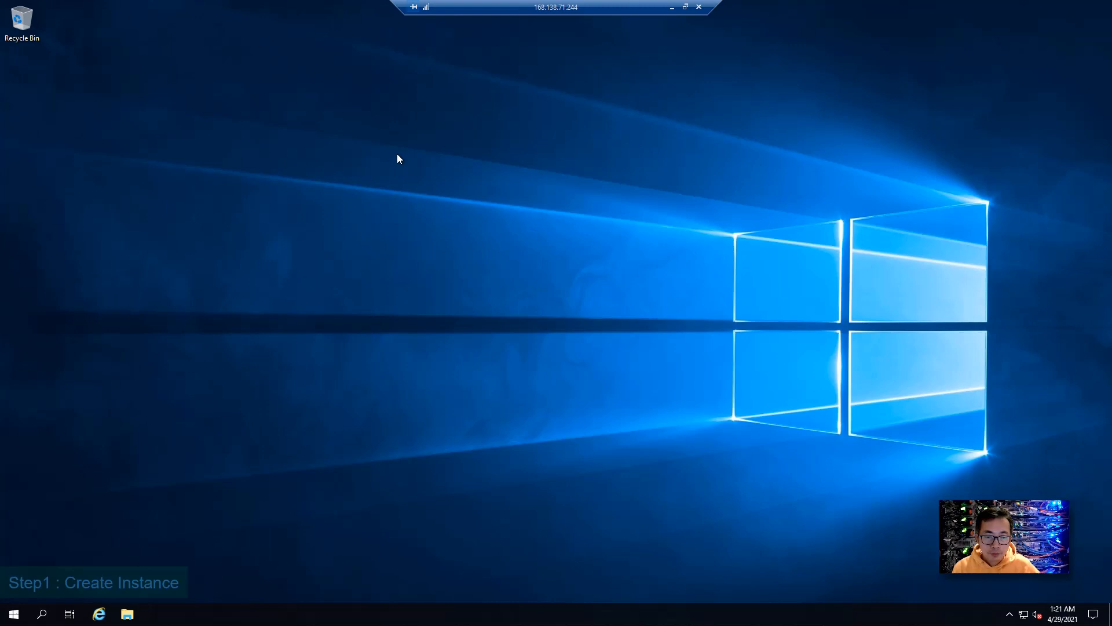
right_click(13, 612)
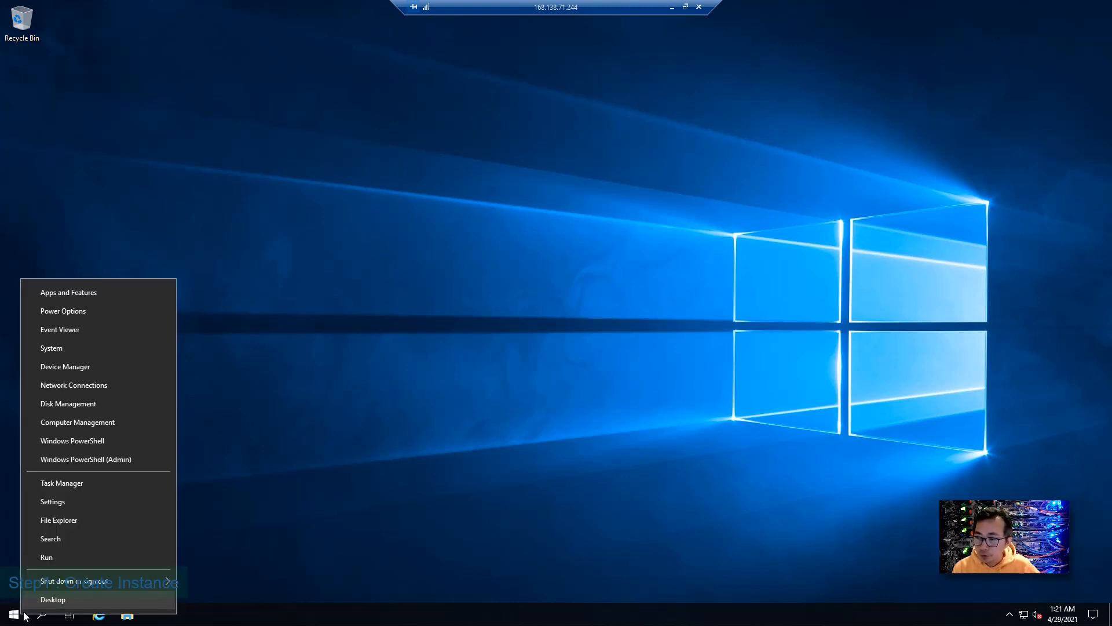
left_click(51, 502)
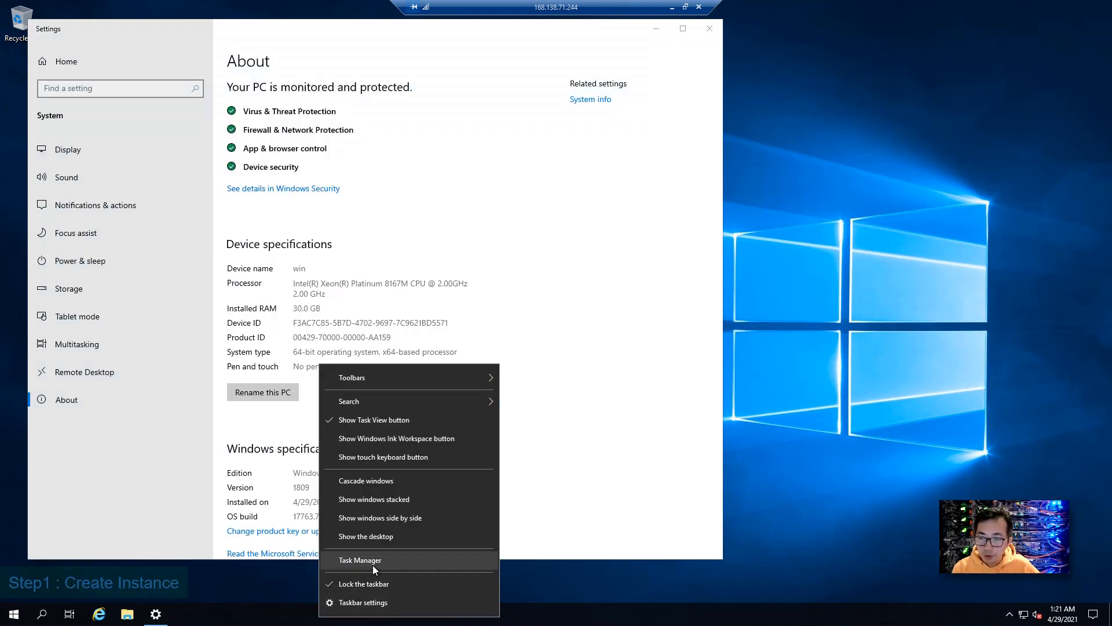
Review CPU and memory performance (Xeon 2.00 GHz, 30 GB) in Task Manager
left_click(360, 559)
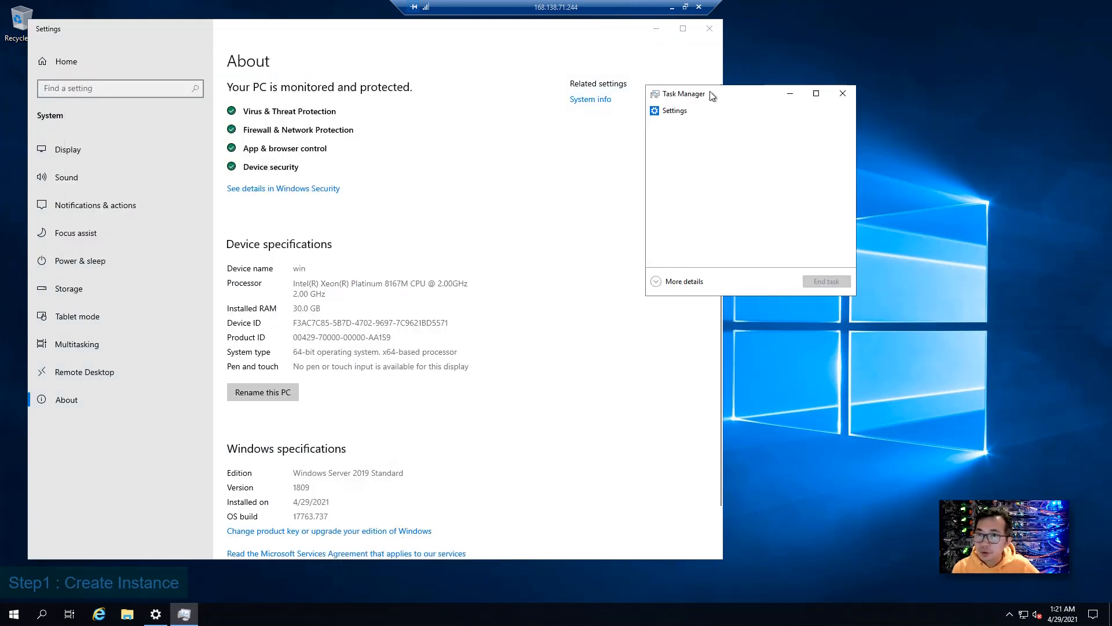
left_click(685, 281)
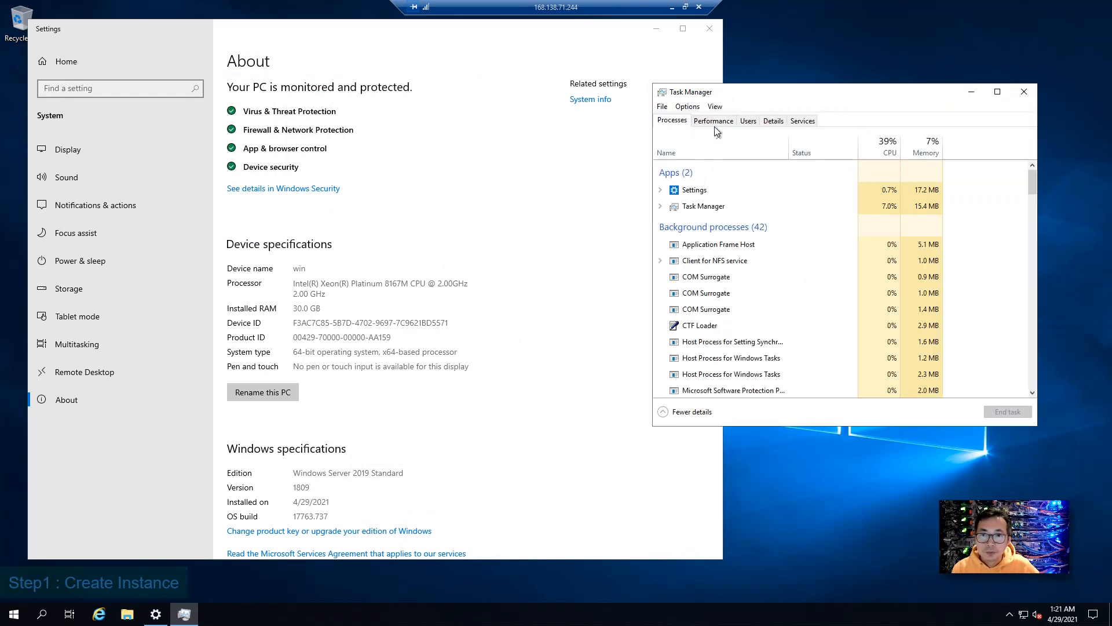
left_click(713, 120)
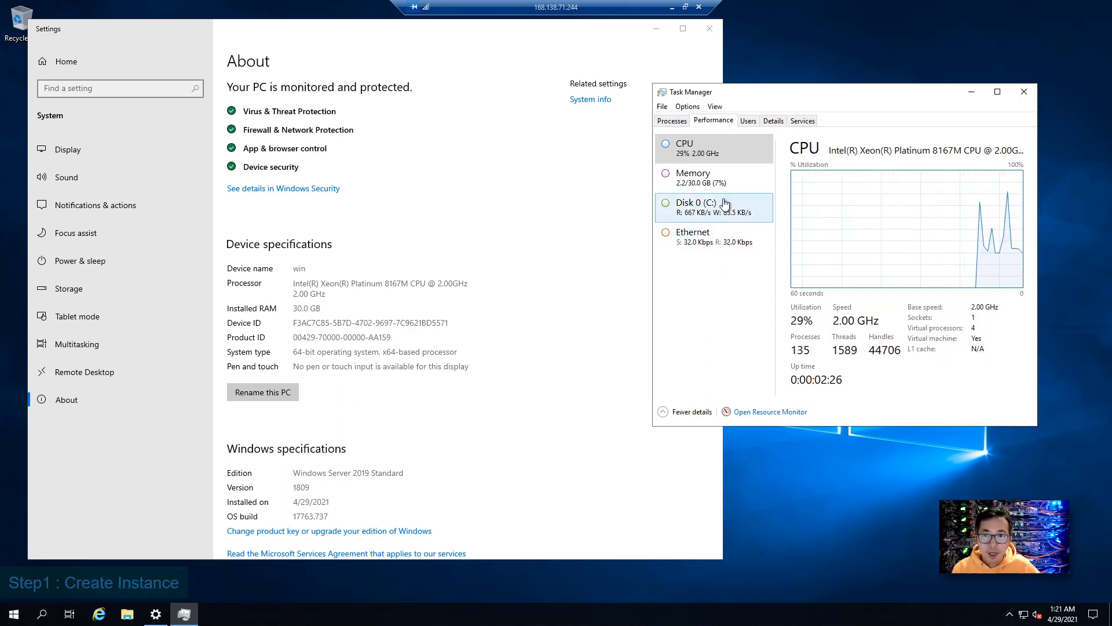
left_click(709, 177)
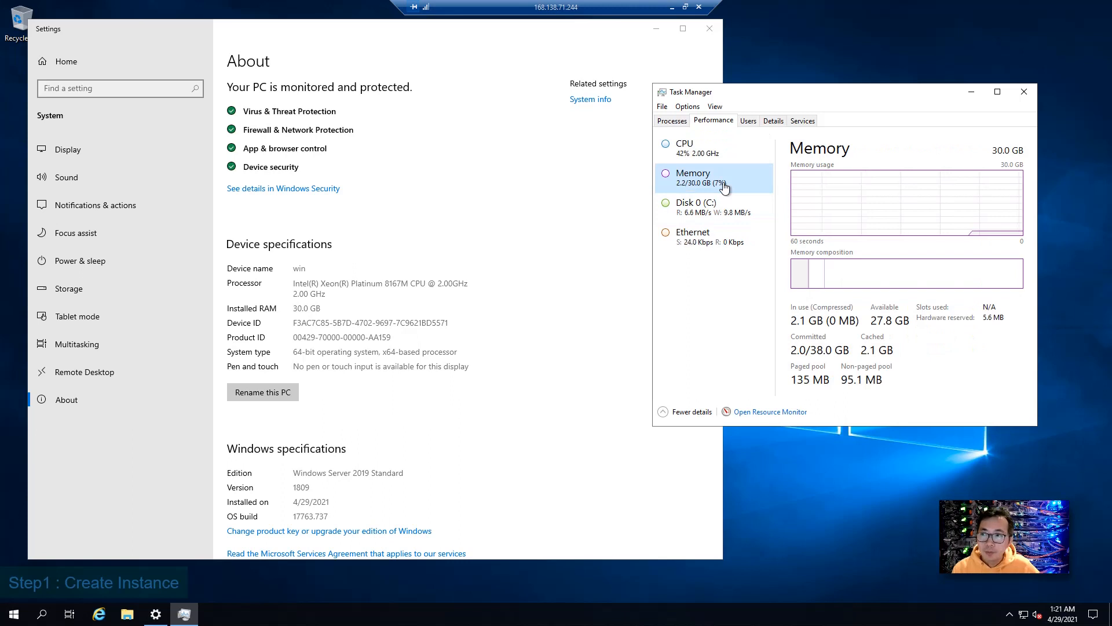
mouse_move(481, 312)
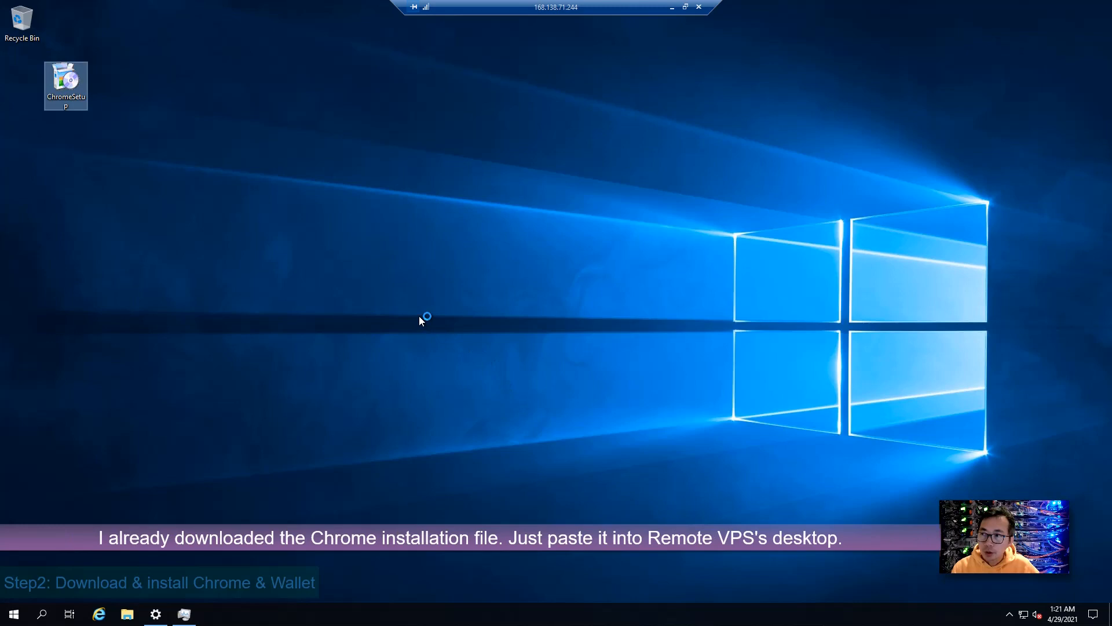
Run ChromeSetup, close the stray File Explorer window, and begin Chrome's first-run setup
double_click(65, 81)
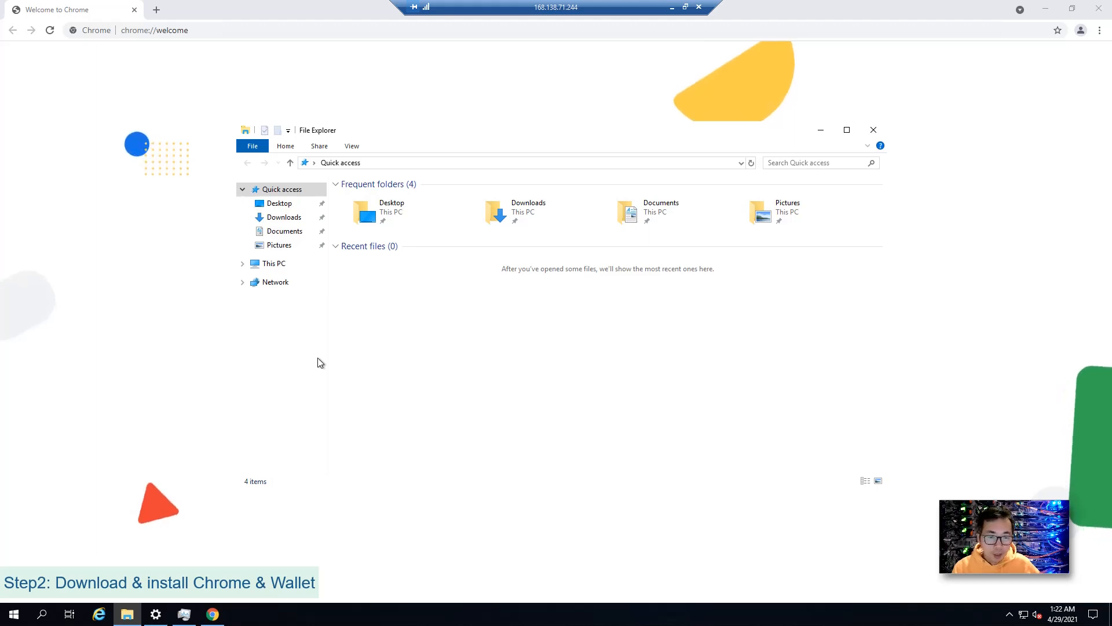
left_click(273, 263)
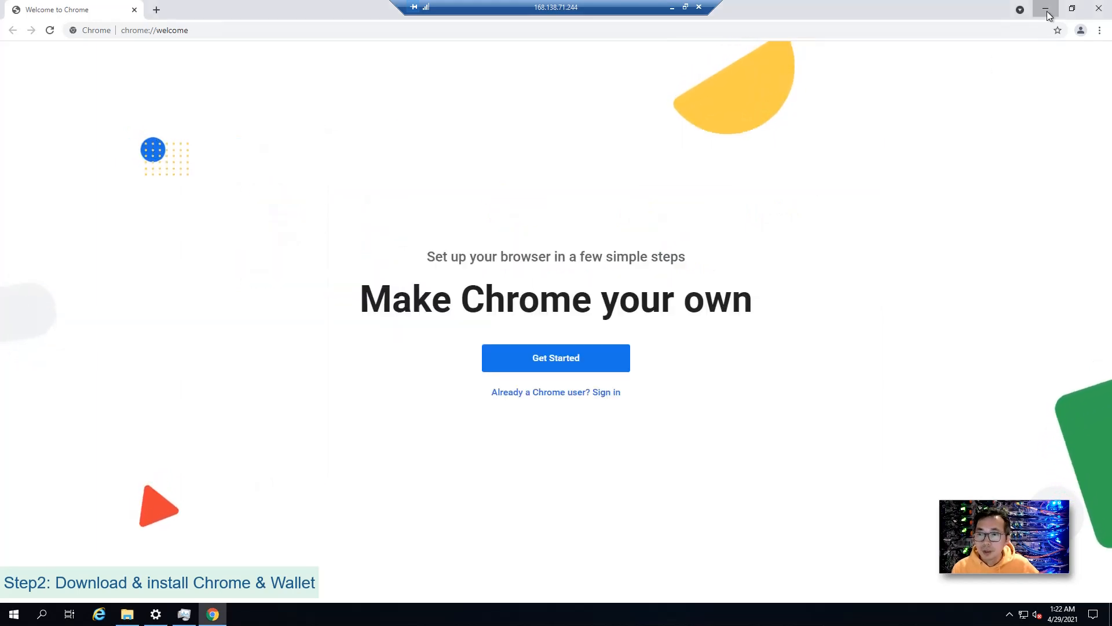
left_click(555, 358)
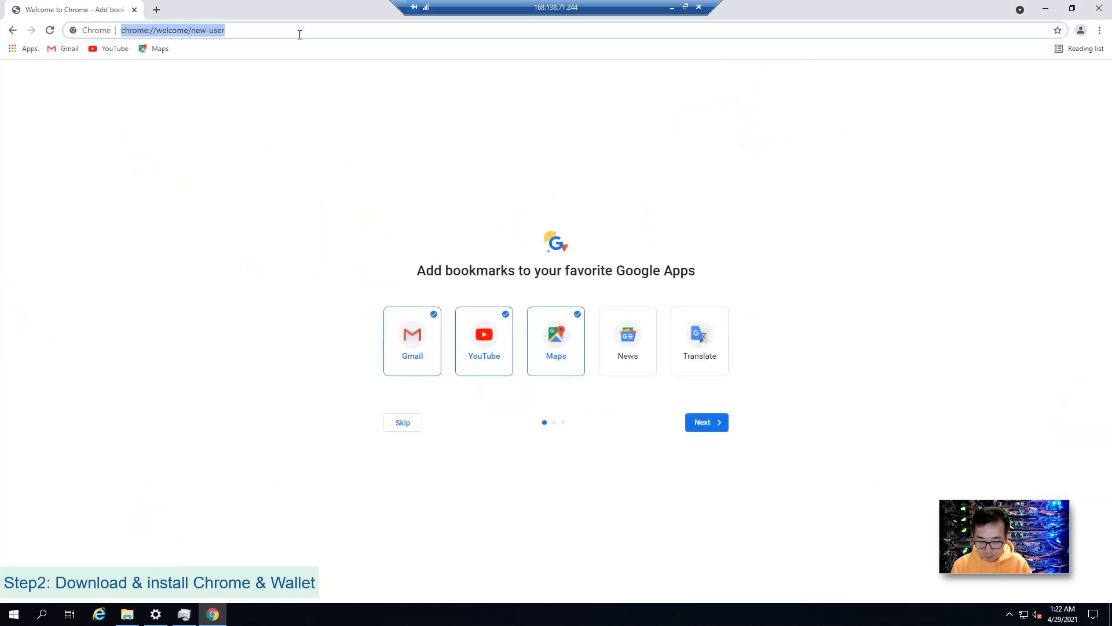
Search for dogecoin and go to the Wallets section of dogecoin.com
type("dogicoin")
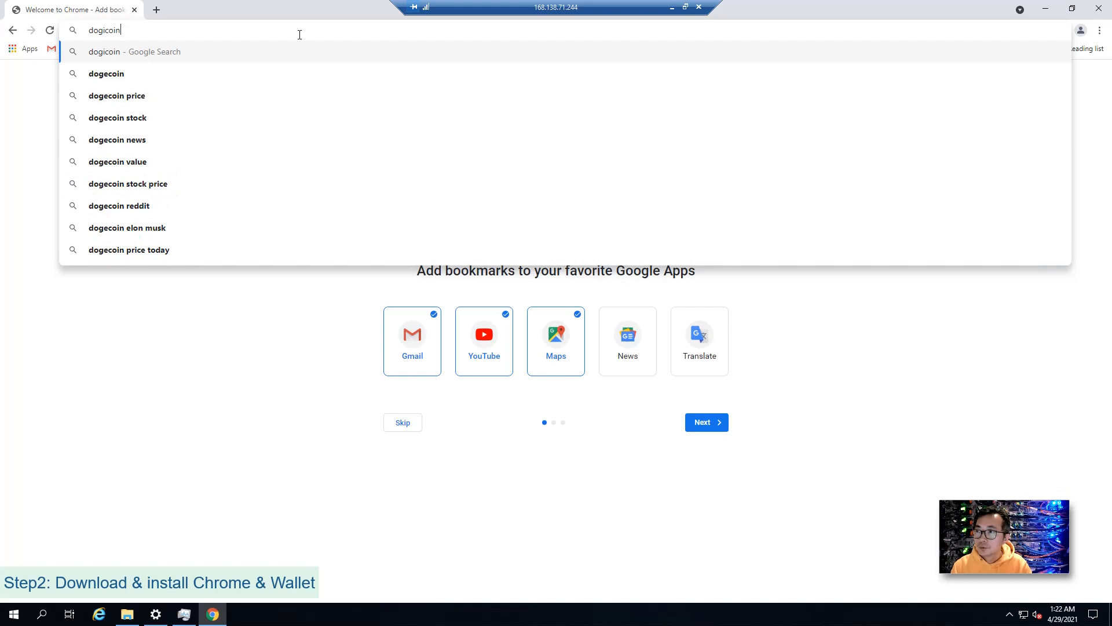
key("Backspace")
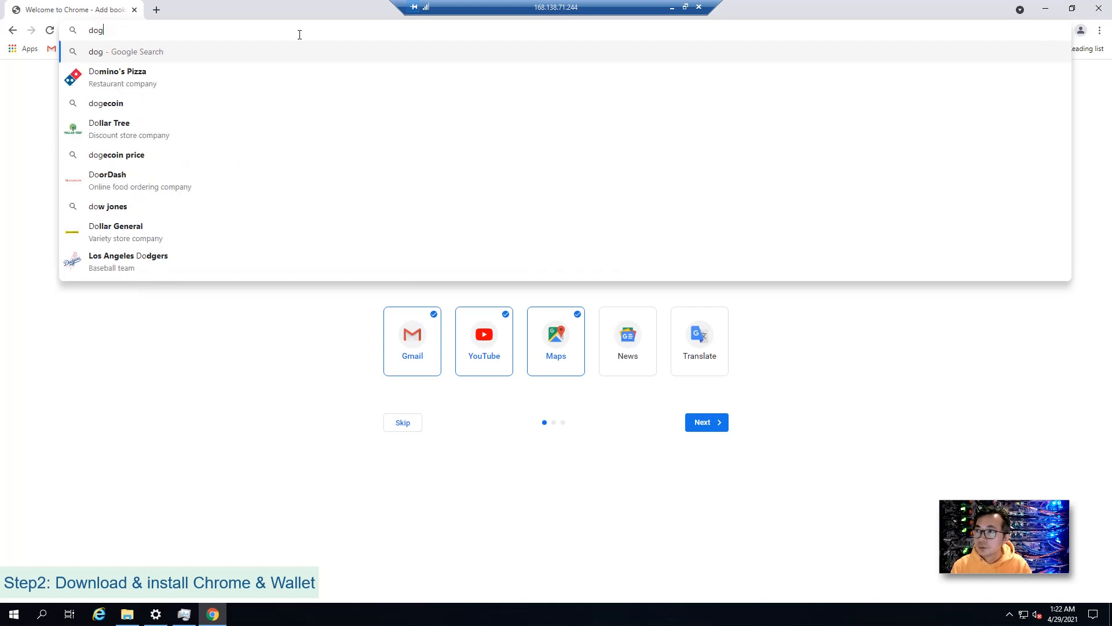
left_click(105, 103)
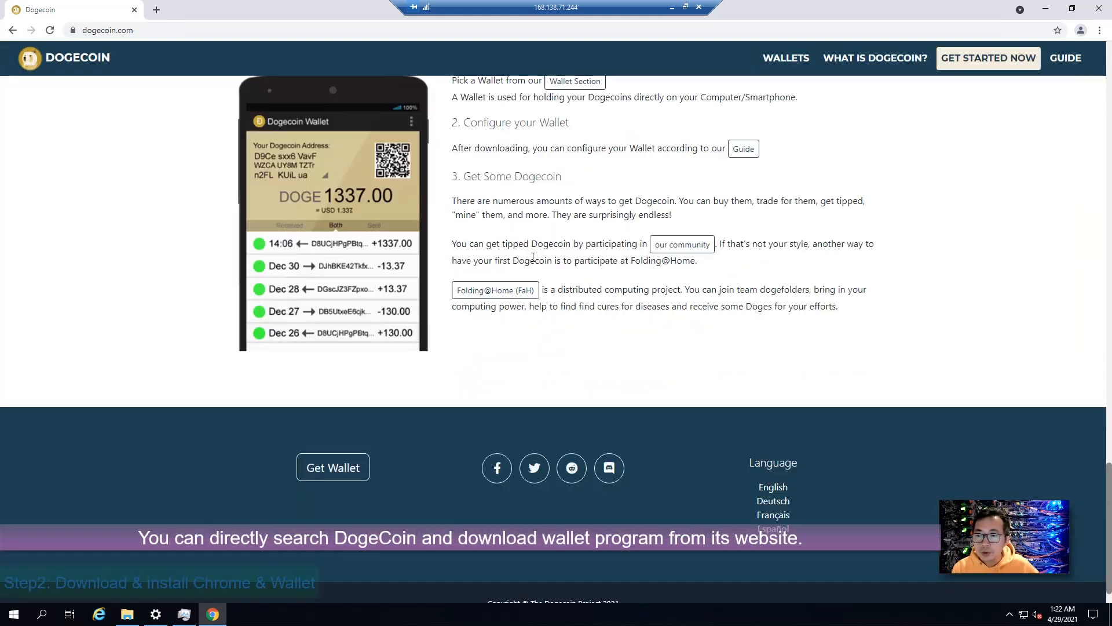
left_click(786, 57)
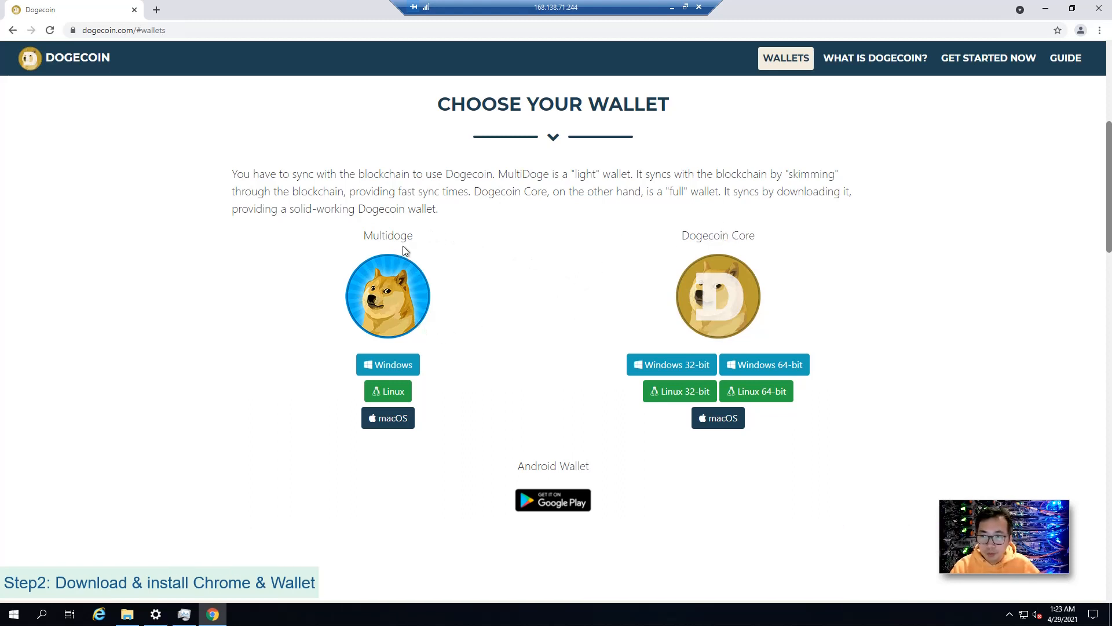
mouse_move(404, 233)
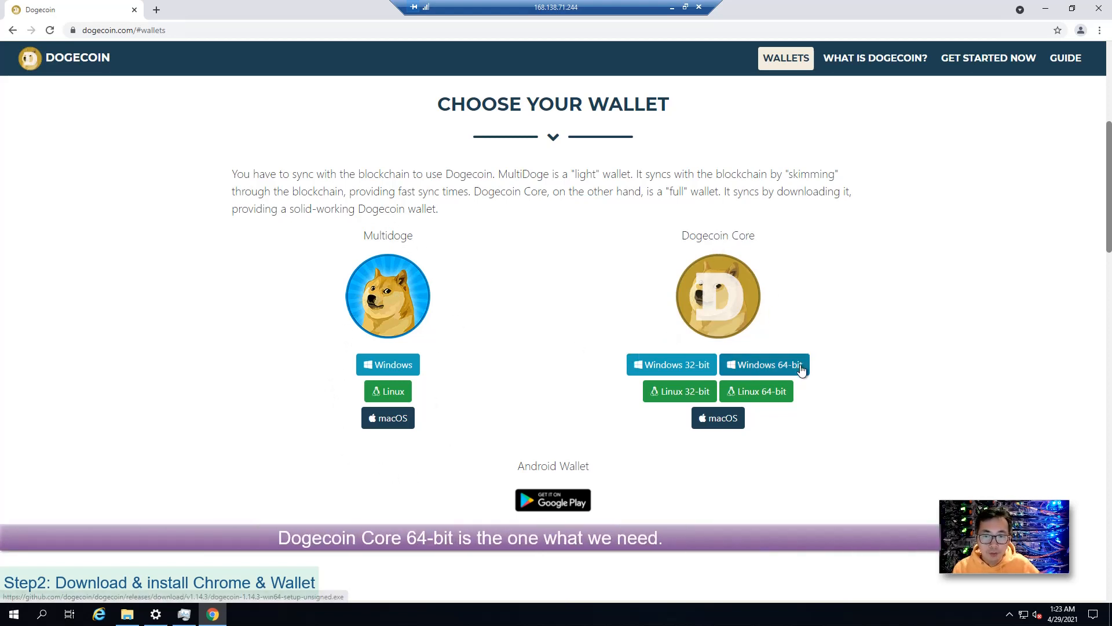
Download the 64-bit Windows Dogecoin Core installer and run it
left_click(764, 364)
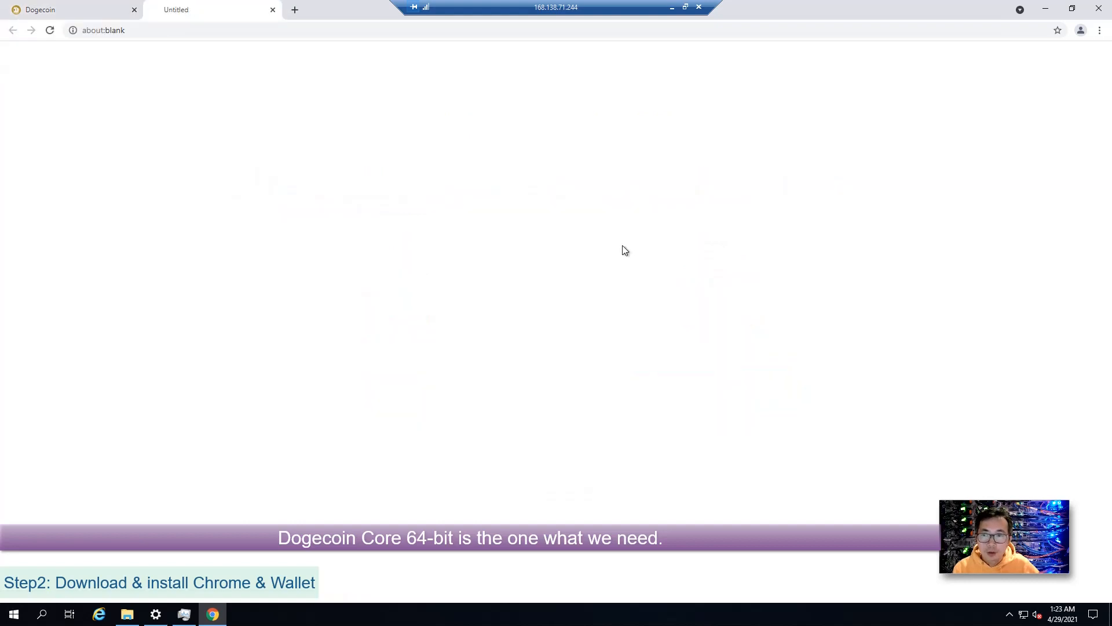
left_click(764, 363)
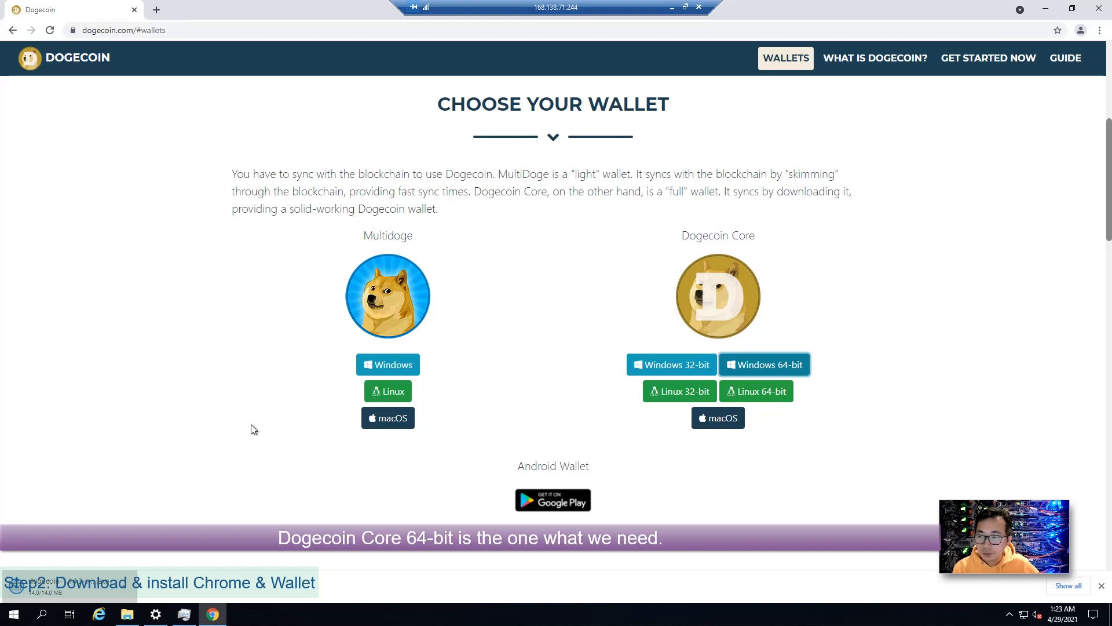
left_click(764, 364)
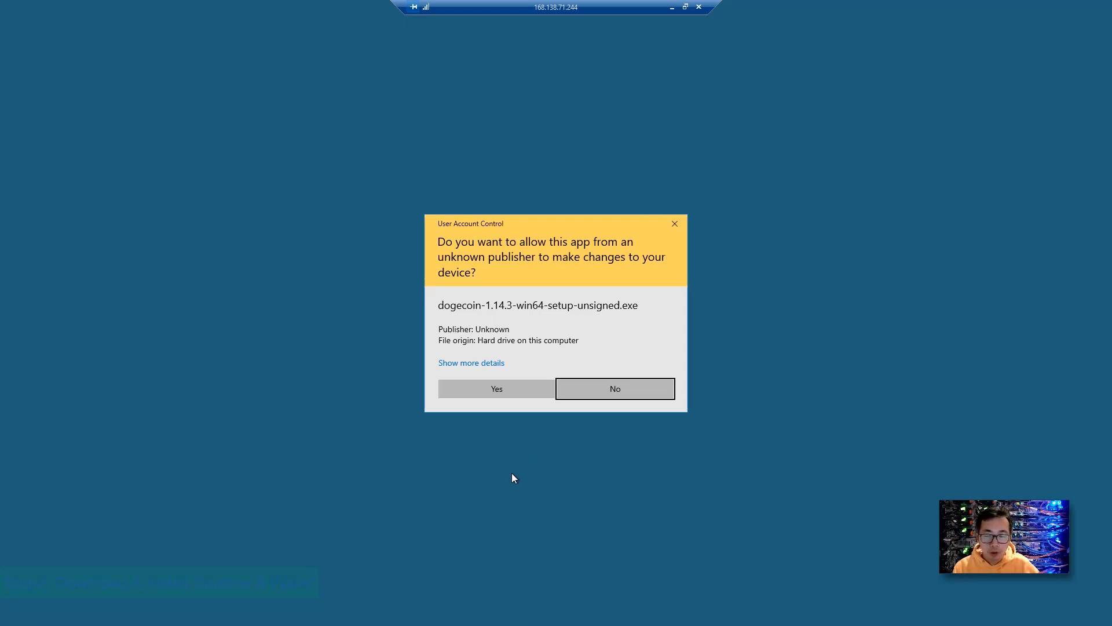
Install Dogecoin Core 64-bit into the default Program Files folder and launch it
left_click(615, 388)
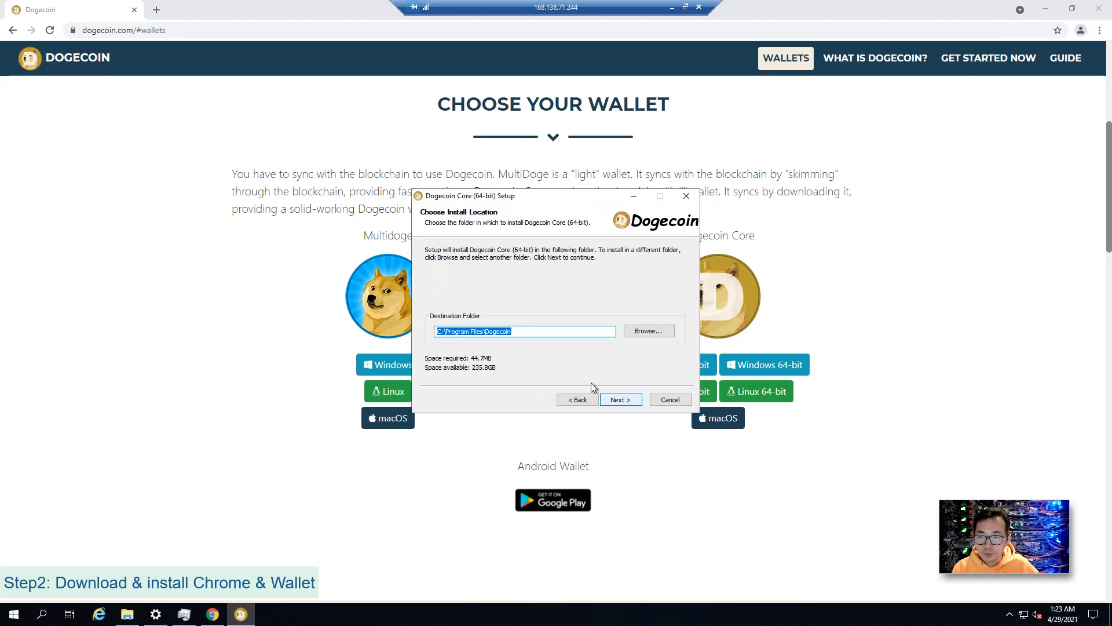
left_click(620, 400)
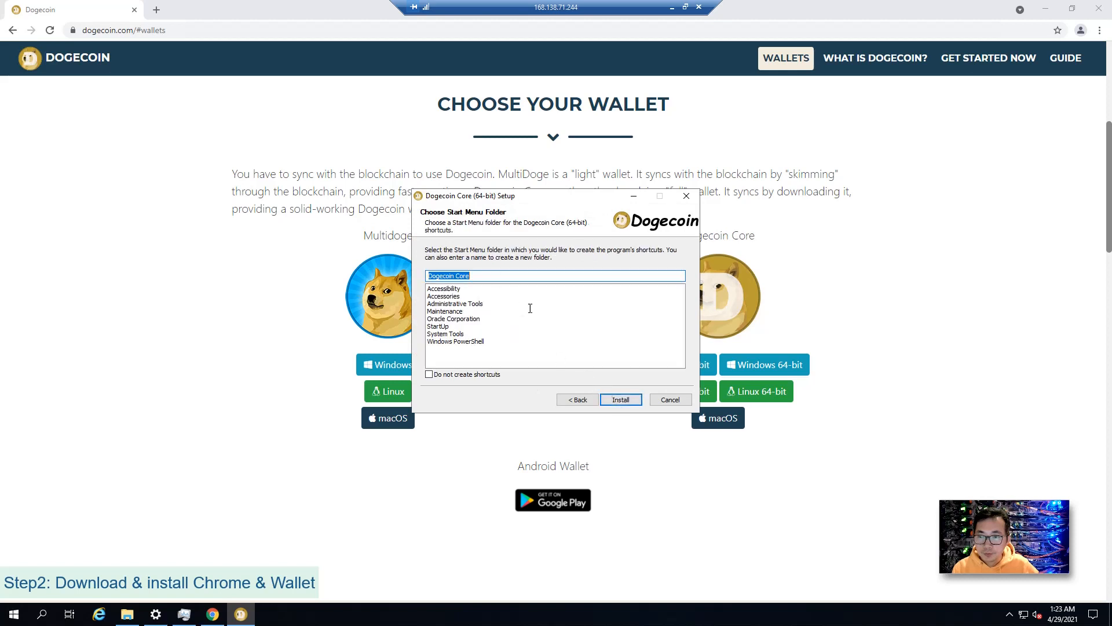
left_click(620, 399)
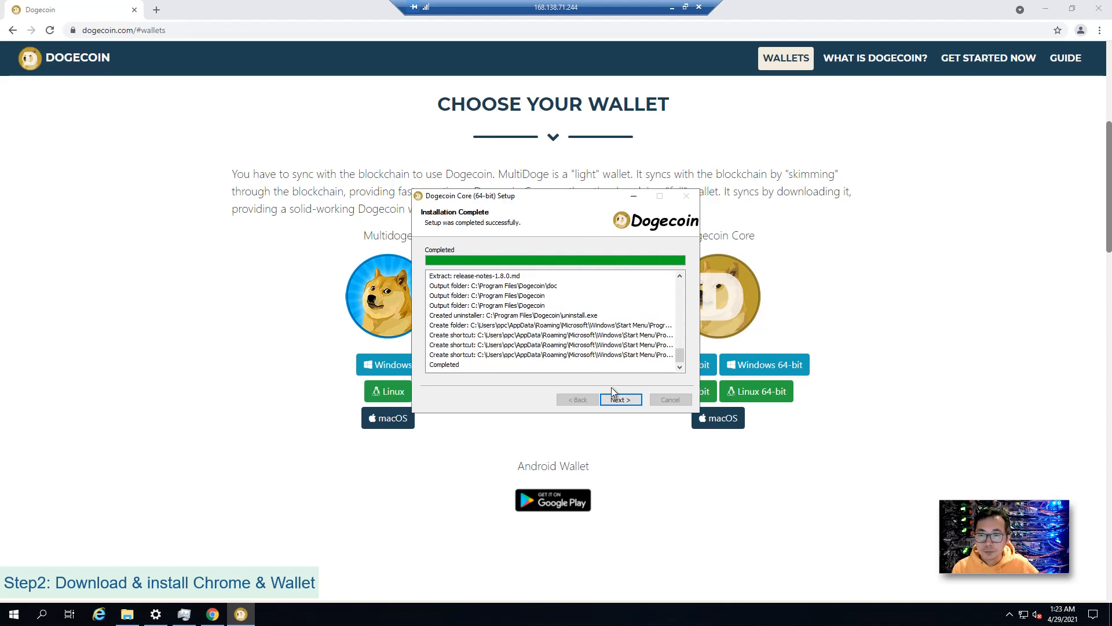
left_click(619, 398)
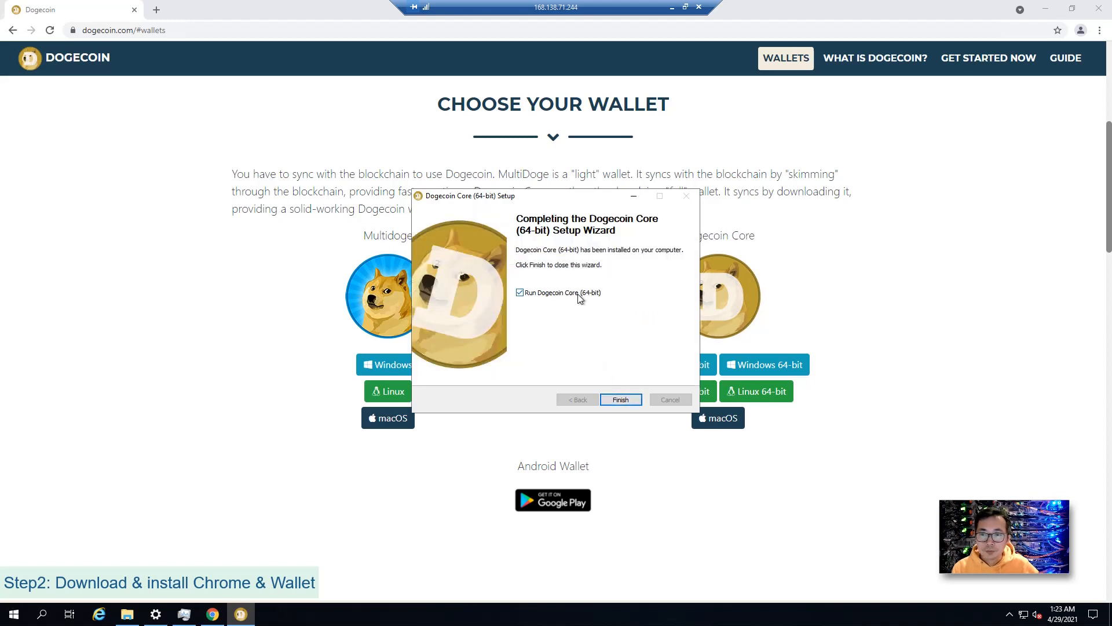
left_click(619, 399)
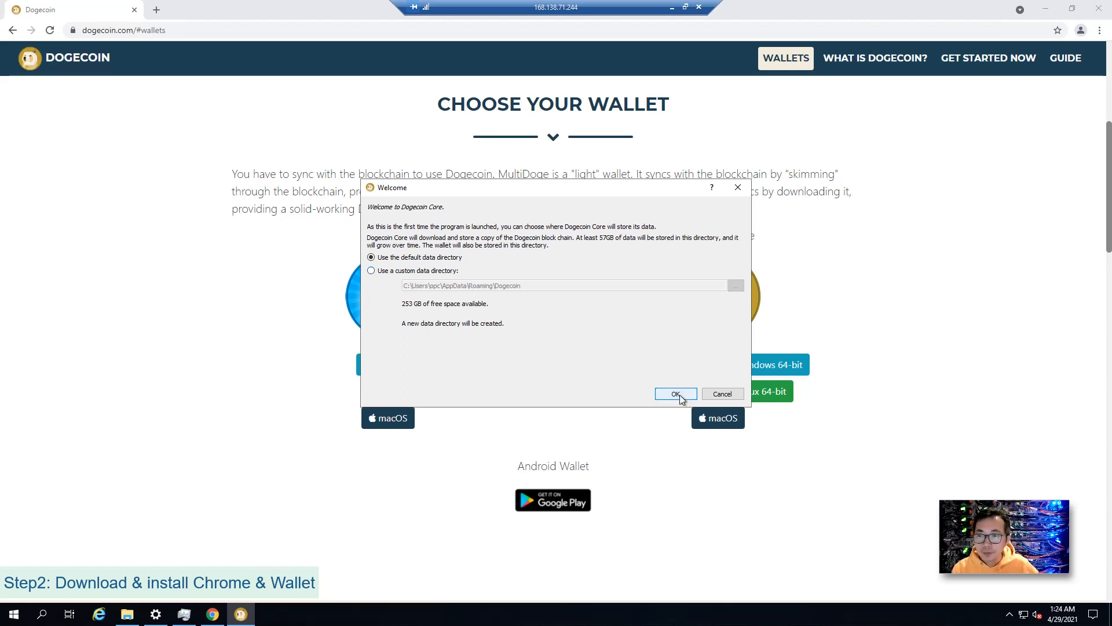
Keep the default data directory, browse the File menu, and hide the synchronization overlay
left_click(674, 394)
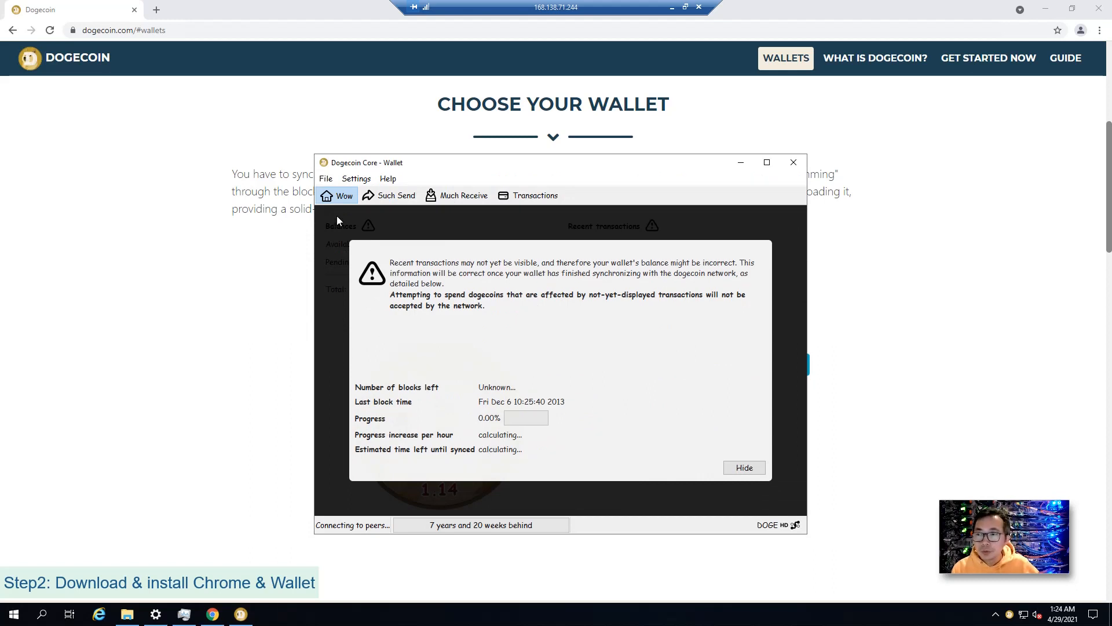
left_click(325, 178)
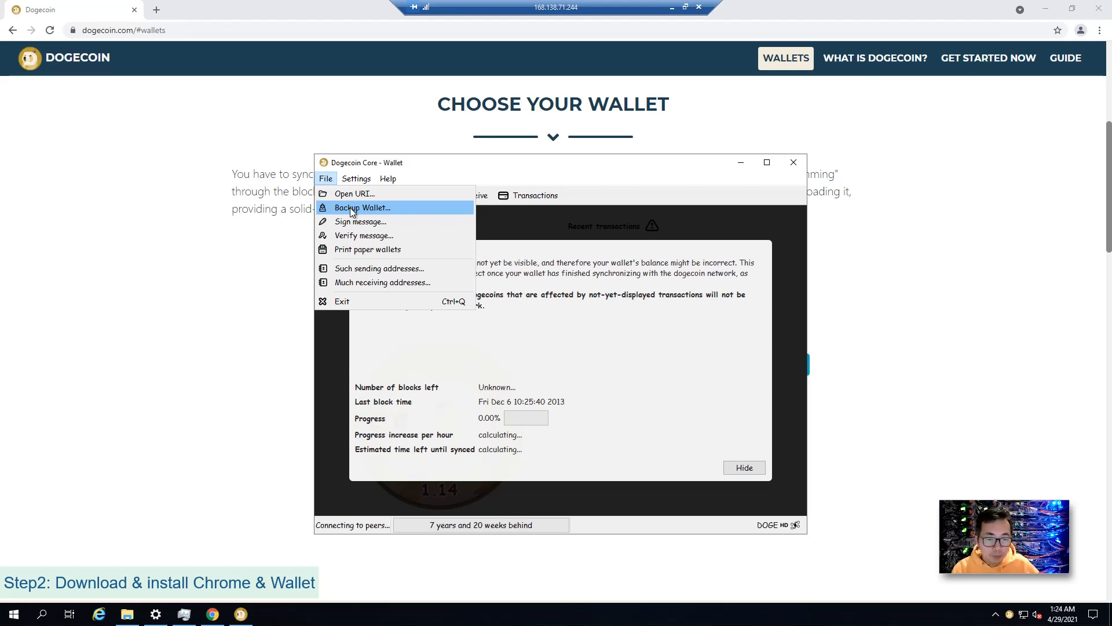
mouse_move(561, 241)
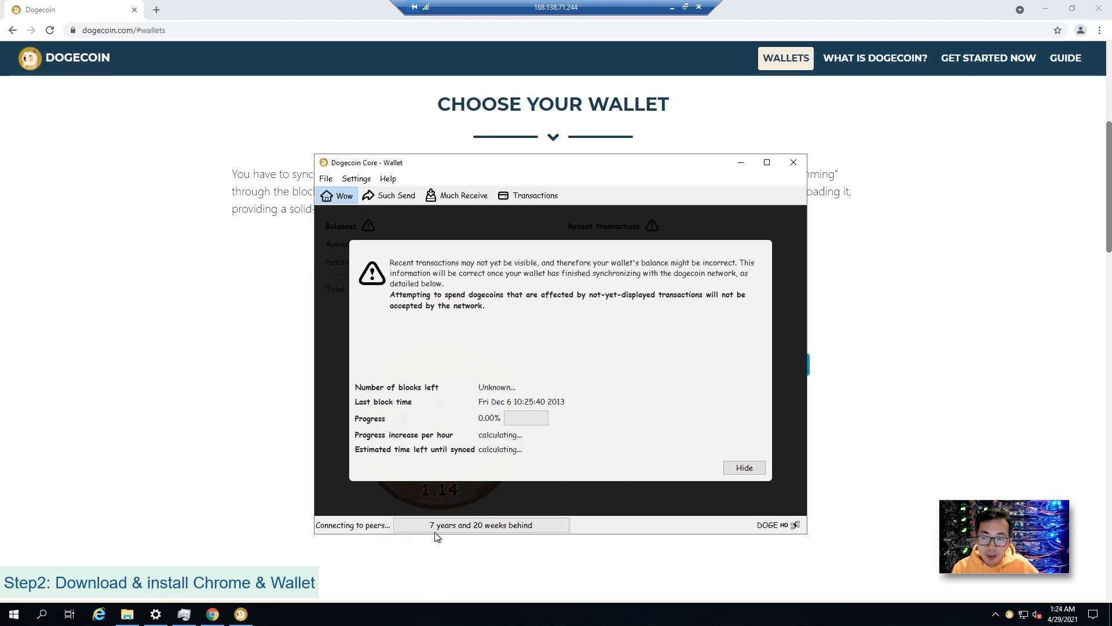
mouse_move(435, 525)
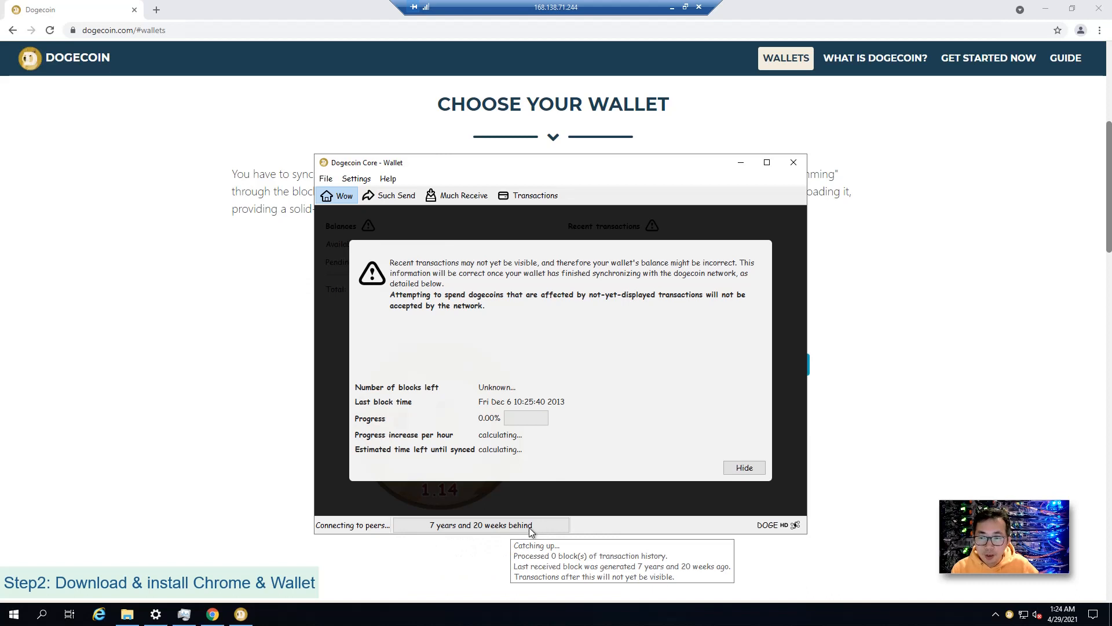
mouse_move(512, 342)
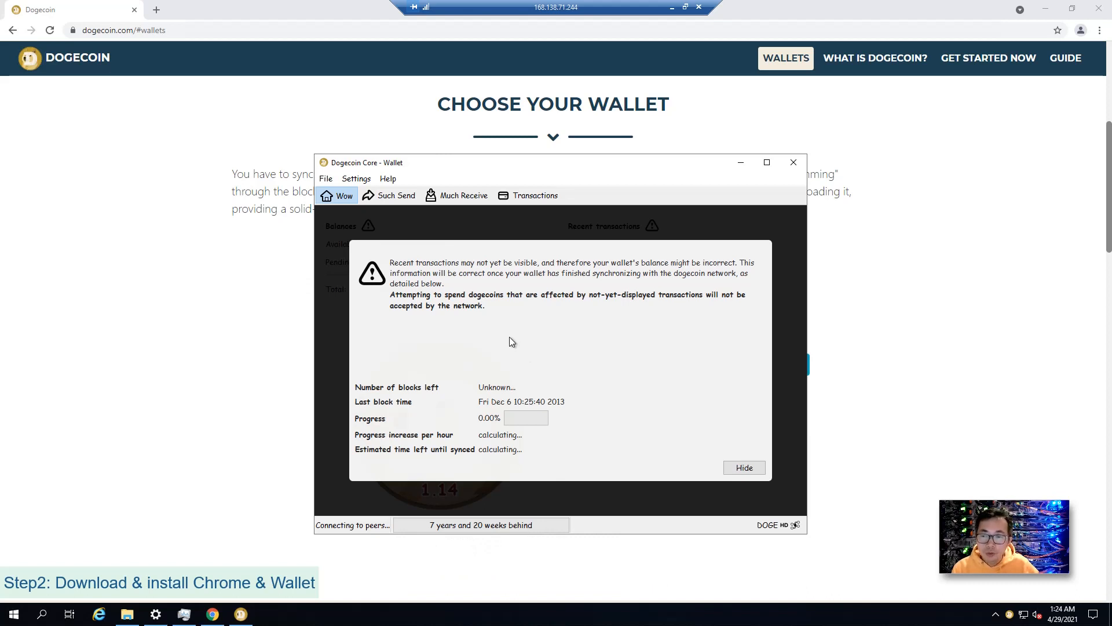
mouse_move(553, 377)
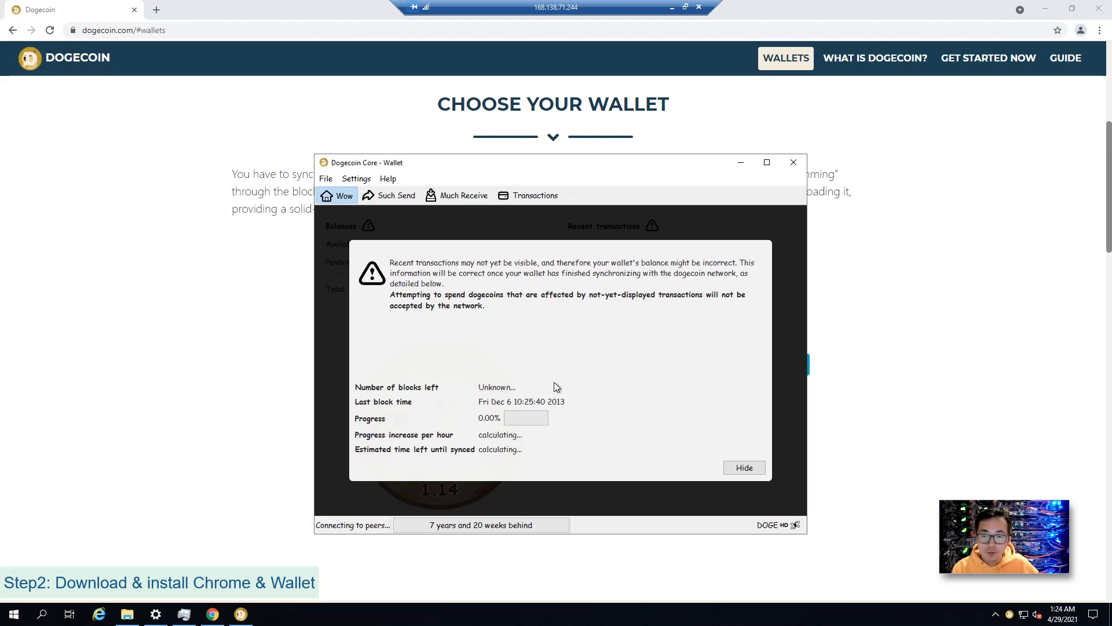
left_click(743, 467)
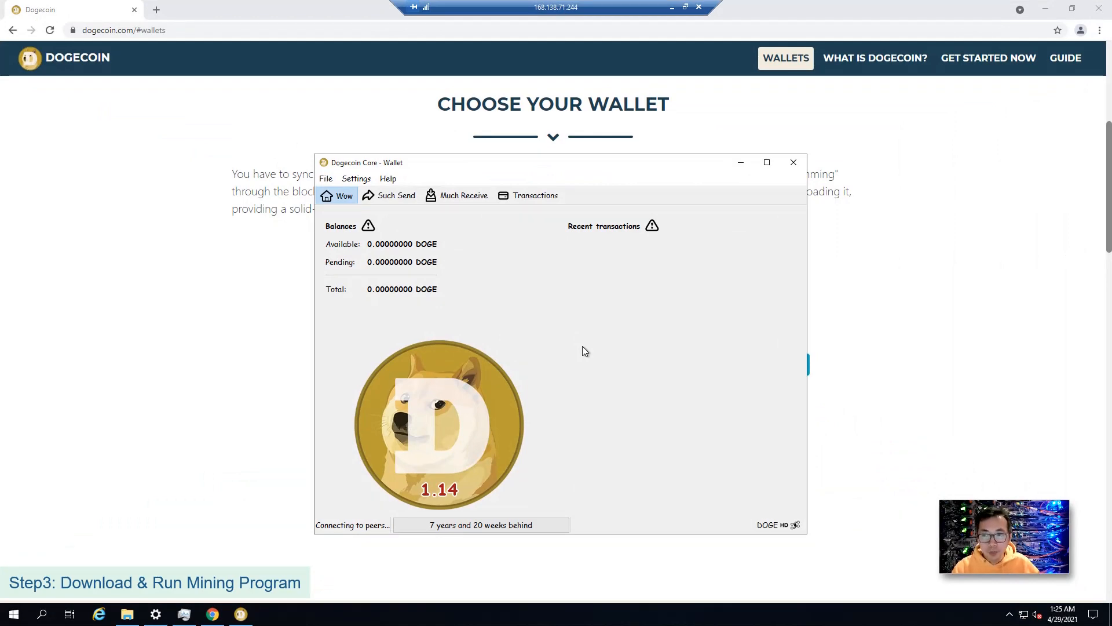
Open Dogecoin Core's receiving addresses list and select the unlabeled receiving address
left_click(326, 178)
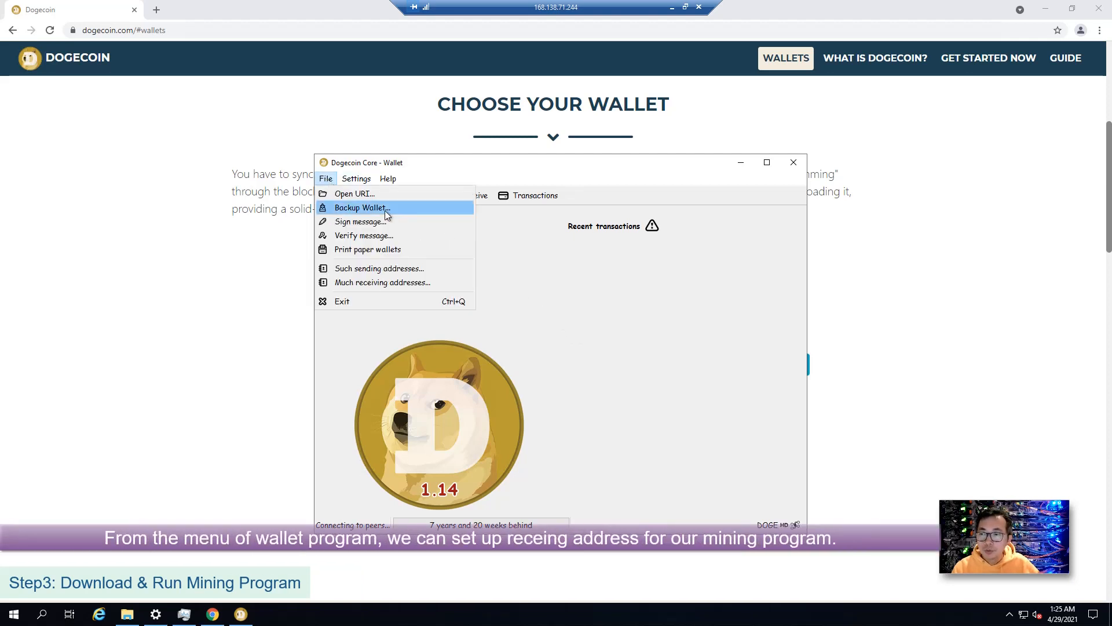
mouse_move(408, 273)
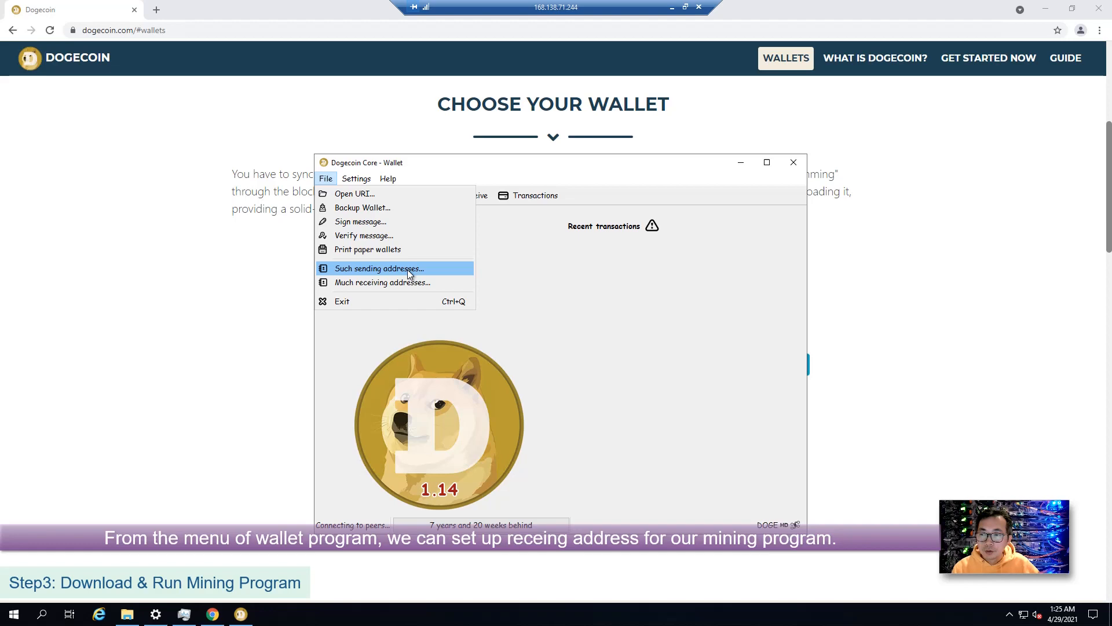
left_click(381, 282)
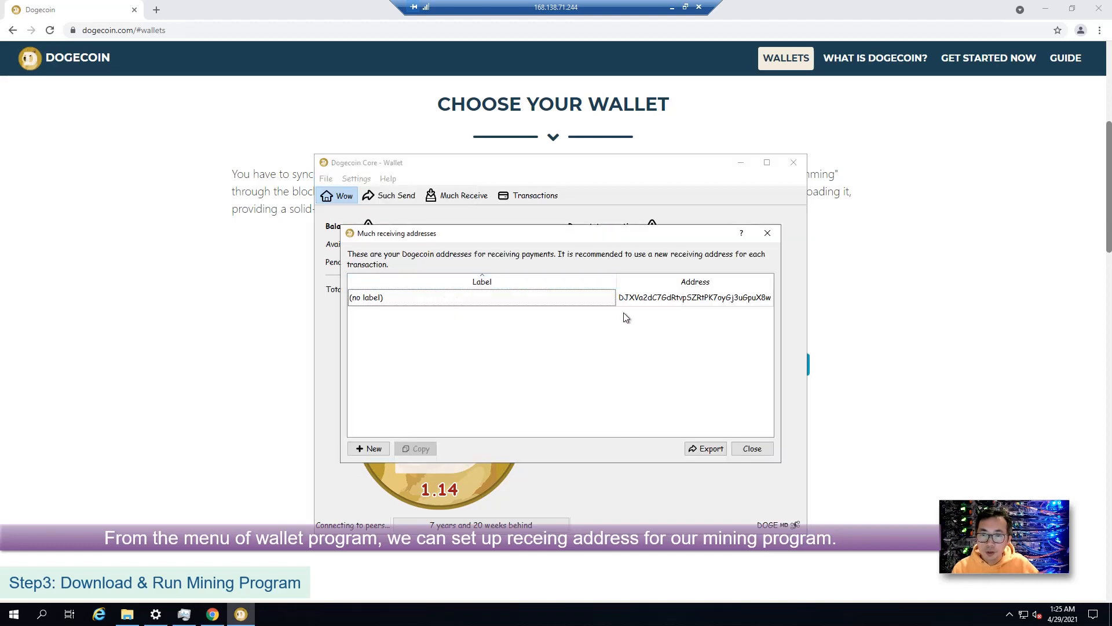
left_click(694, 297)
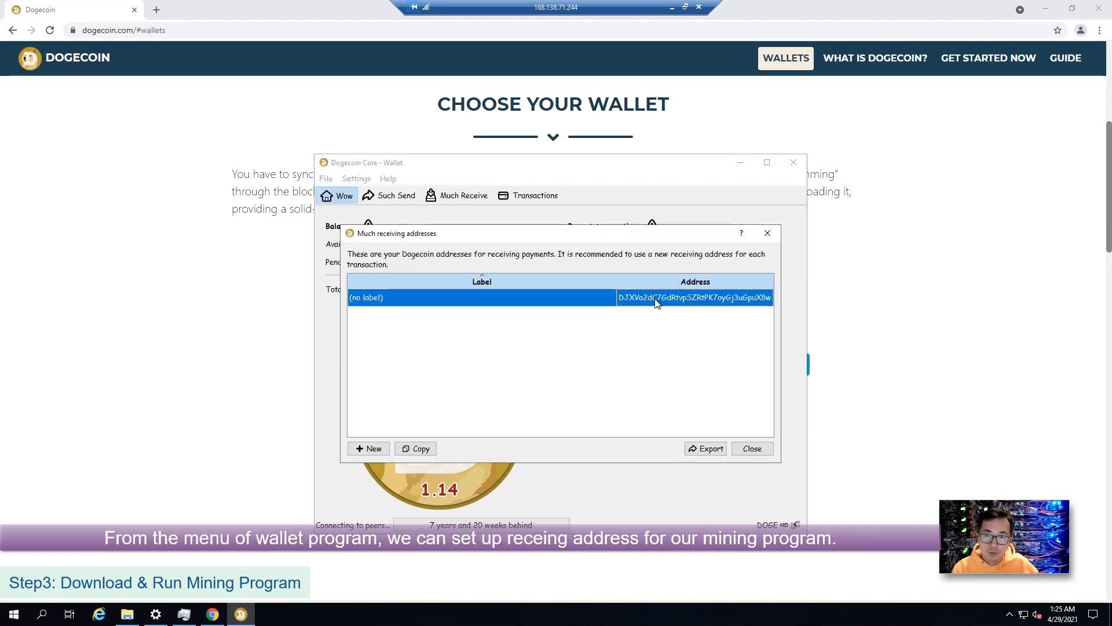
mouse_move(655, 301)
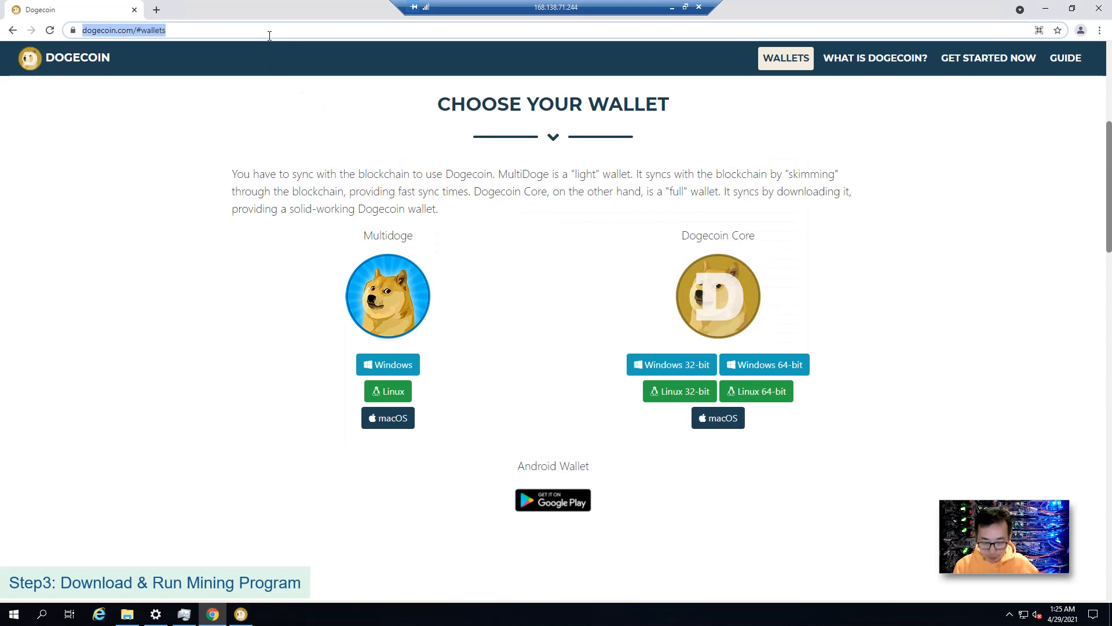
Search 'unmina' and download the packed Win 64-bit unMineable Miner from unmineable.com
type("unmina")
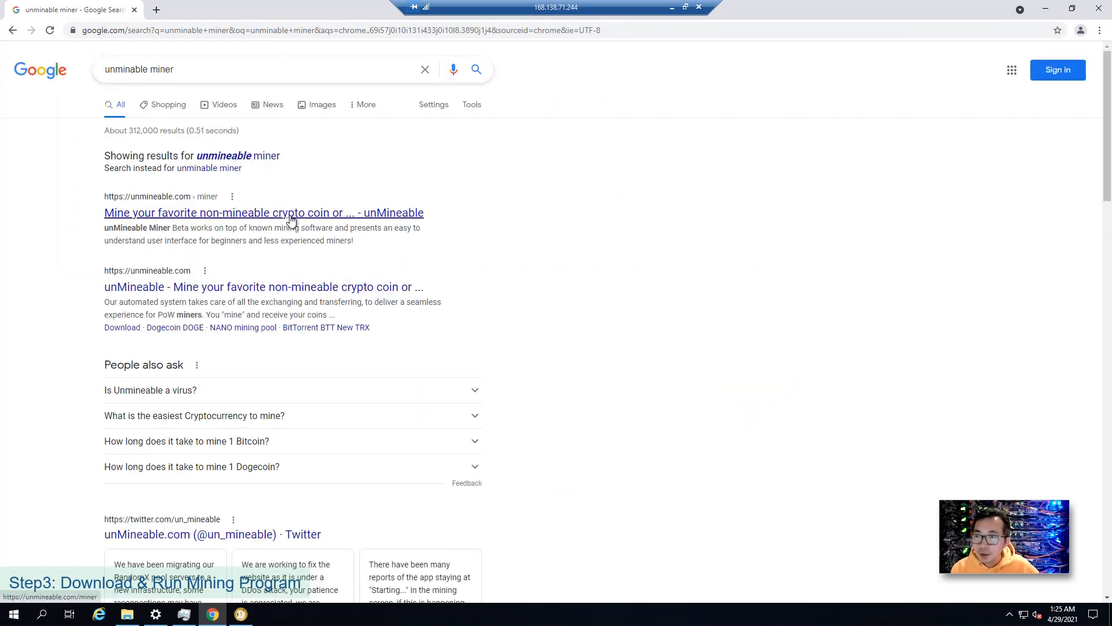
left_click(264, 212)
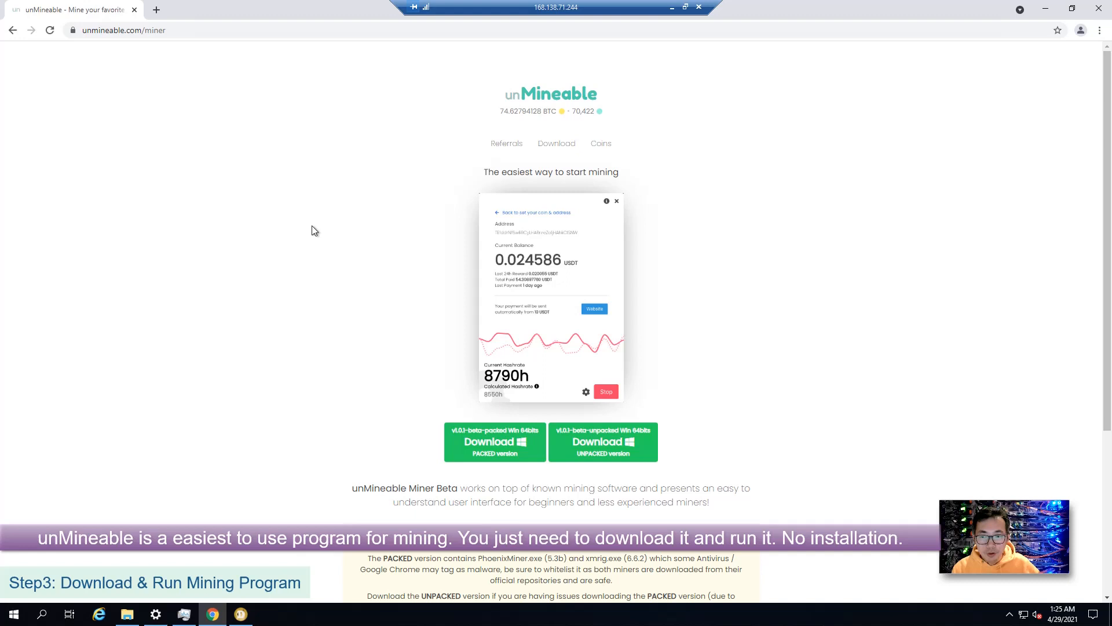
mouse_move(402, 265)
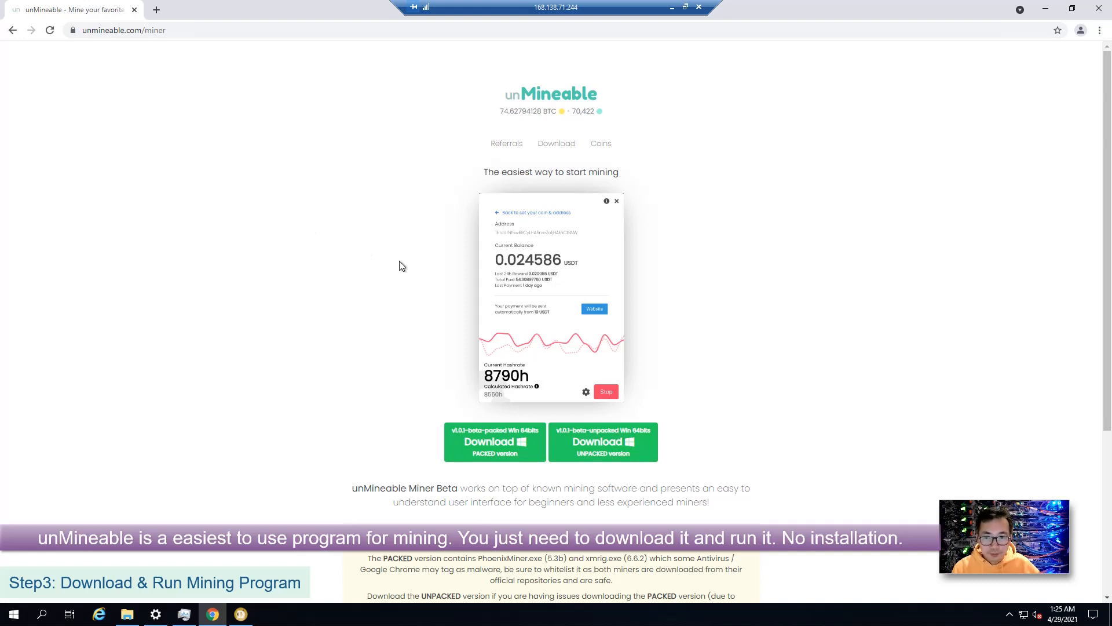
mouse_move(456, 403)
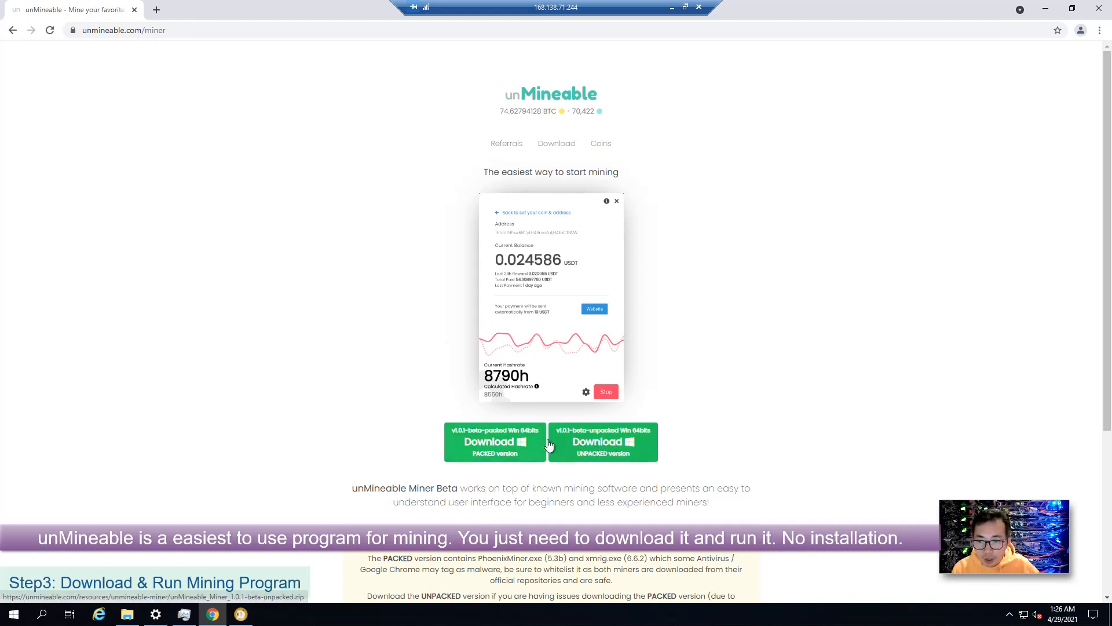
mouse_move(613, 446)
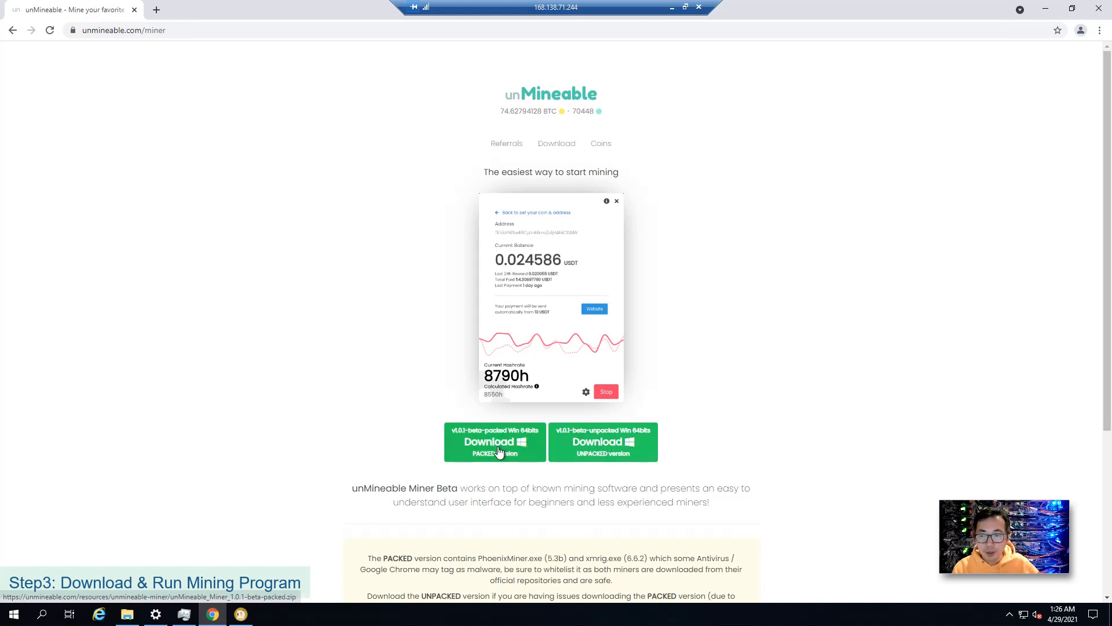
left_click(494, 442)
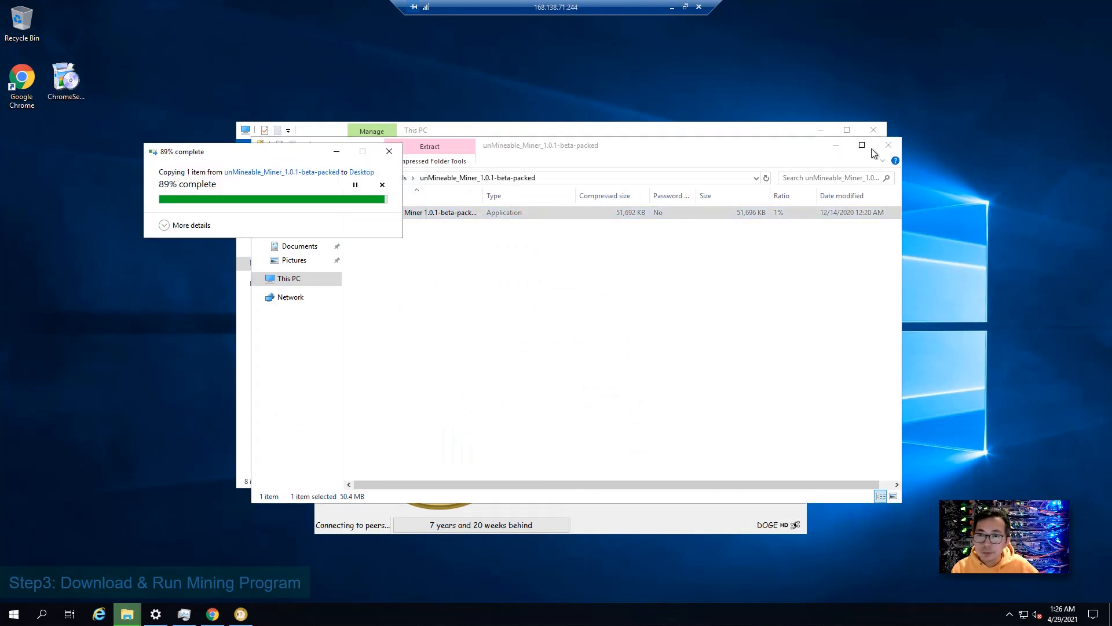
mouse_move(835, 145)
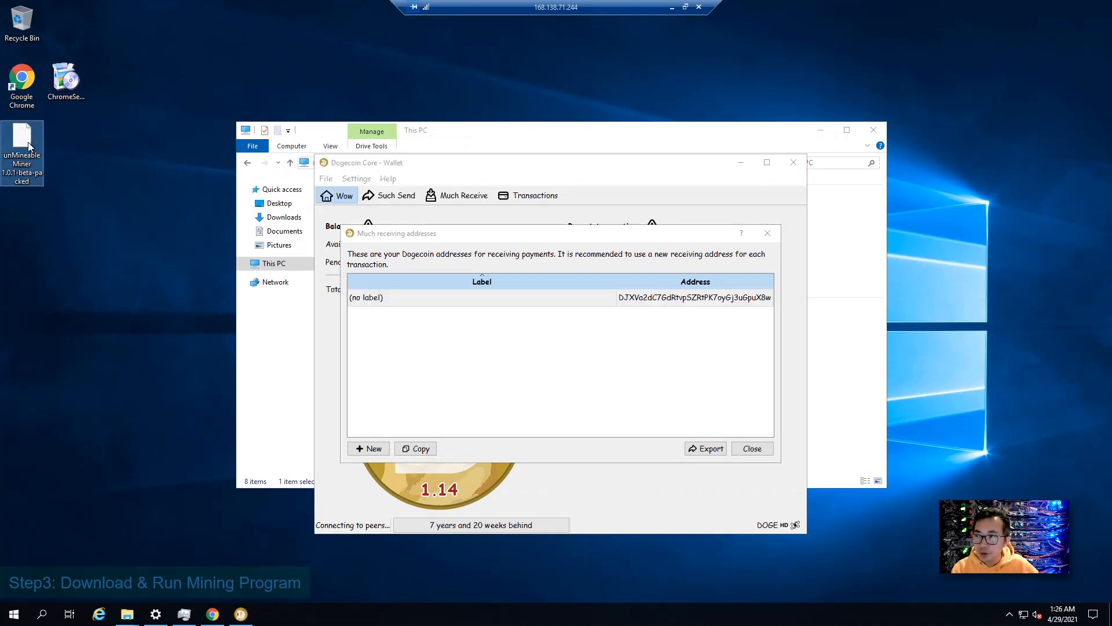
Launch the extracted unMineable Miner from its desktop icon
left_click(186, 186)
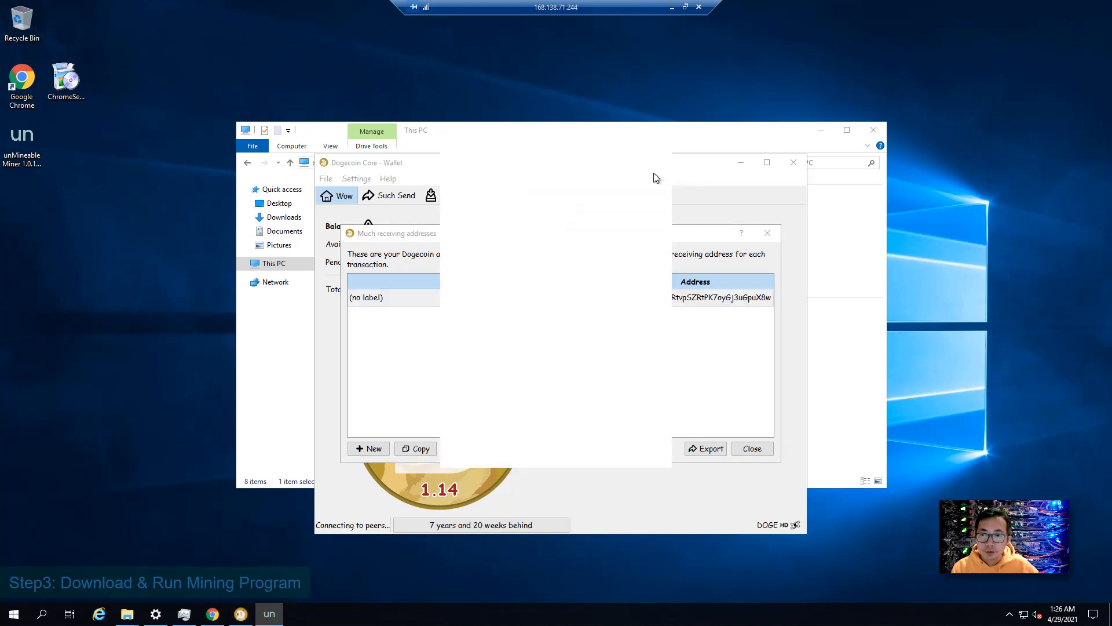
mouse_move(647, 178)
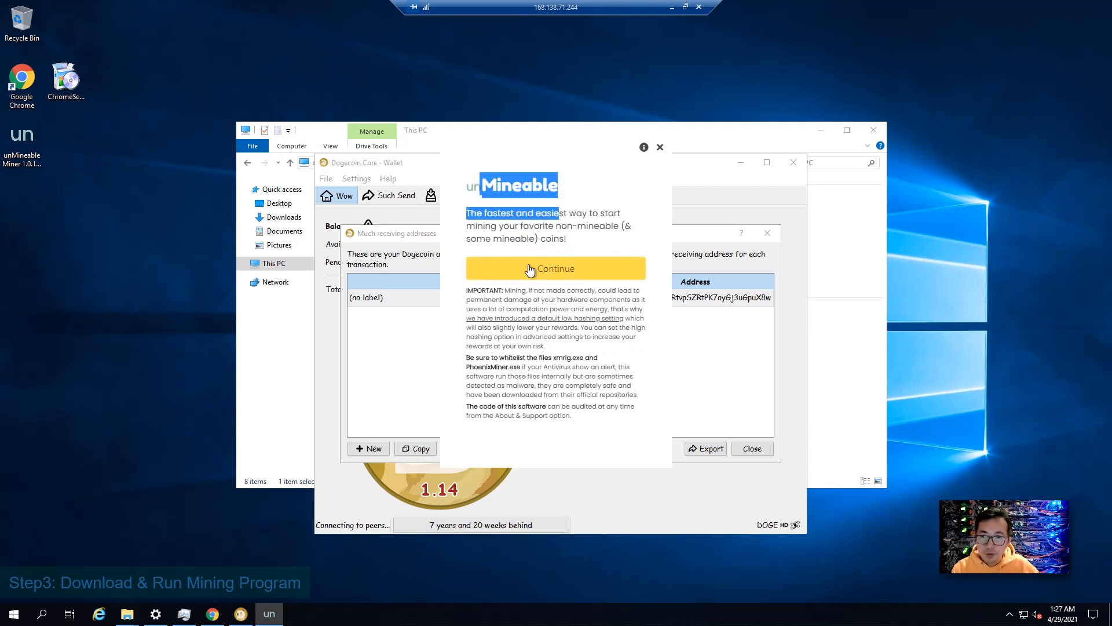
Continue past the welcome notice, pick CPU mining hardware, and proceed to the coin form
left_click(556, 268)
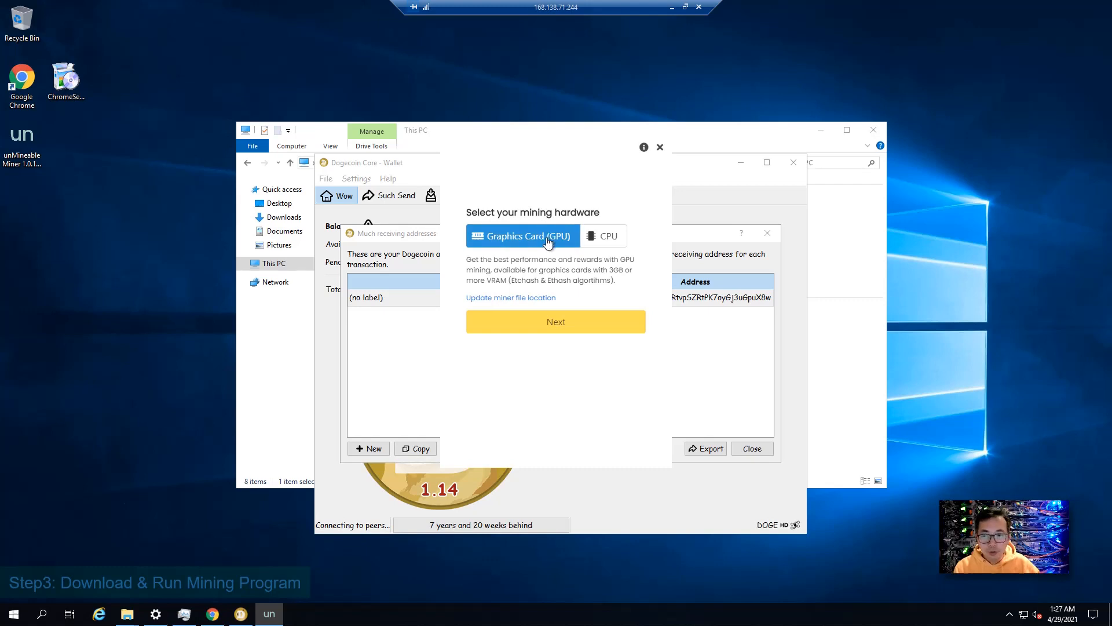
mouse_move(606, 240)
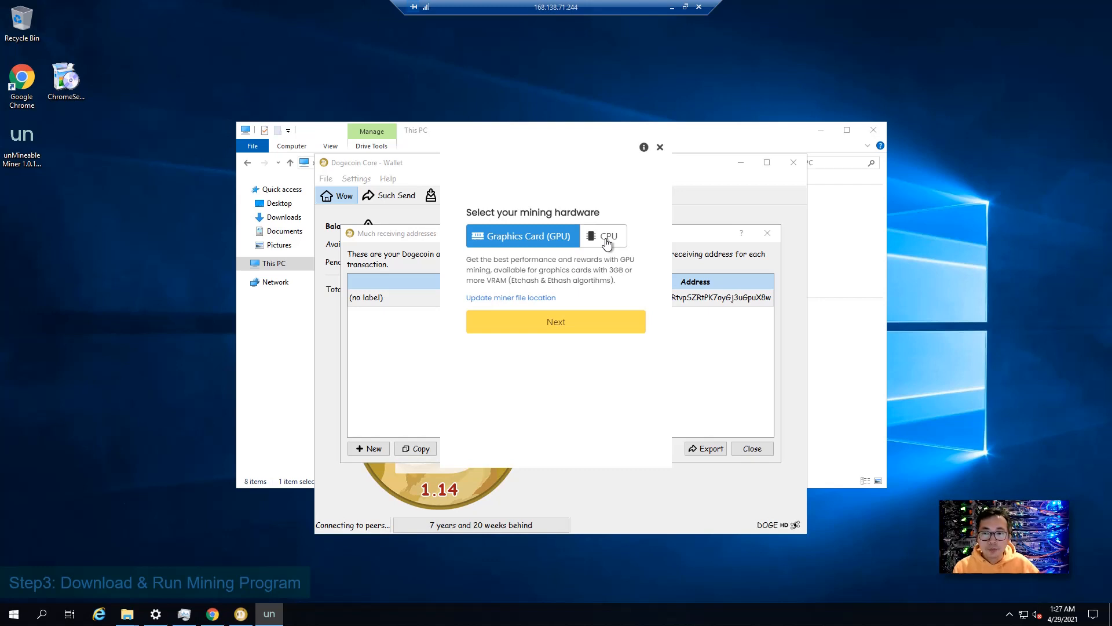
left_click(604, 236)
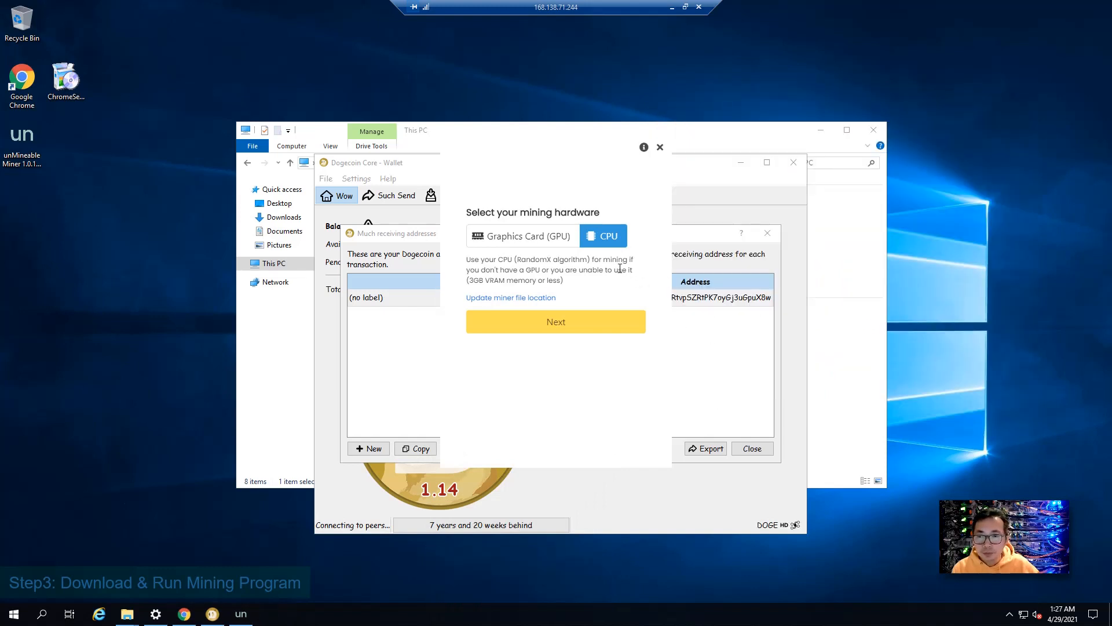
left_click(556, 322)
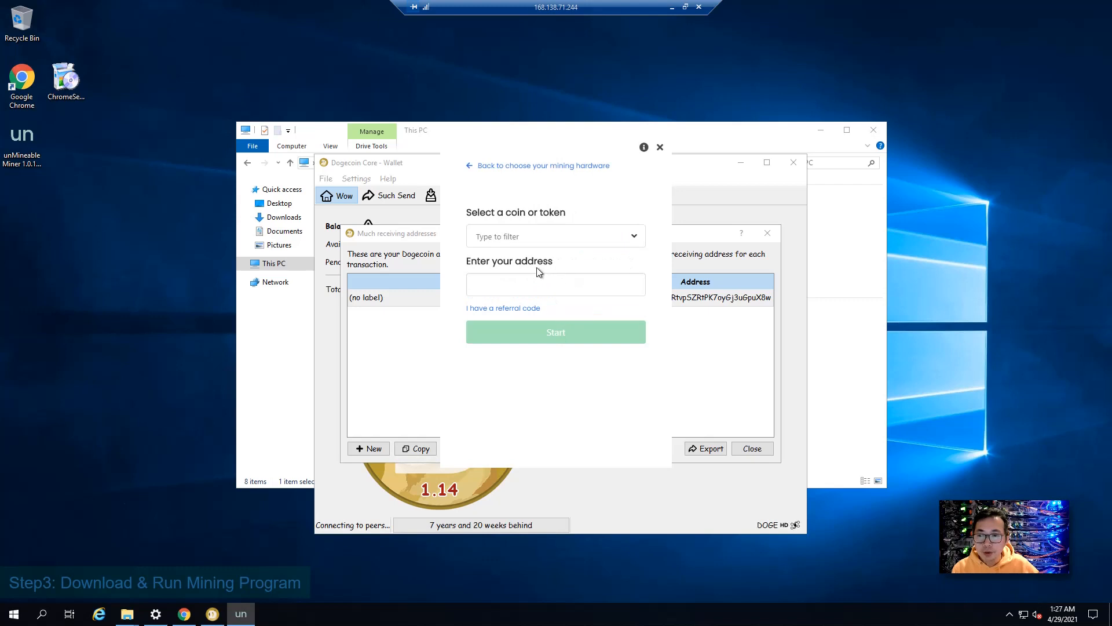
Filter coins by 'doge' to select Dogecoin, and copy the wallet's receiving address
left_click(556, 235)
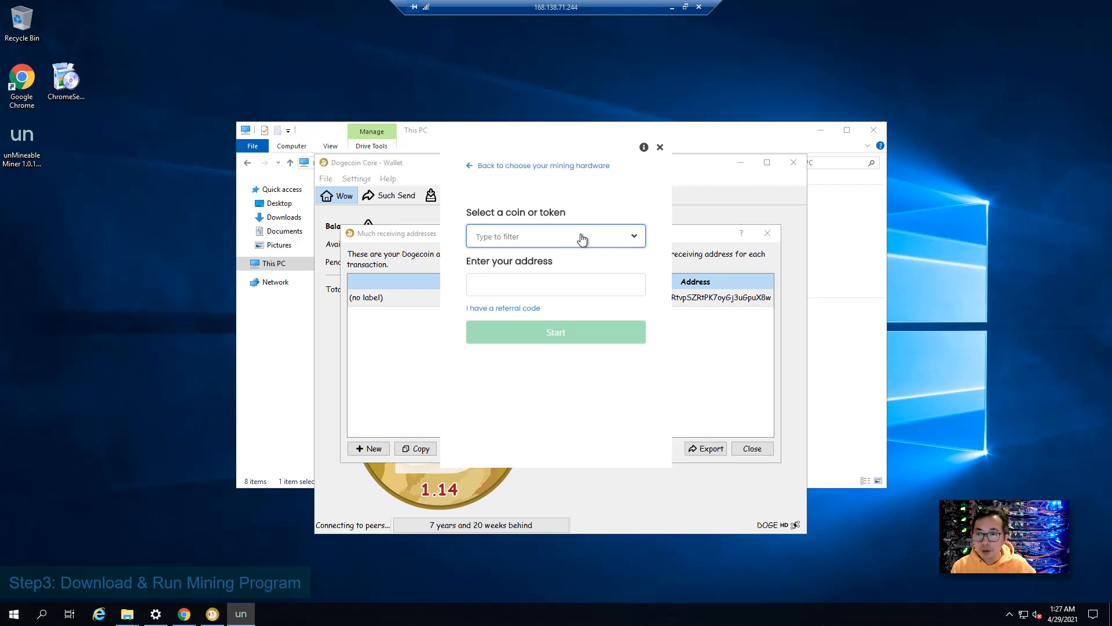
type("dogecoin")
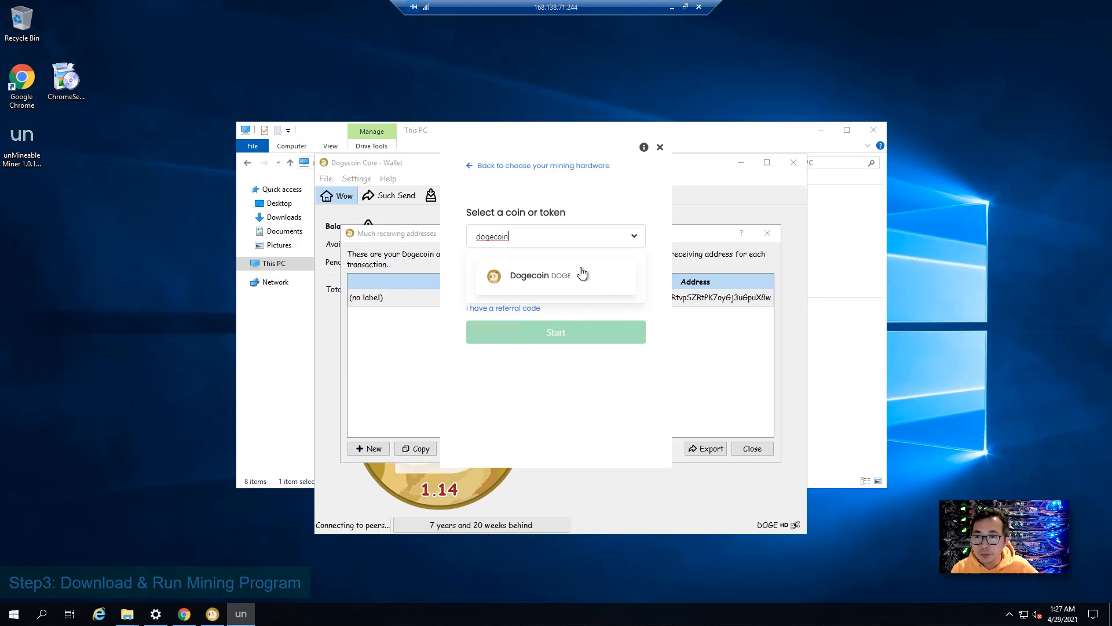
left_click(539, 275)
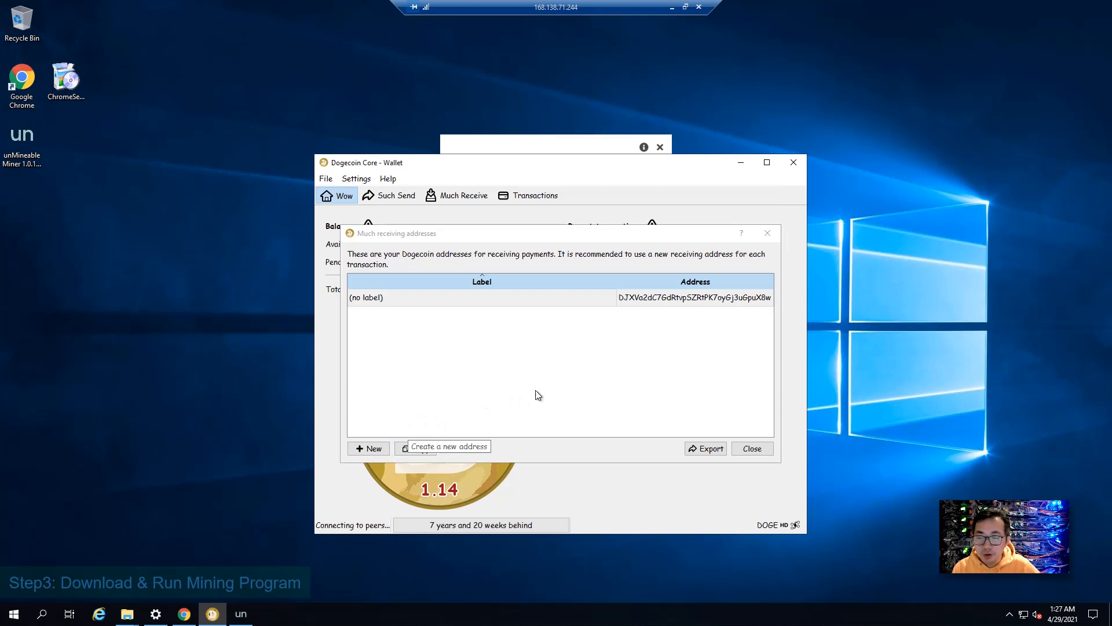
right_click(695, 297)
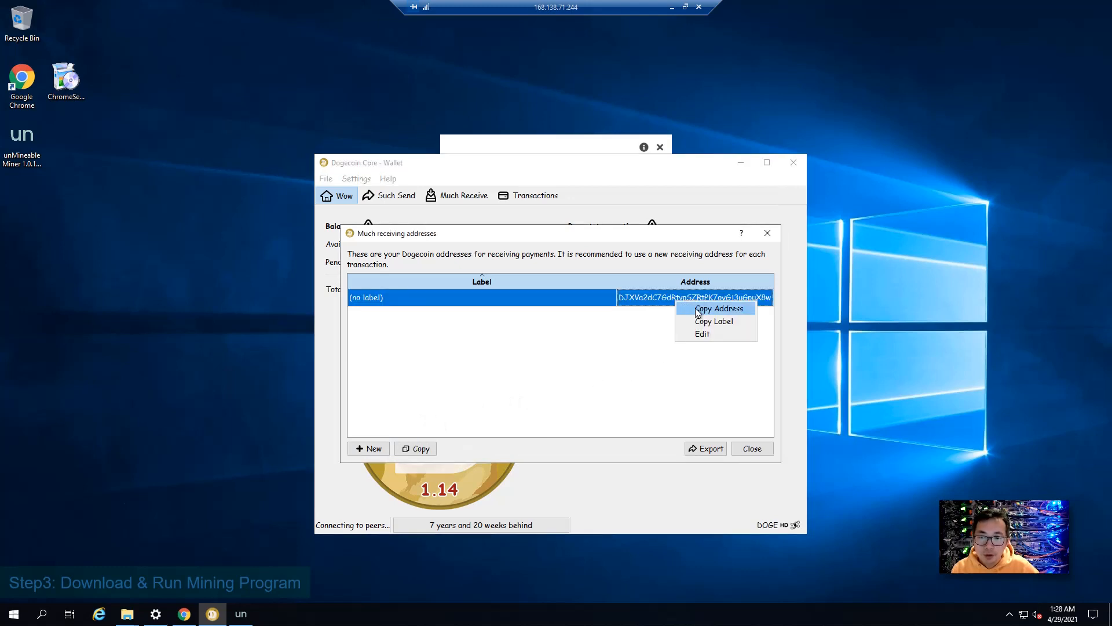
left_click(717, 308)
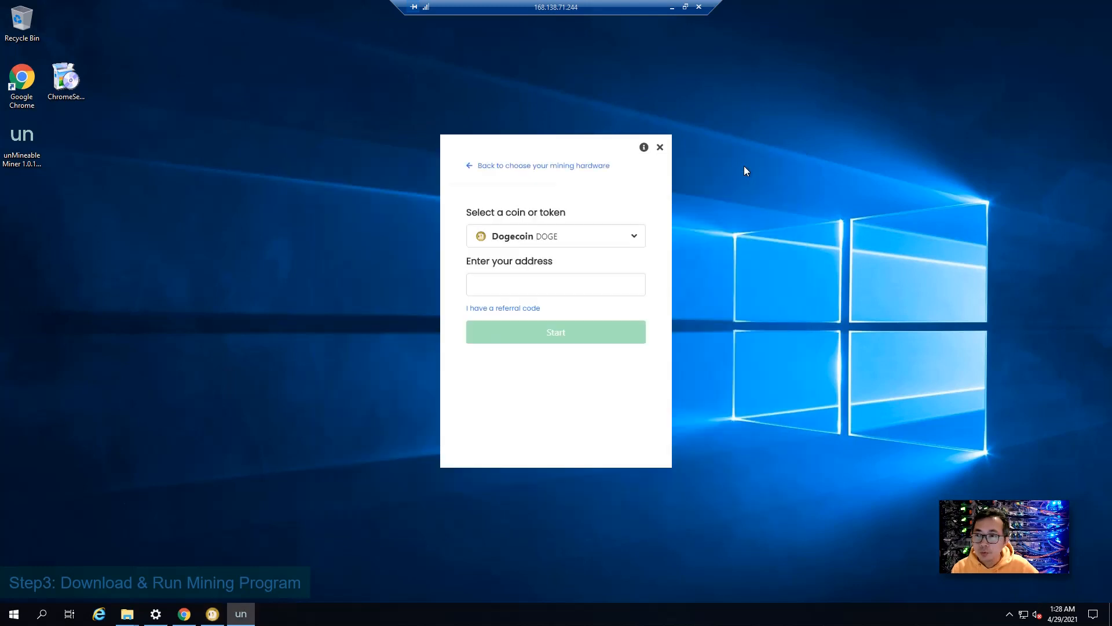
left_click(556, 284)
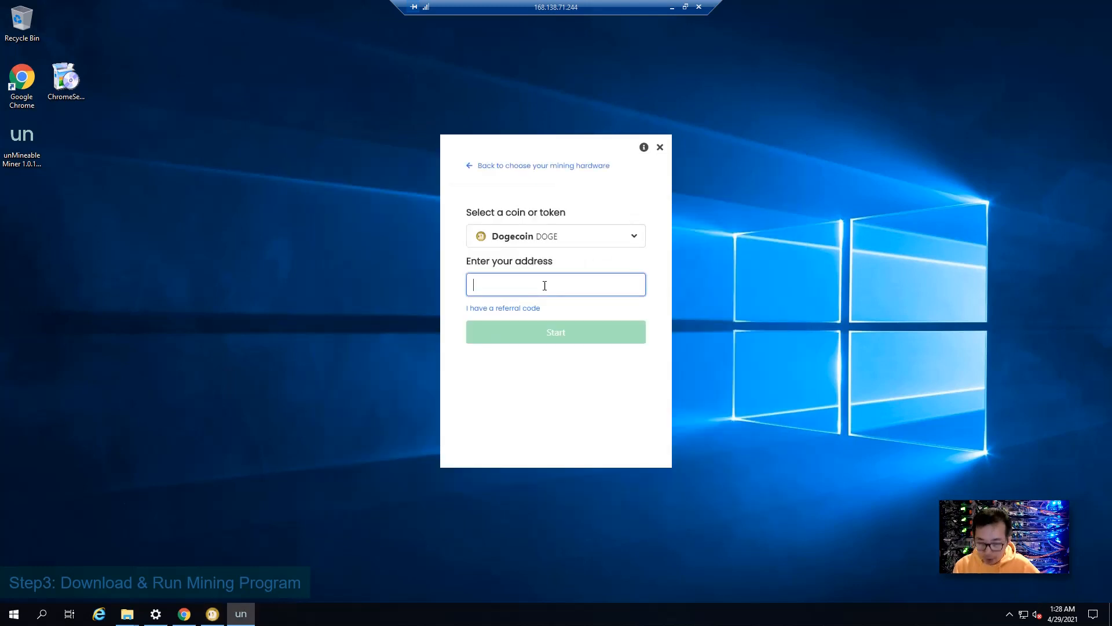
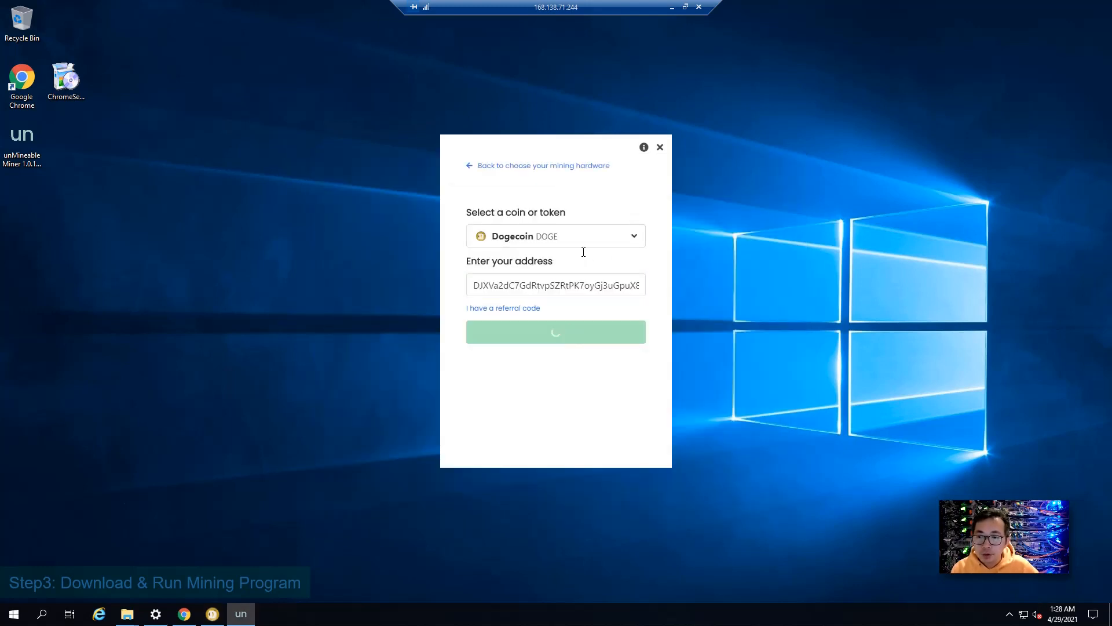
left_click(555, 331)
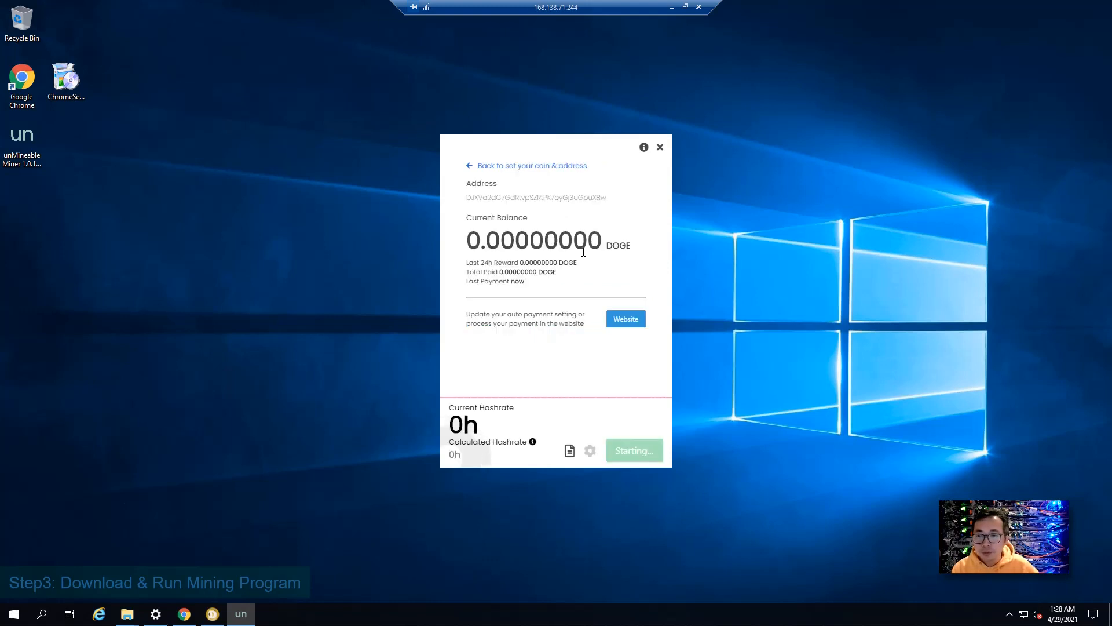
mouse_move(587, 275)
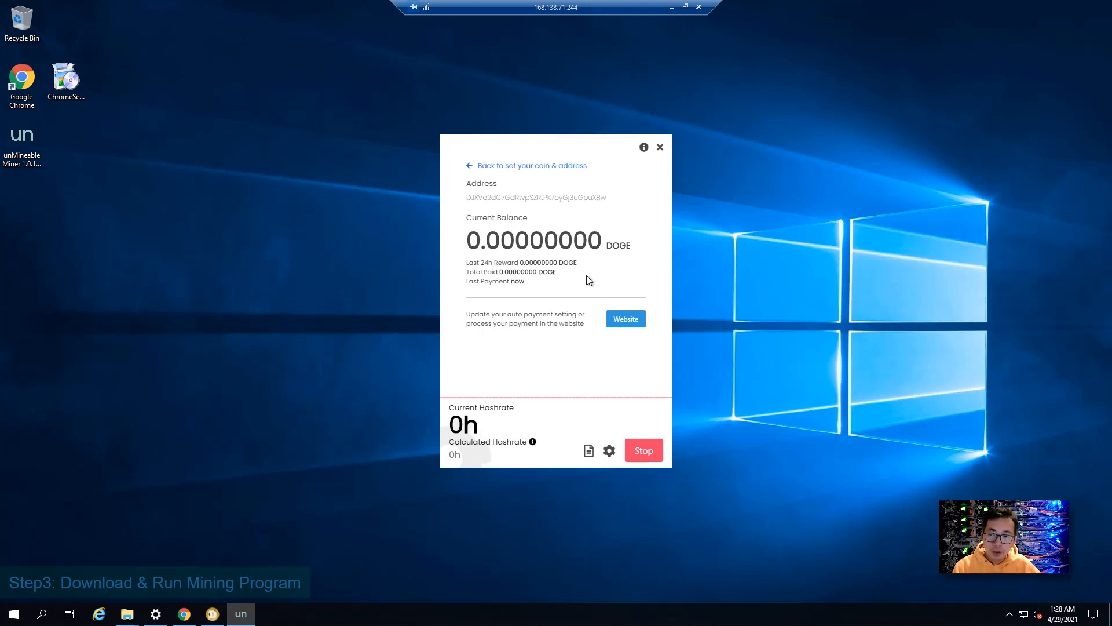
mouse_move(517, 423)
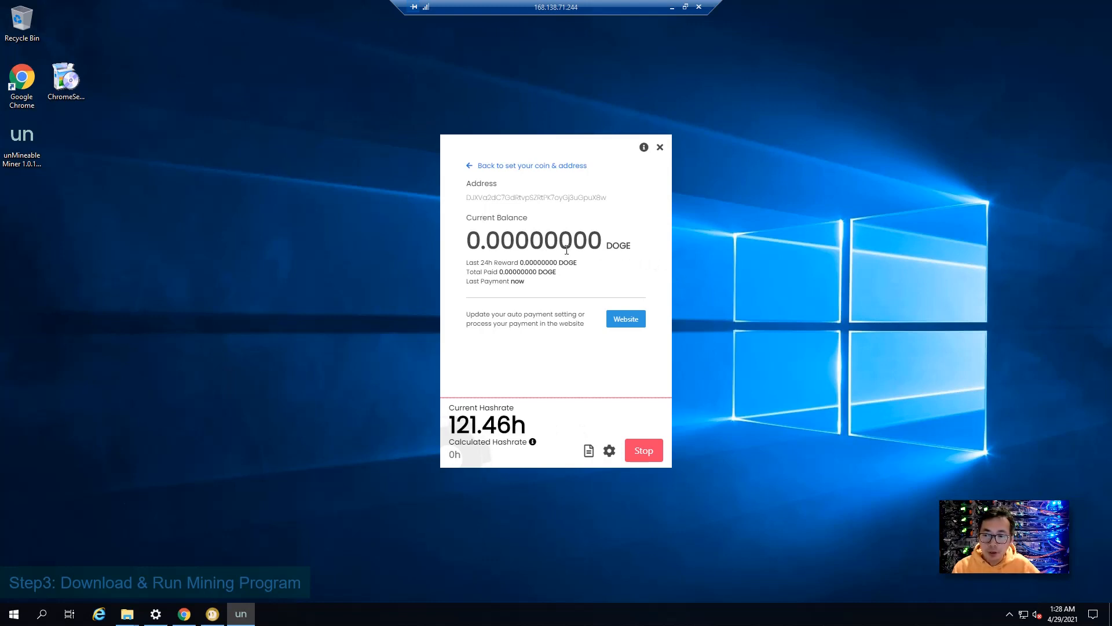
mouse_move(544, 418)
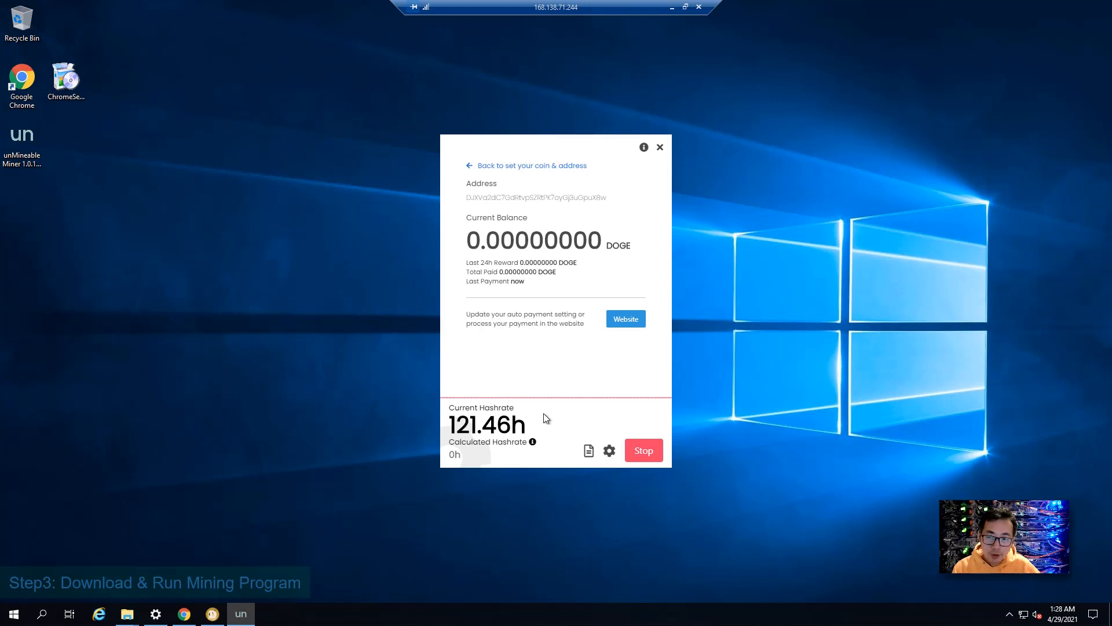